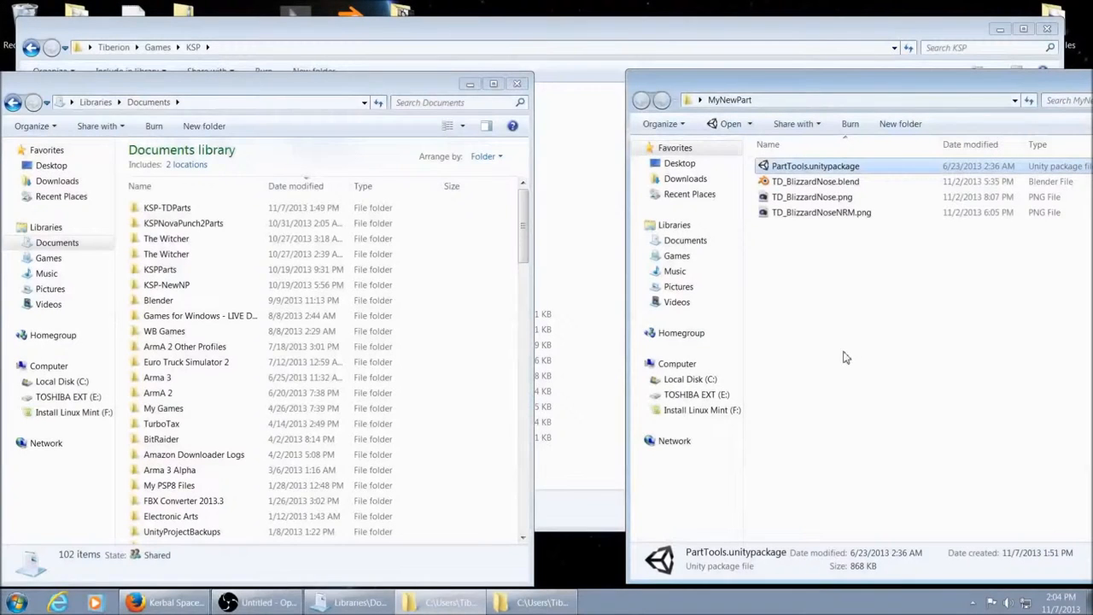
mouse_move(860, 368)
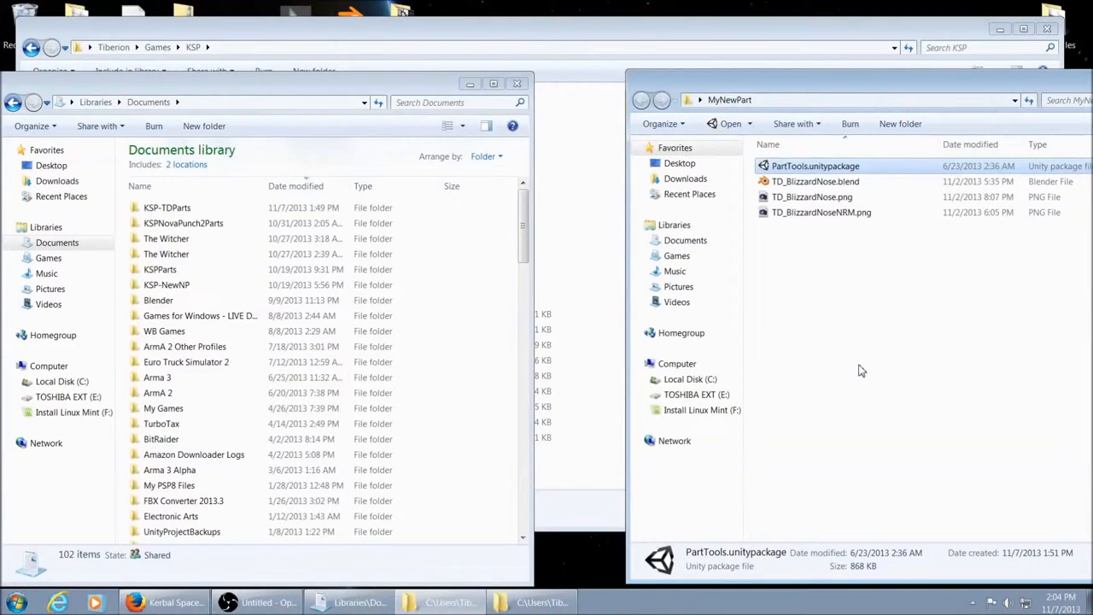
mouse_move(858, 369)
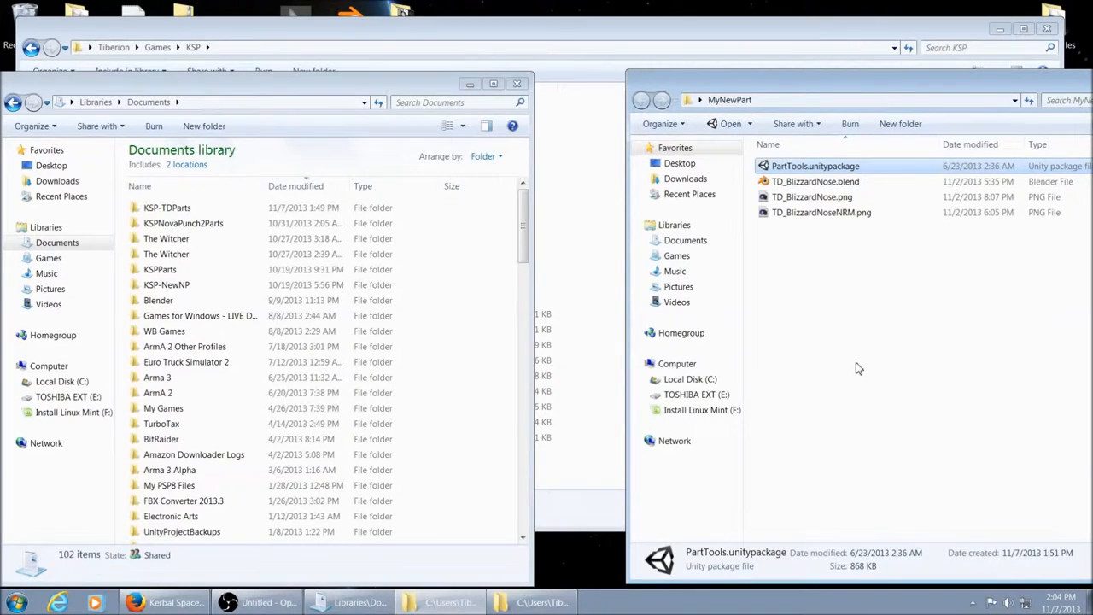
mouse_move(837, 362)
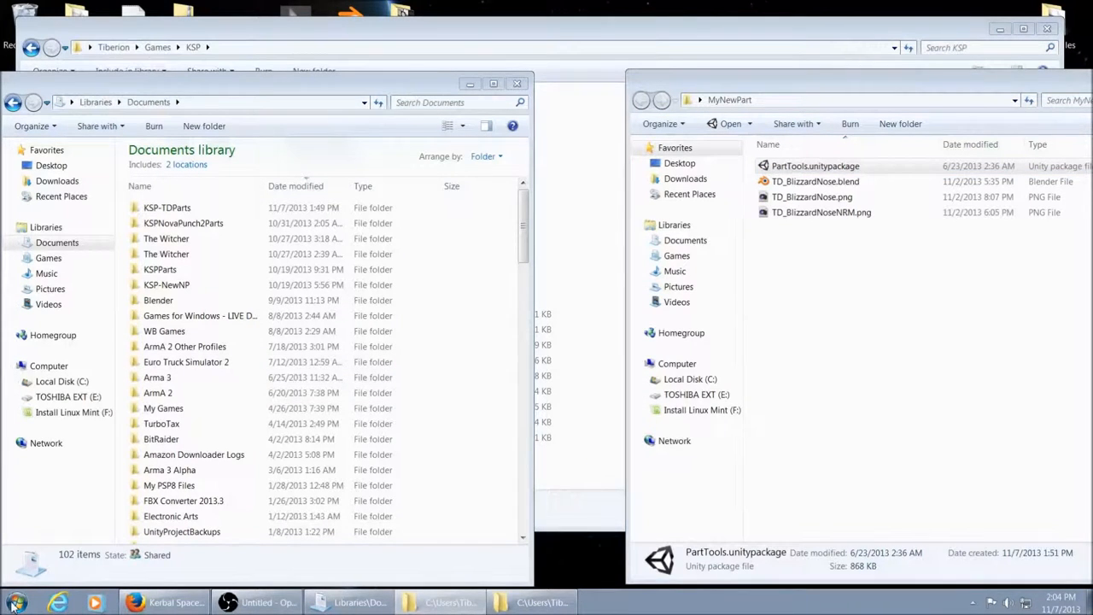
- Create a new Unity project named MyKSPProject in the Documents folder
left_click(13, 601)
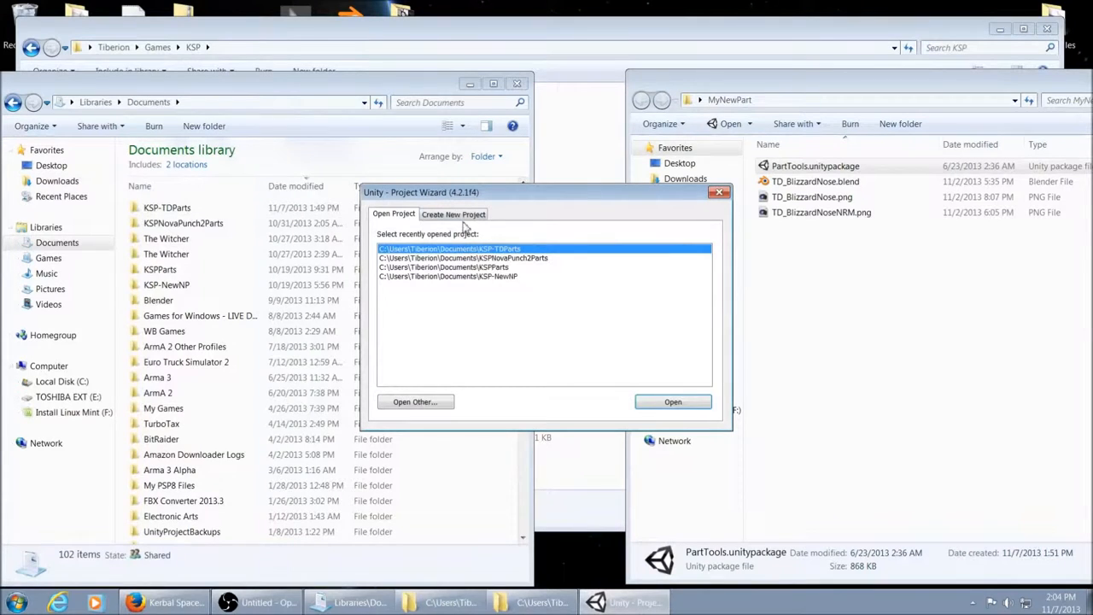
left_click(455, 213)
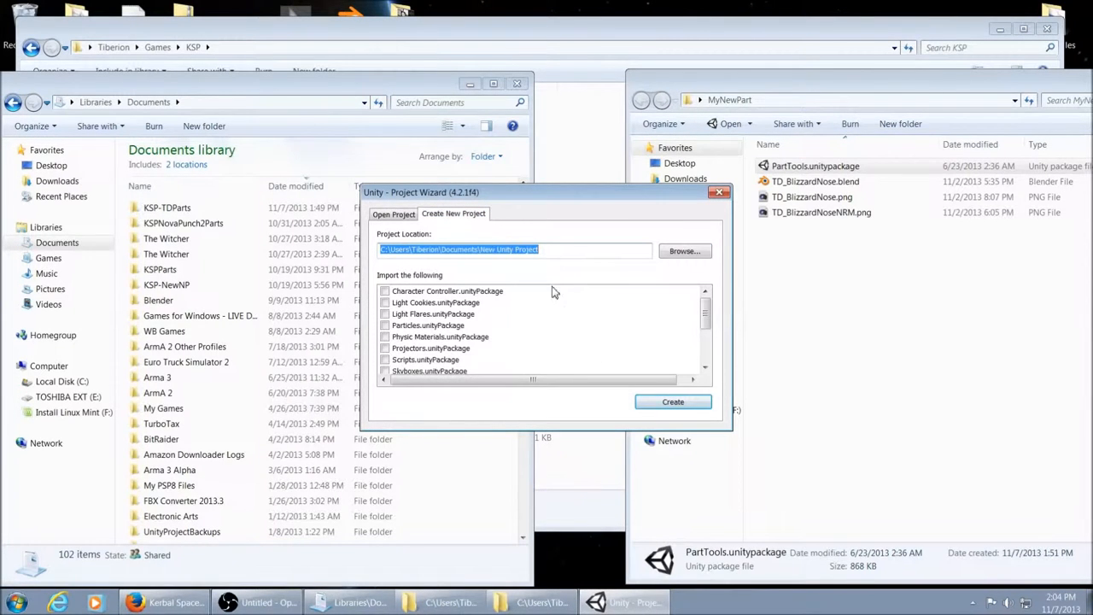
left_click(481, 249)
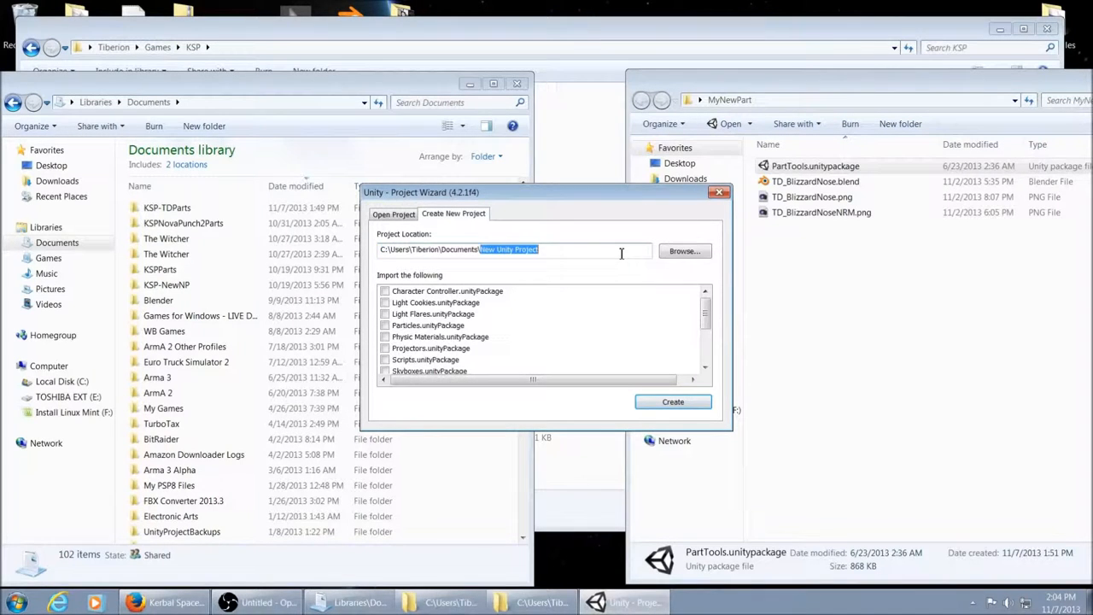
type("MyKSPP")
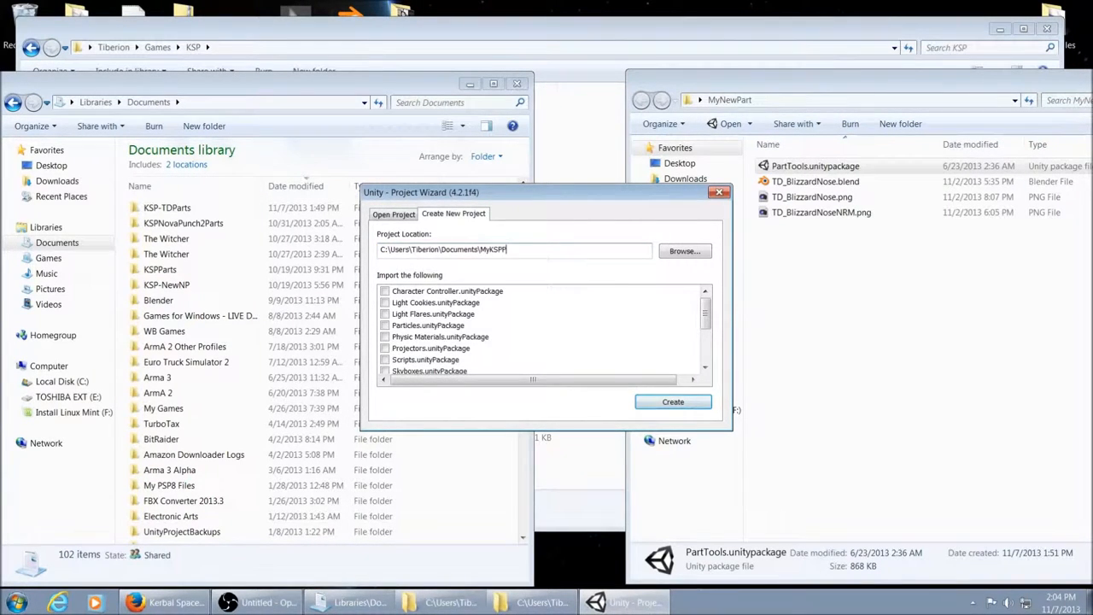
type("roject")
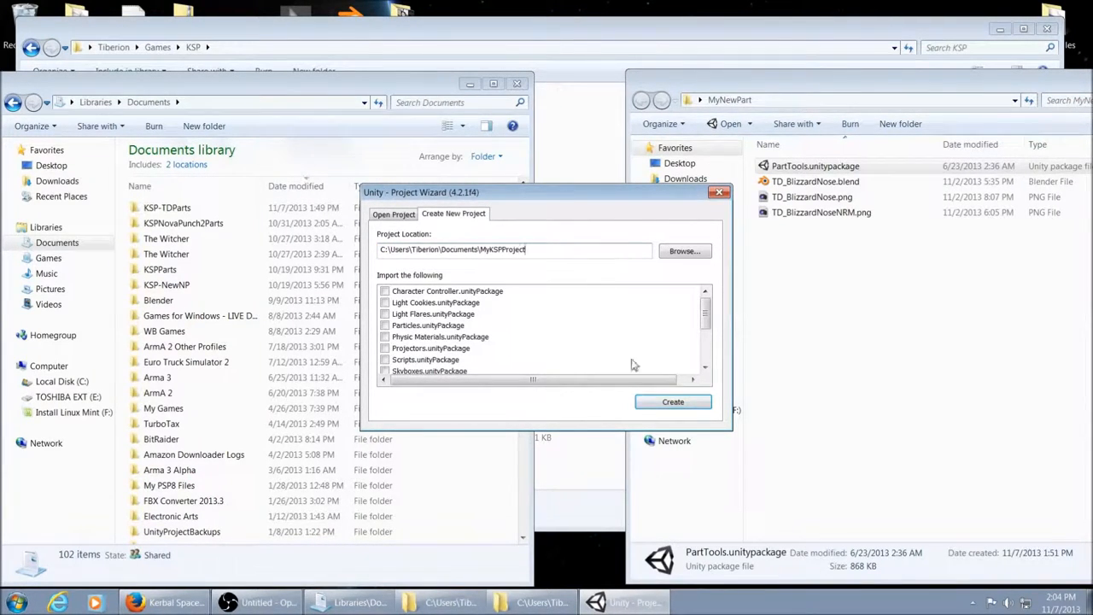
left_click(673, 402)
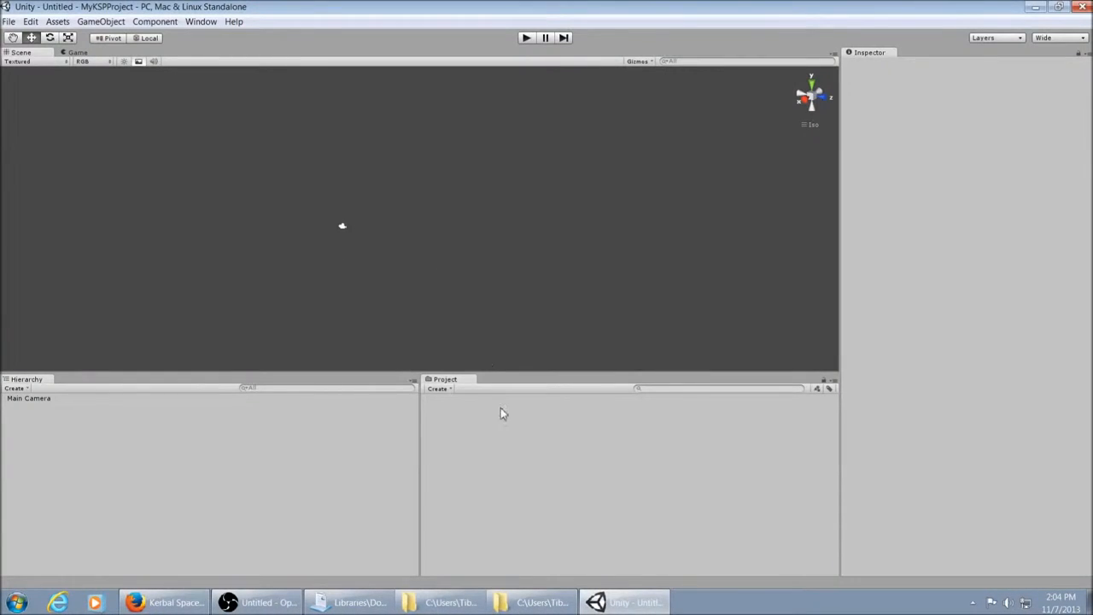
mouse_move(659, 218)
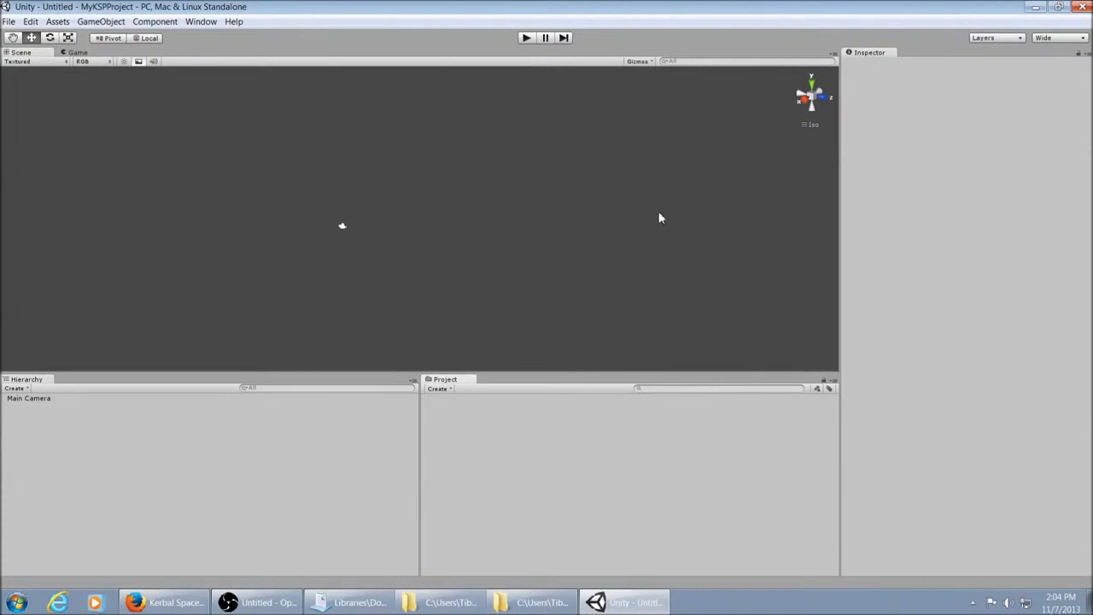
mouse_move(37, 433)
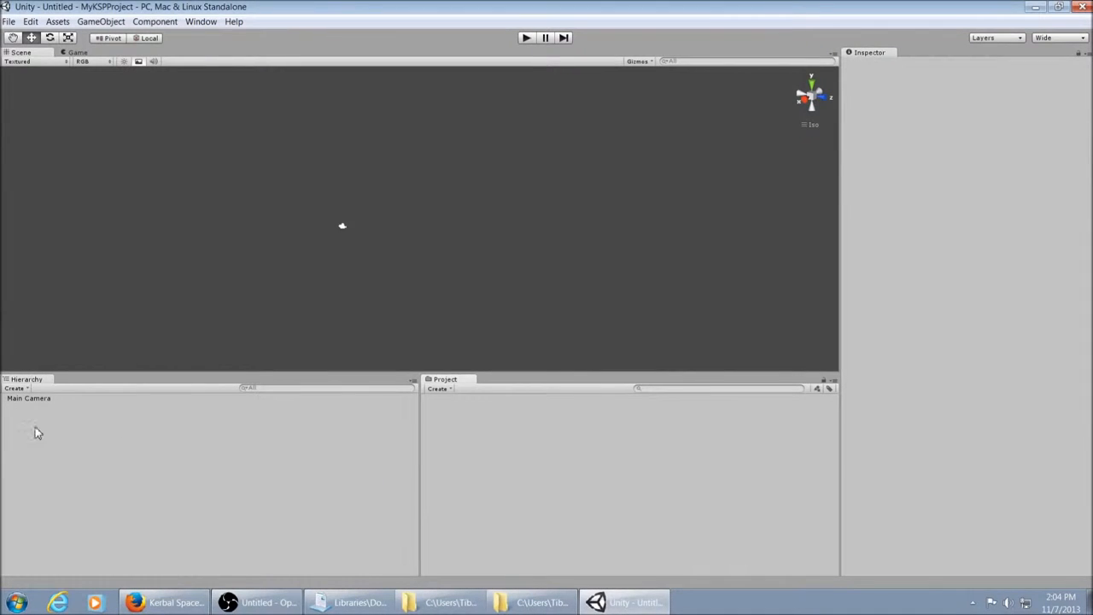
- Delete the default Main Camera from the Hierarchy so the scene is empty
left_click(27, 398)
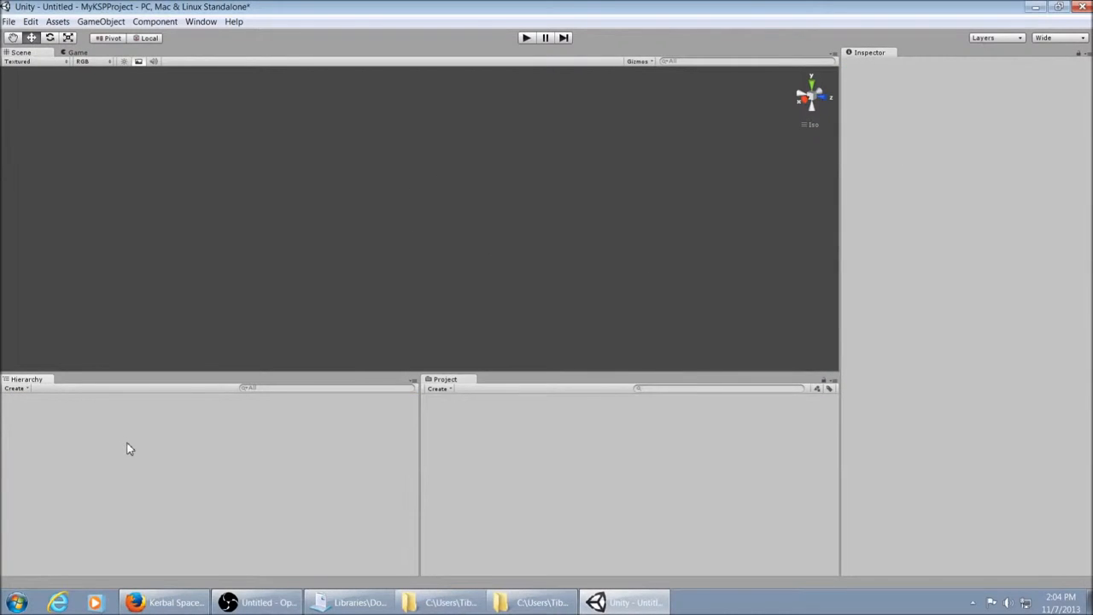
mouse_move(333, 200)
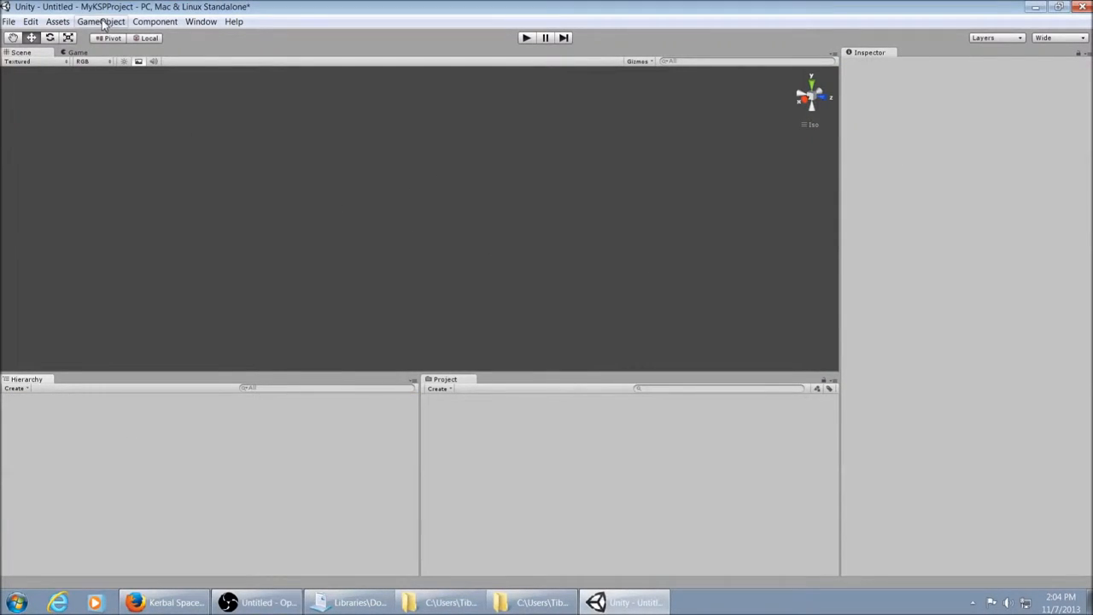
left_click(101, 20)
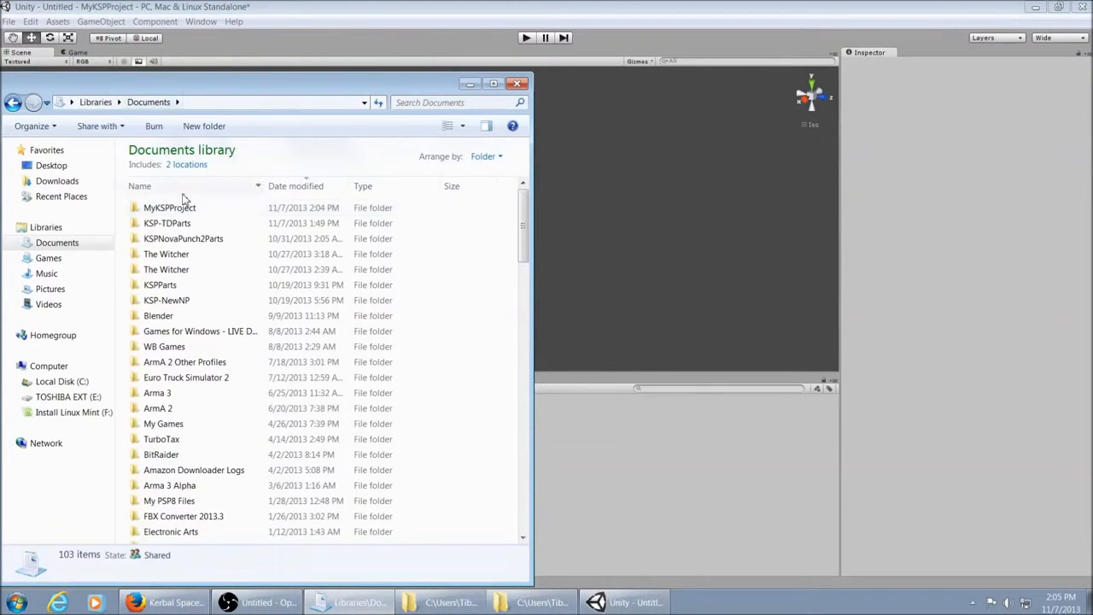
- Move PartTools.unitypackage from MyNewPart into MyKSPProject and launch it for import
double_click(169, 209)
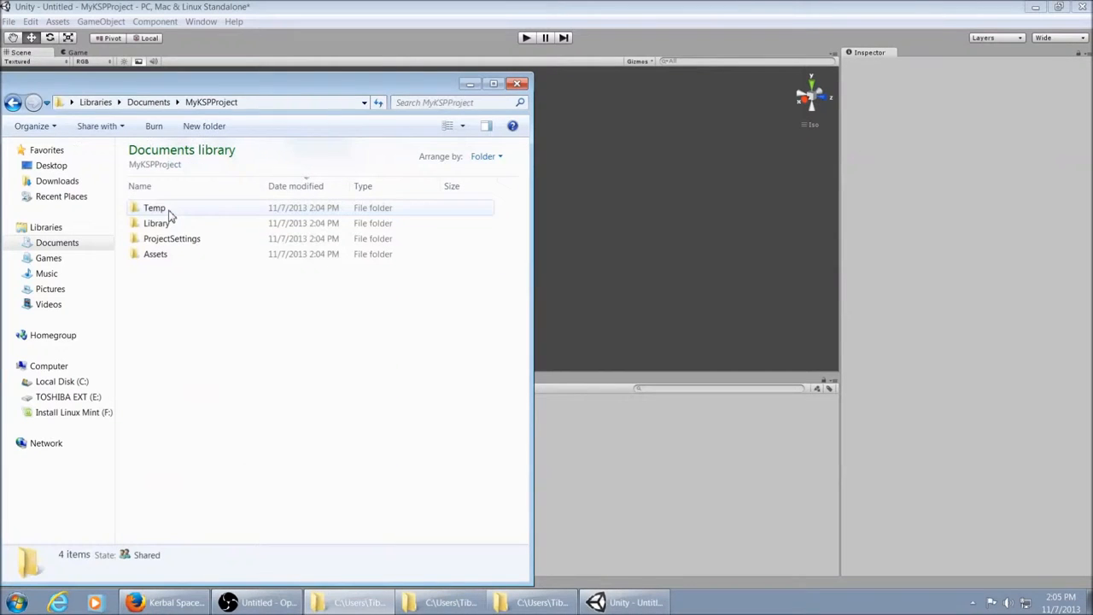
left_click(155, 253)
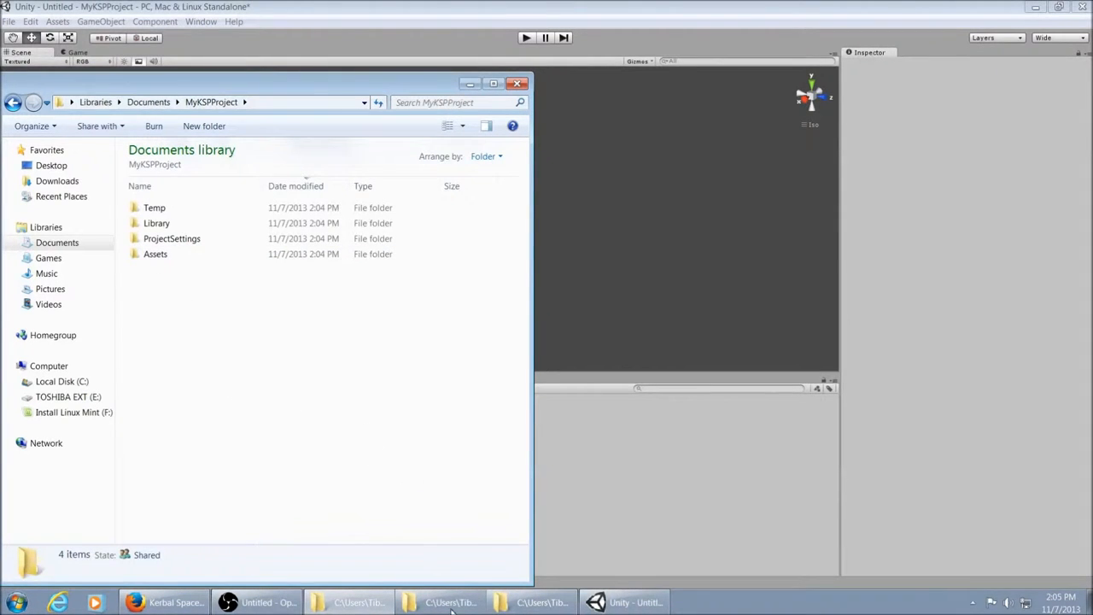
left_click(451, 601)
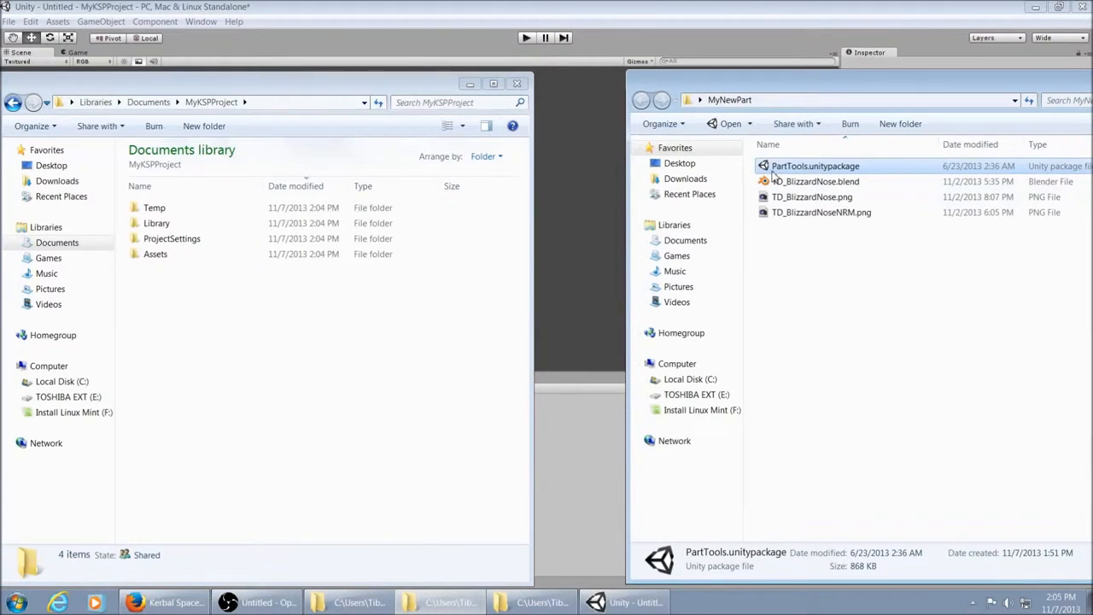
right_click(815, 166)
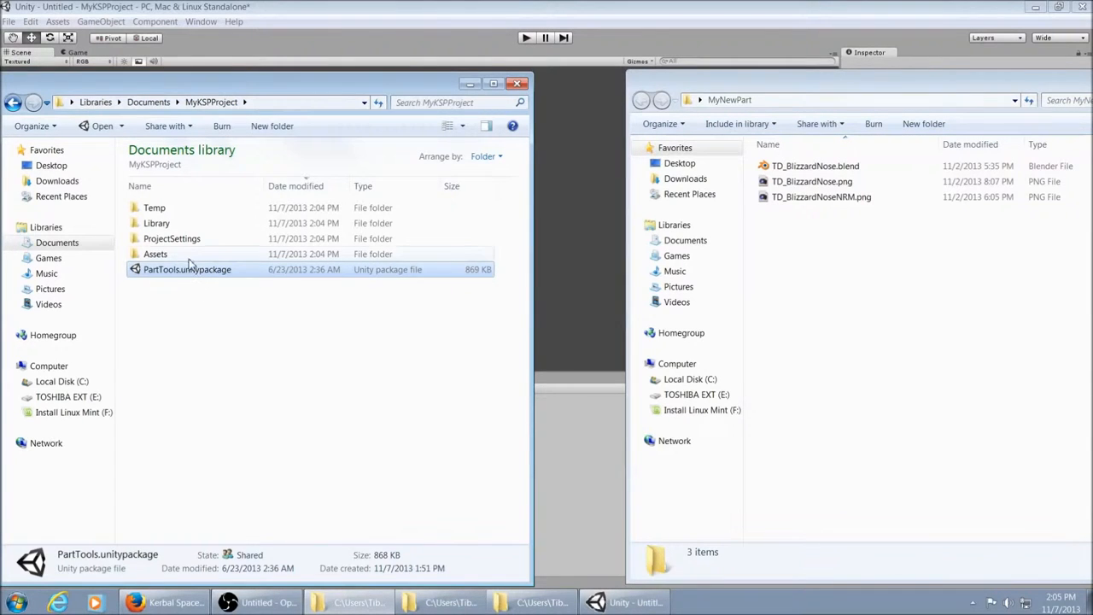
double_click(186, 269)
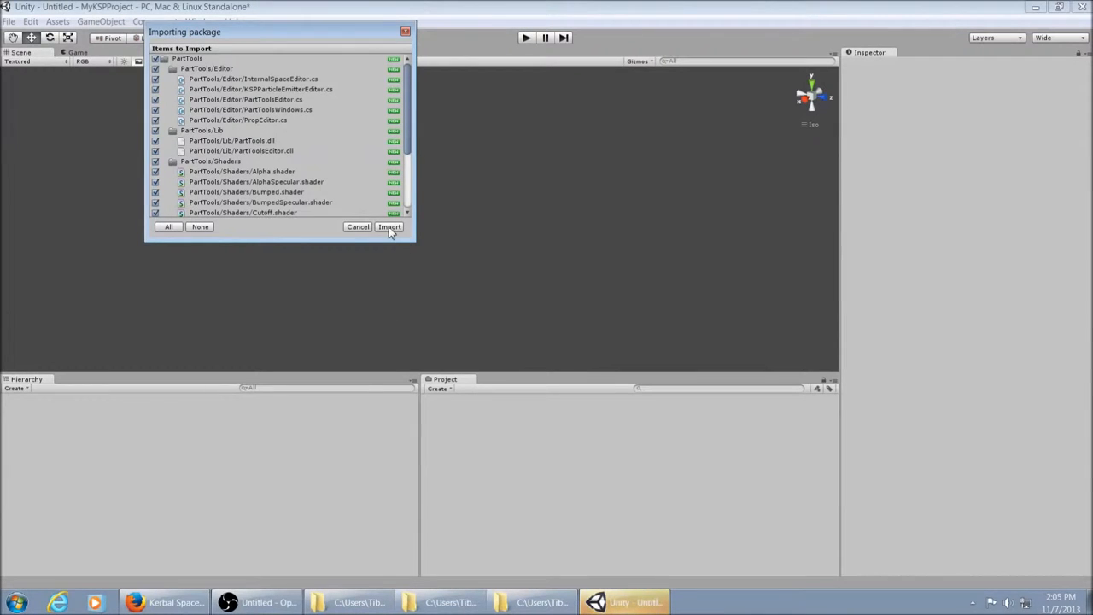
- Import all items of the PartTools package into the project assets
left_click(389, 226)
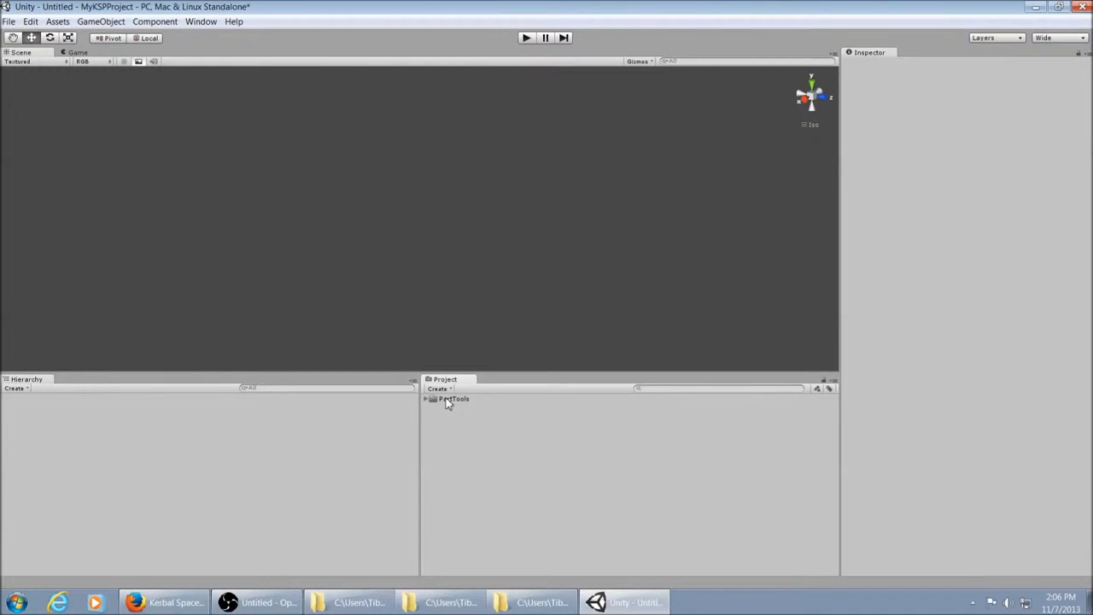
mouse_move(458, 516)
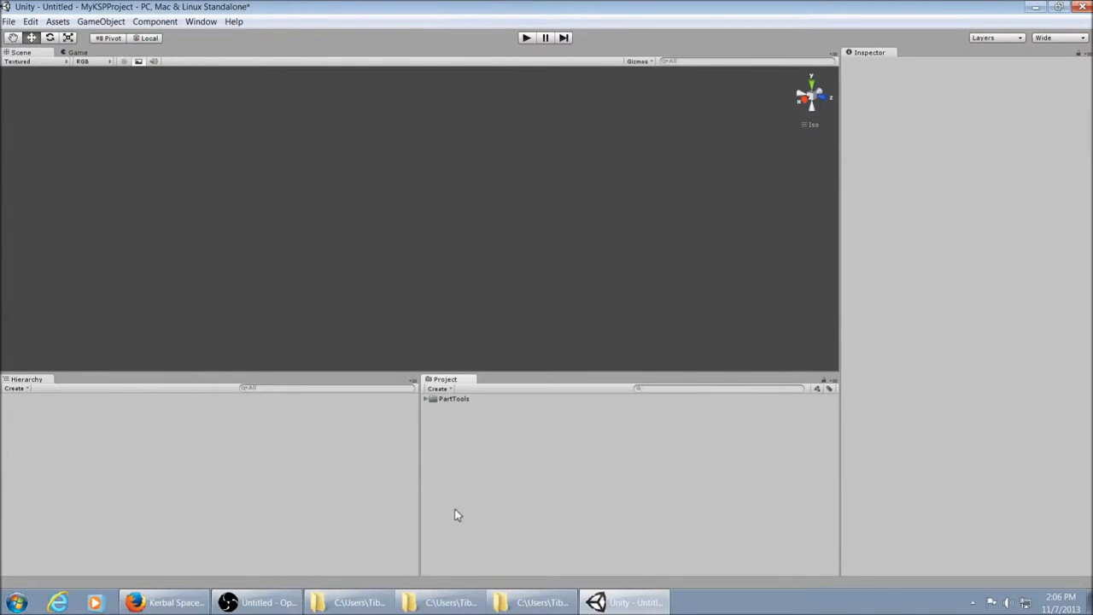
mouse_move(499, 456)
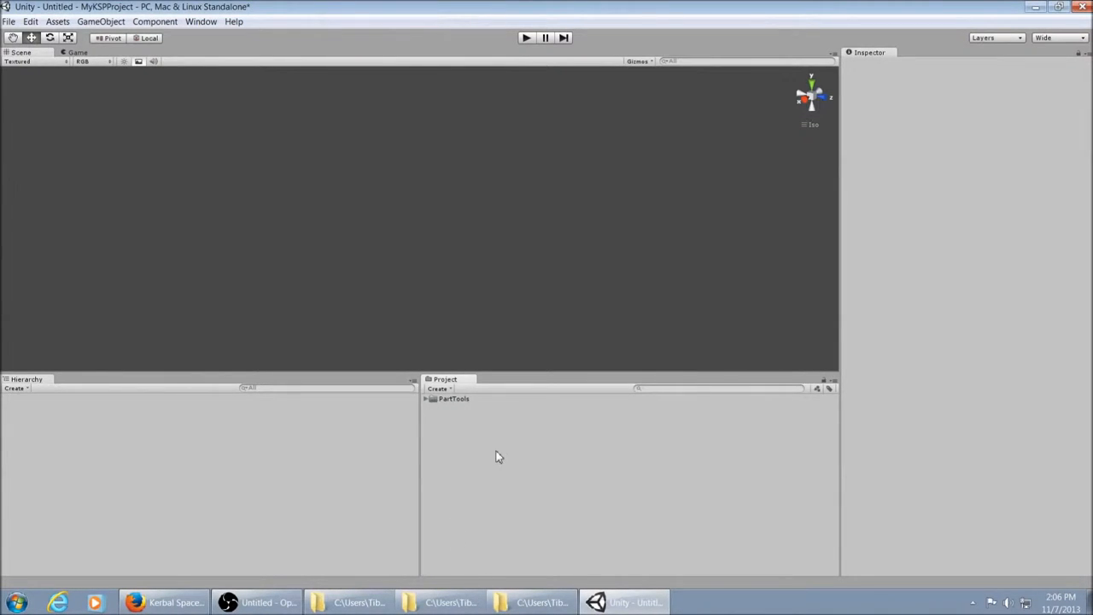
mouse_move(103, 281)
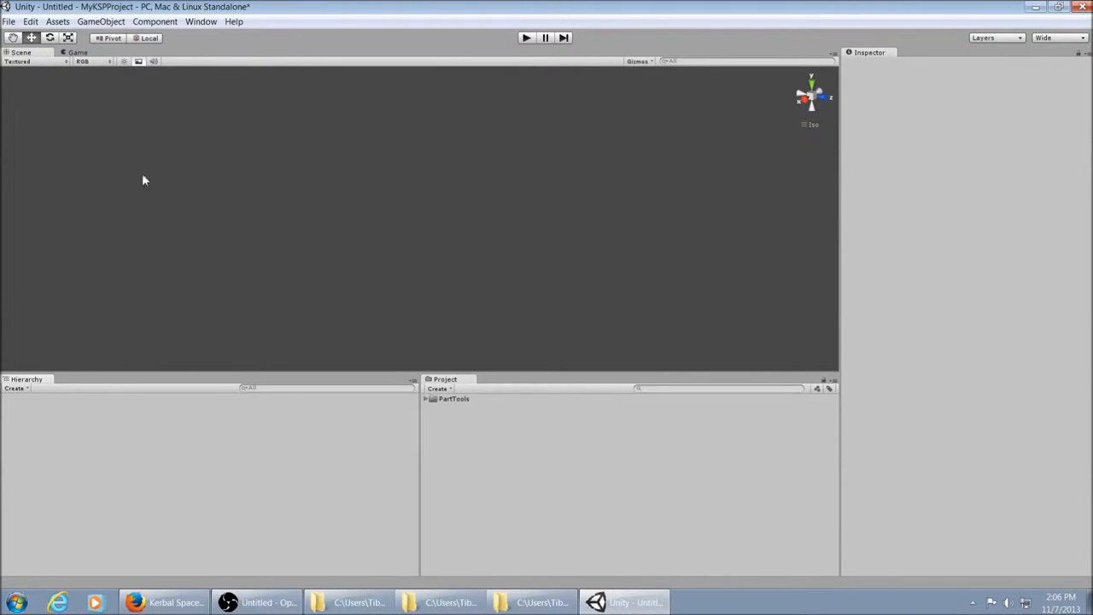
- Create an empty GameObject and zero its position
left_click(101, 21)
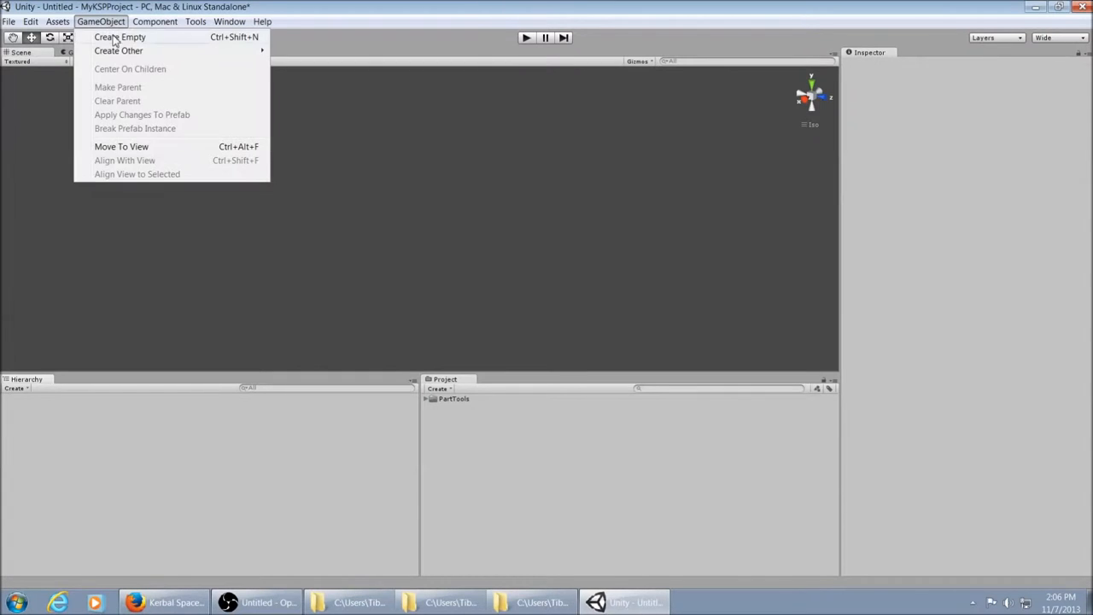
left_click(120, 38)
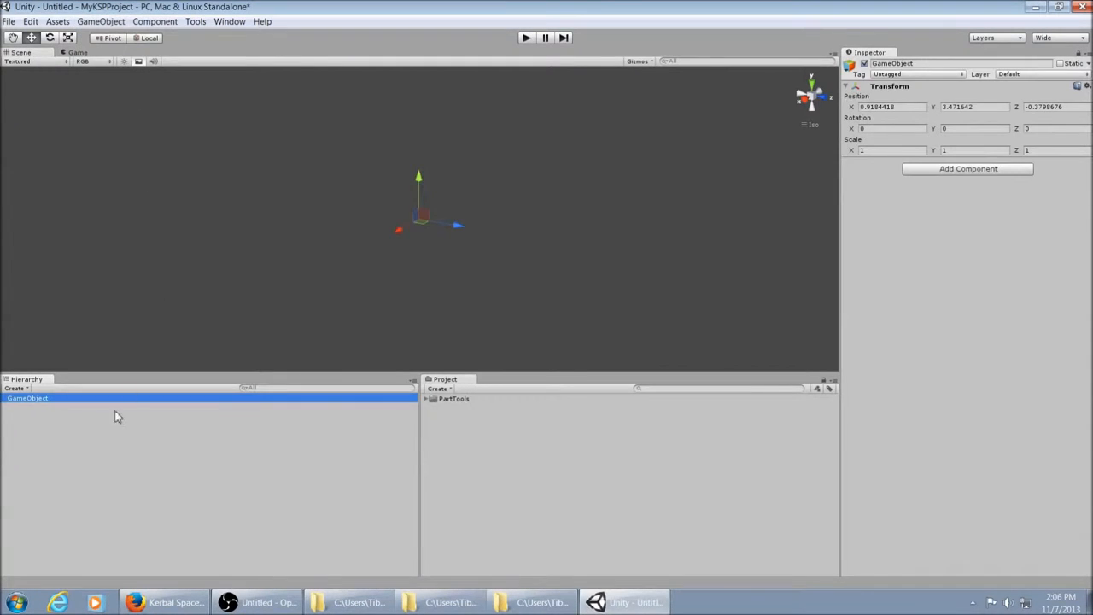
mouse_move(99, 424)
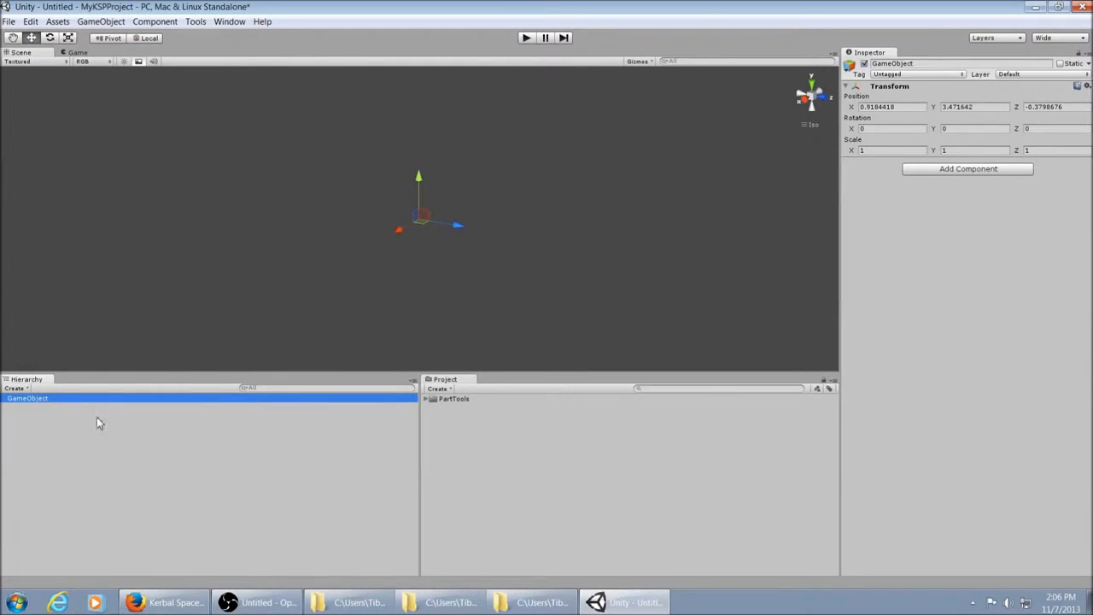
left_click(887, 106)
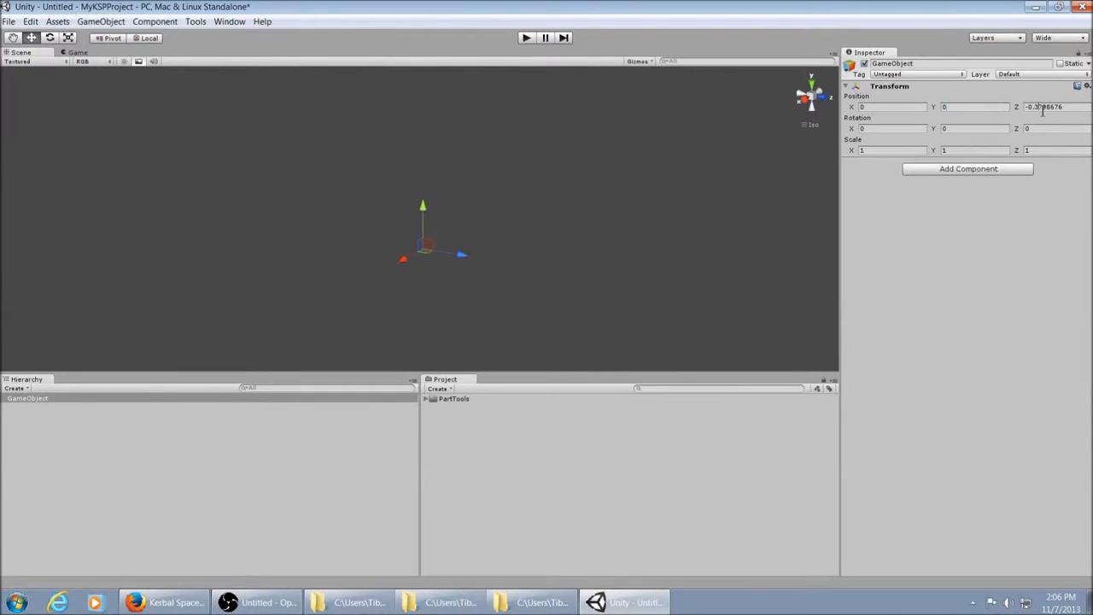
type("0")
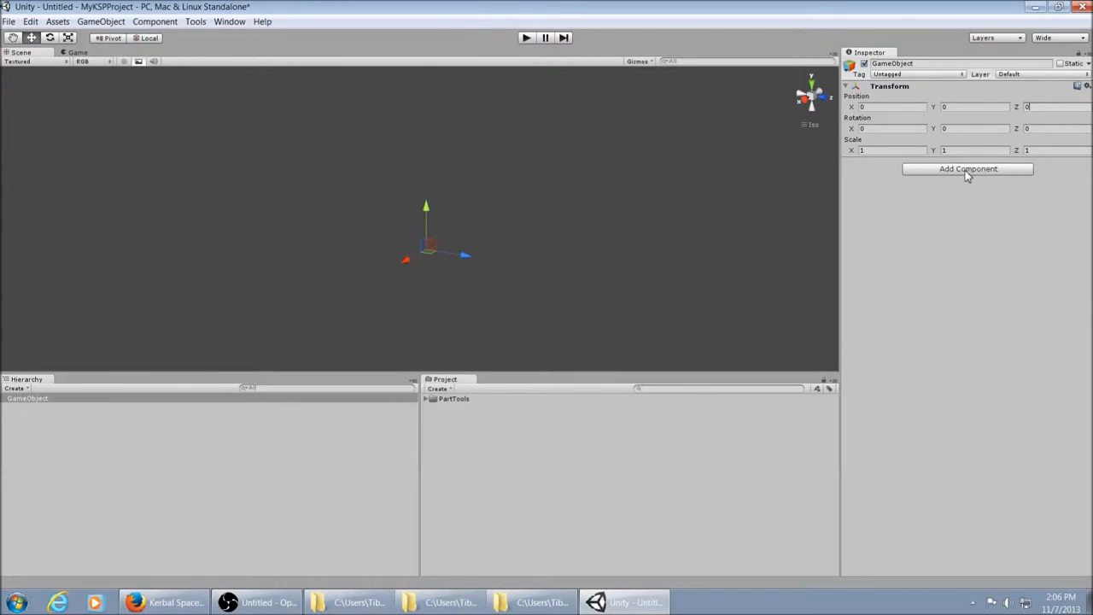
- Add the Part Tools component from the KSP category to the GameObject
left_click(966, 169)
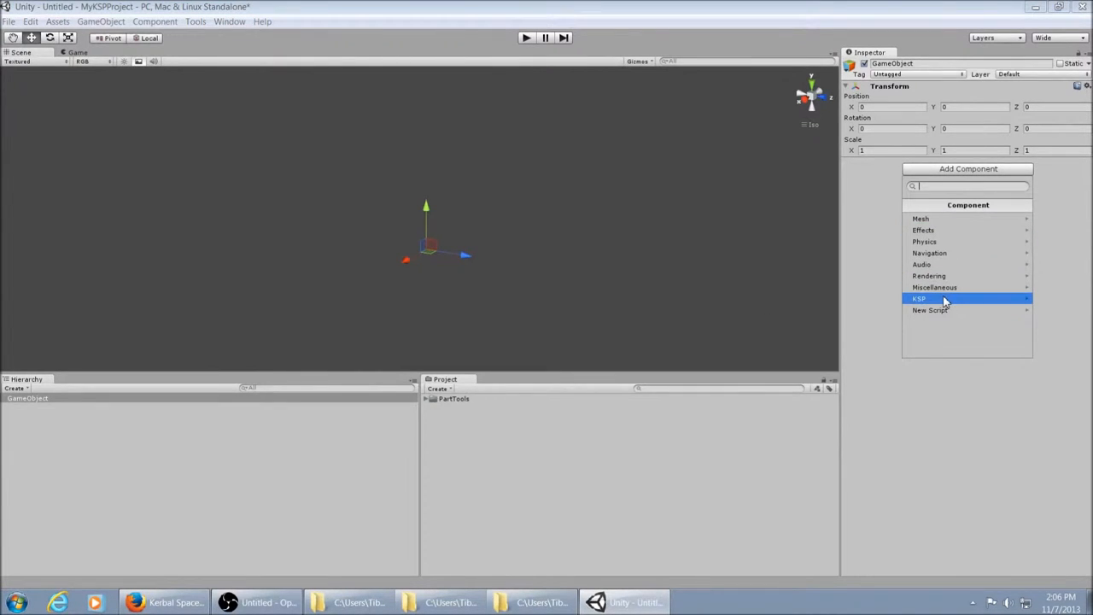
left_click(918, 297)
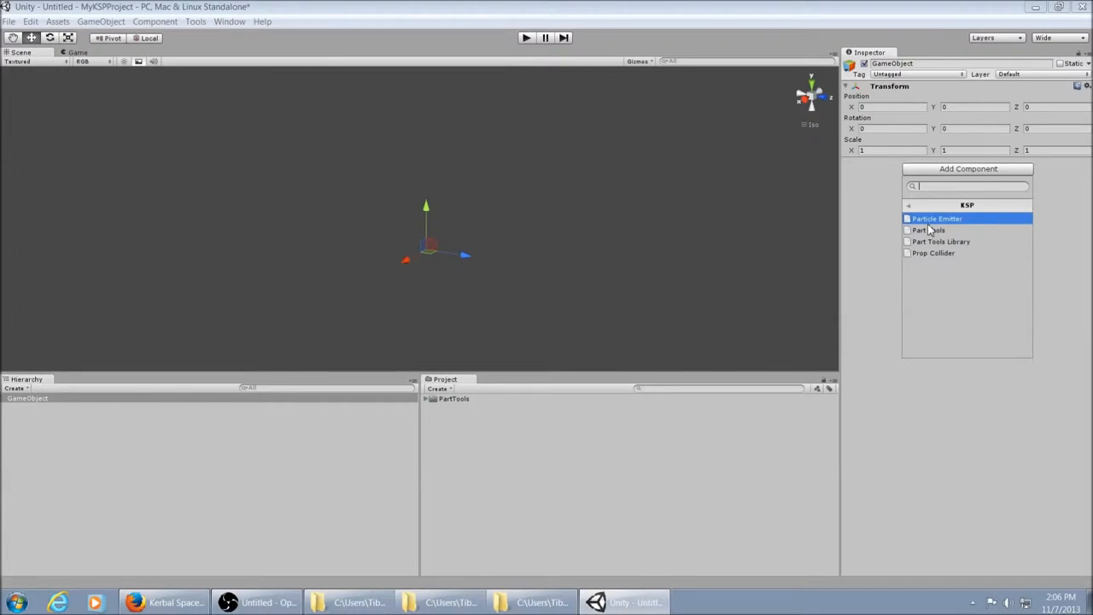
left_click(925, 229)
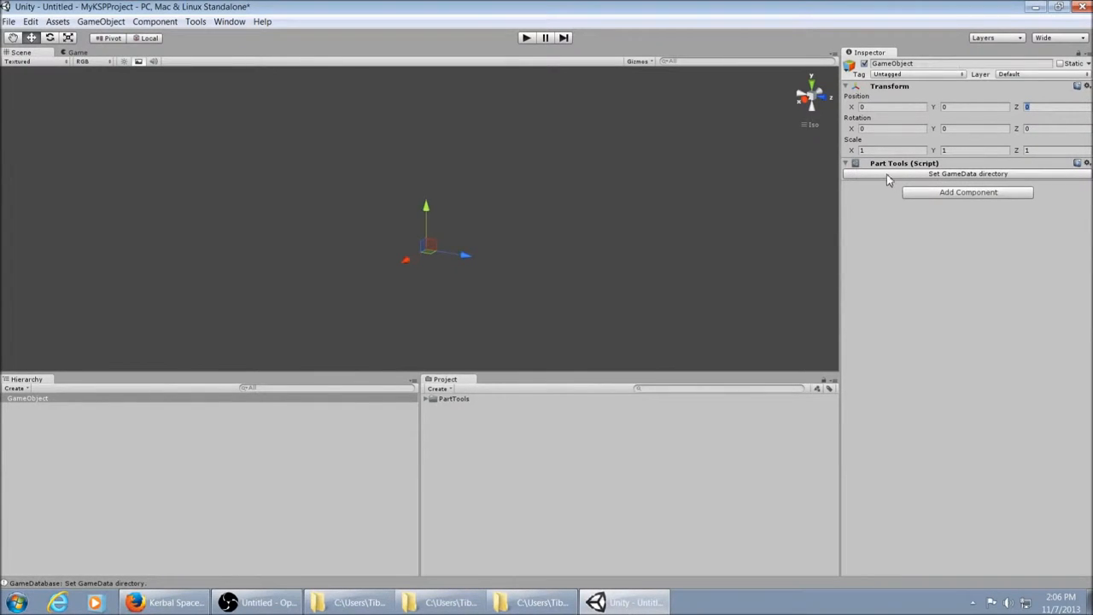
- Set the GameData directory to a new GameData folder in the project and reveal the export settings
left_click(967, 174)
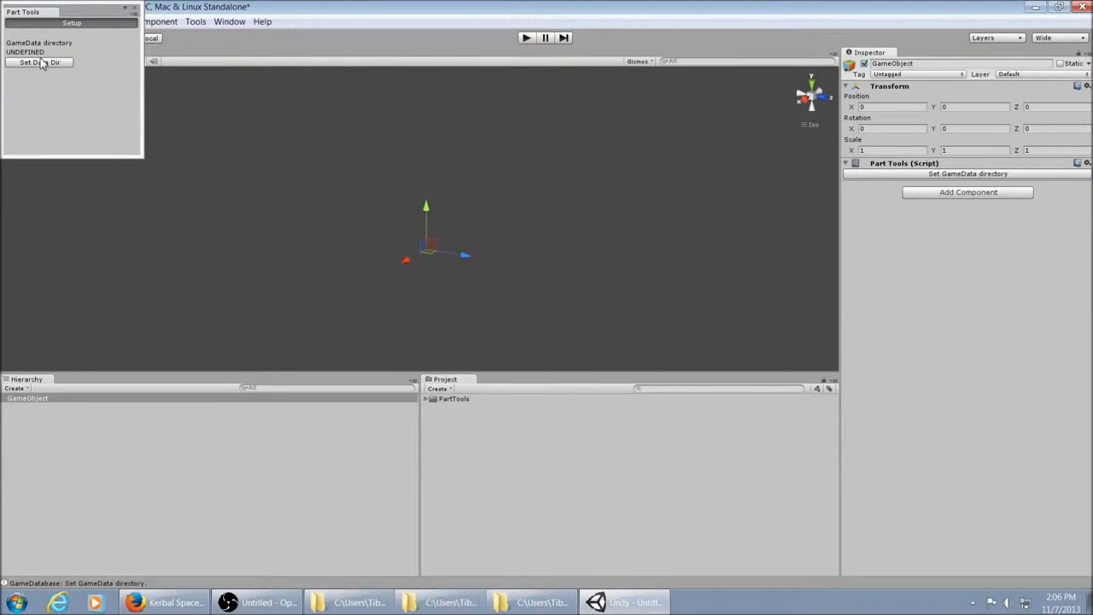
left_click(37, 62)
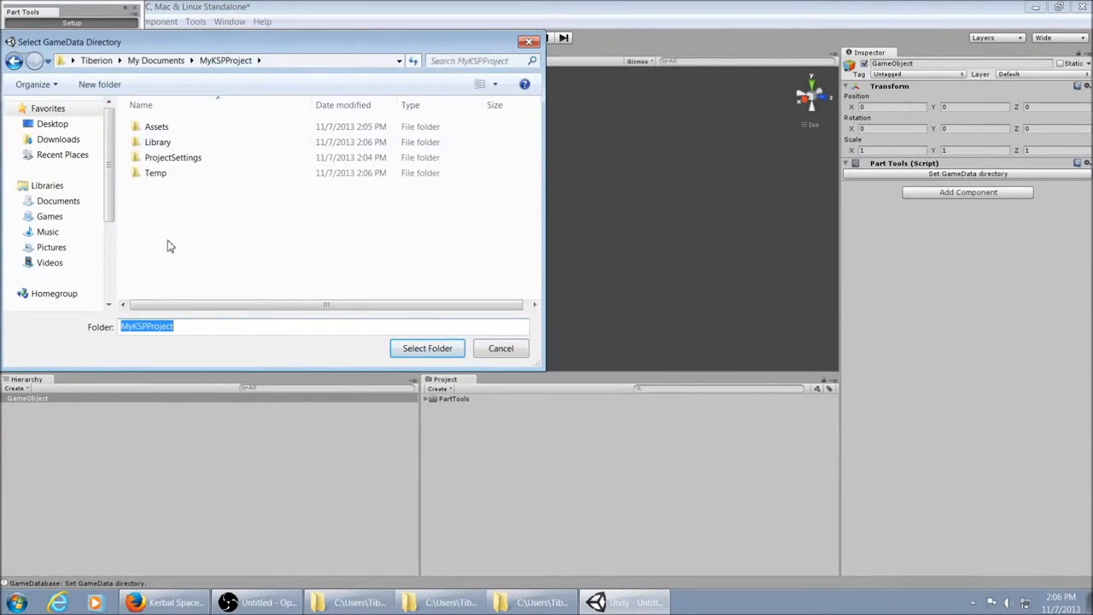
left_click(99, 84)
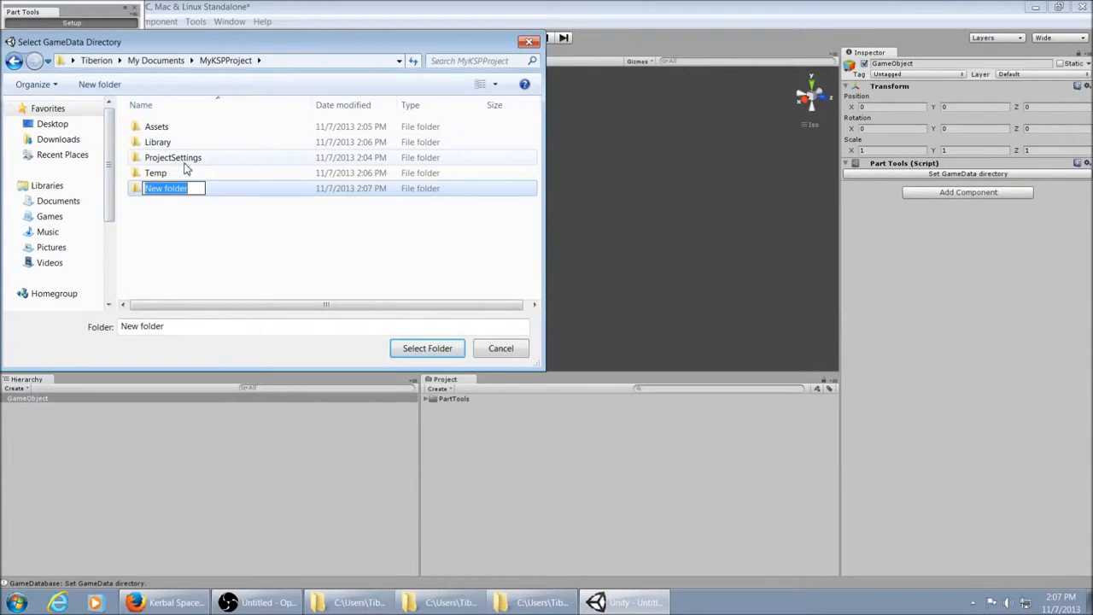
type("GameData")
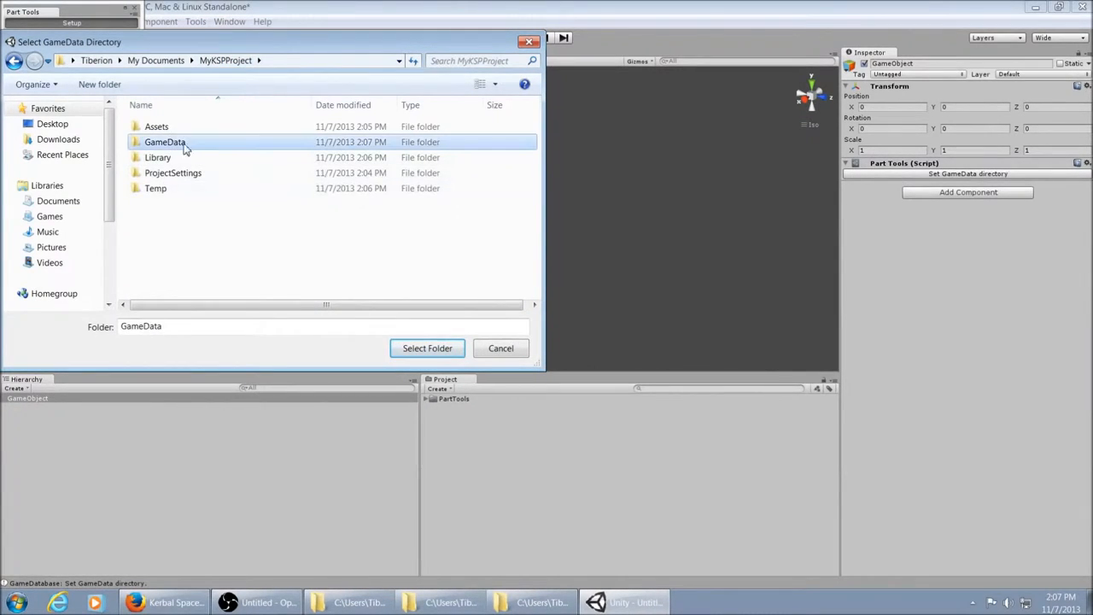
left_click(426, 348)
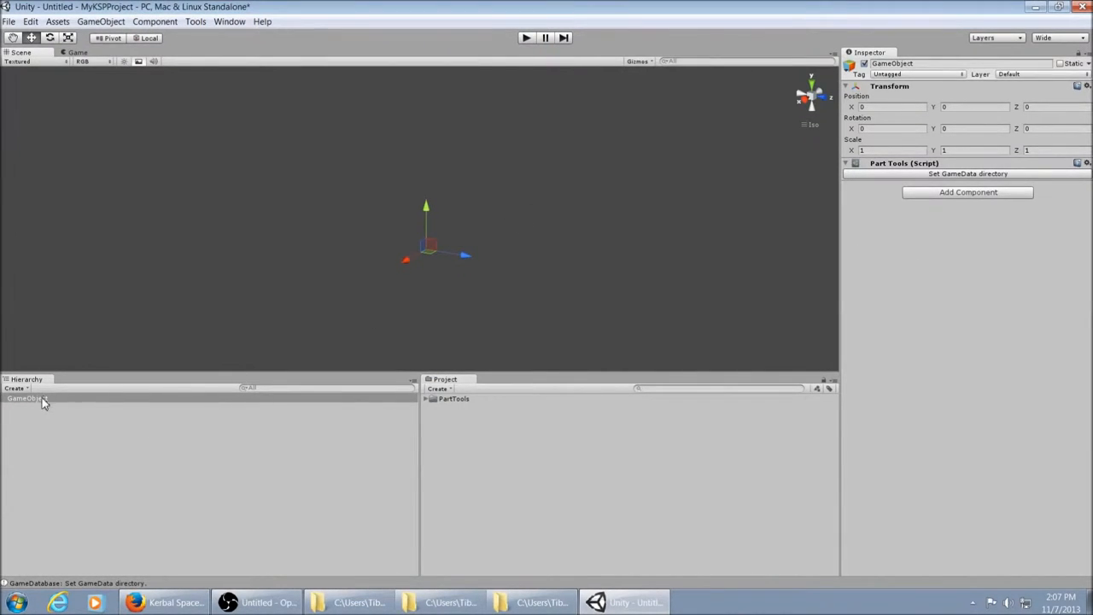
left_click(27, 398)
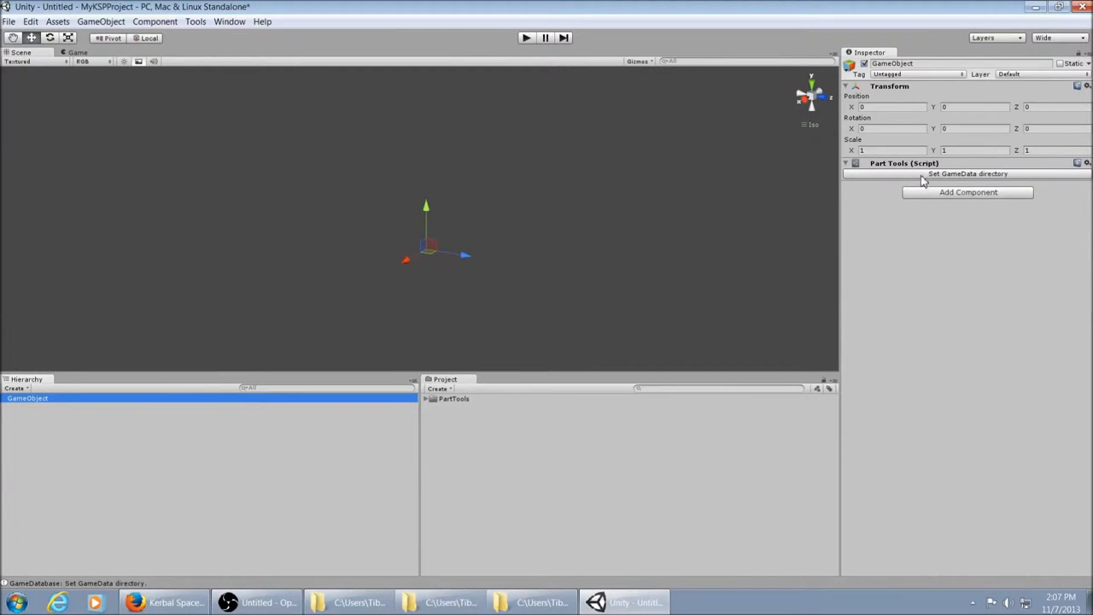
left_click(966, 174)
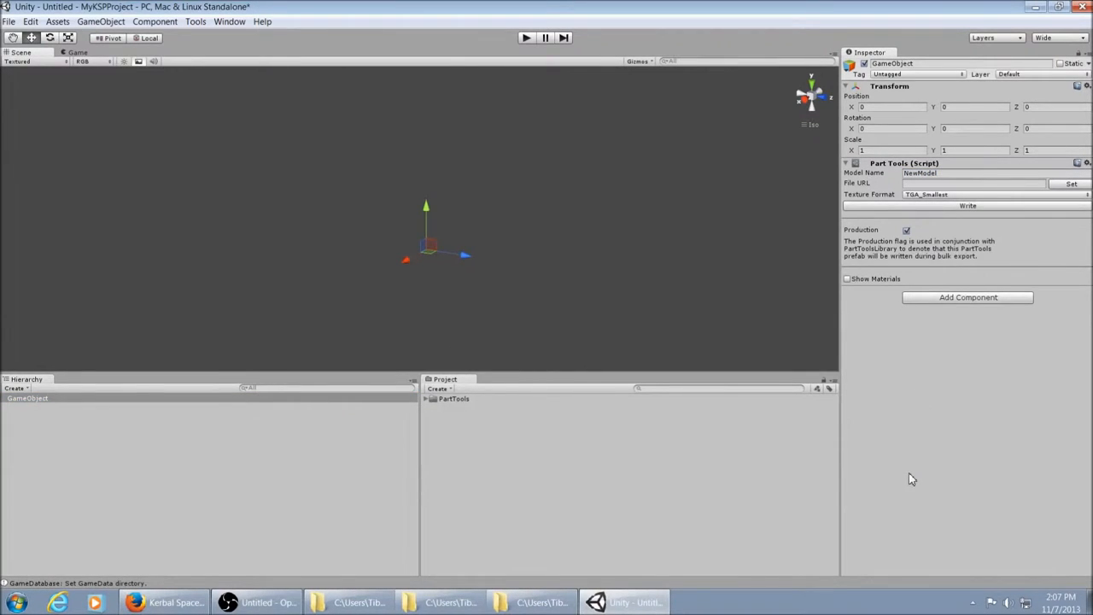
mouse_move(999, 198)
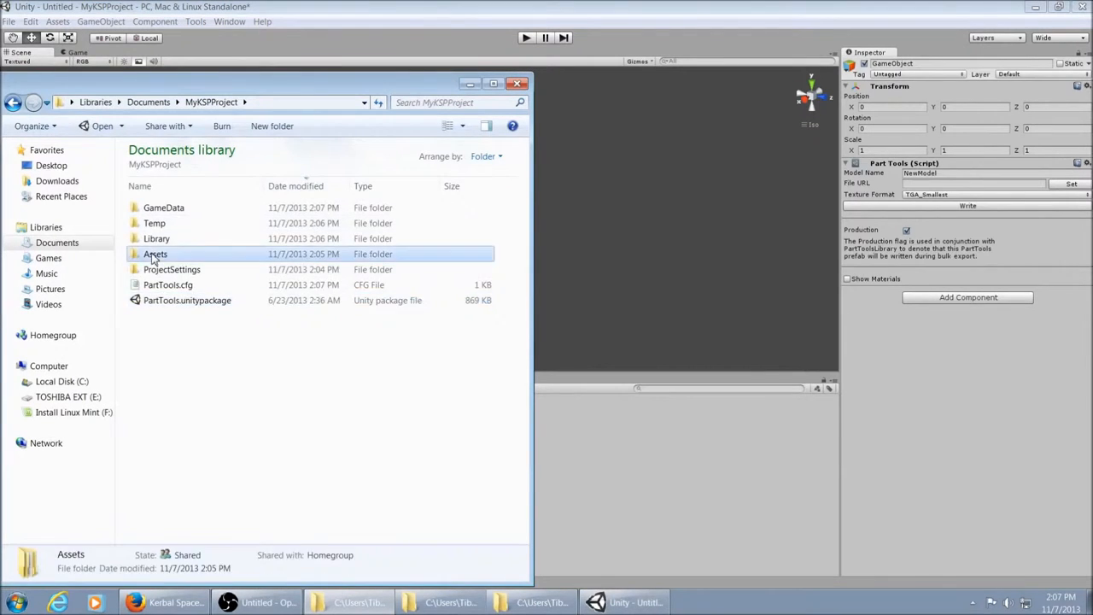
- Create a new MyNewPart folder inside the project's Assets folder
double_click(155, 253)
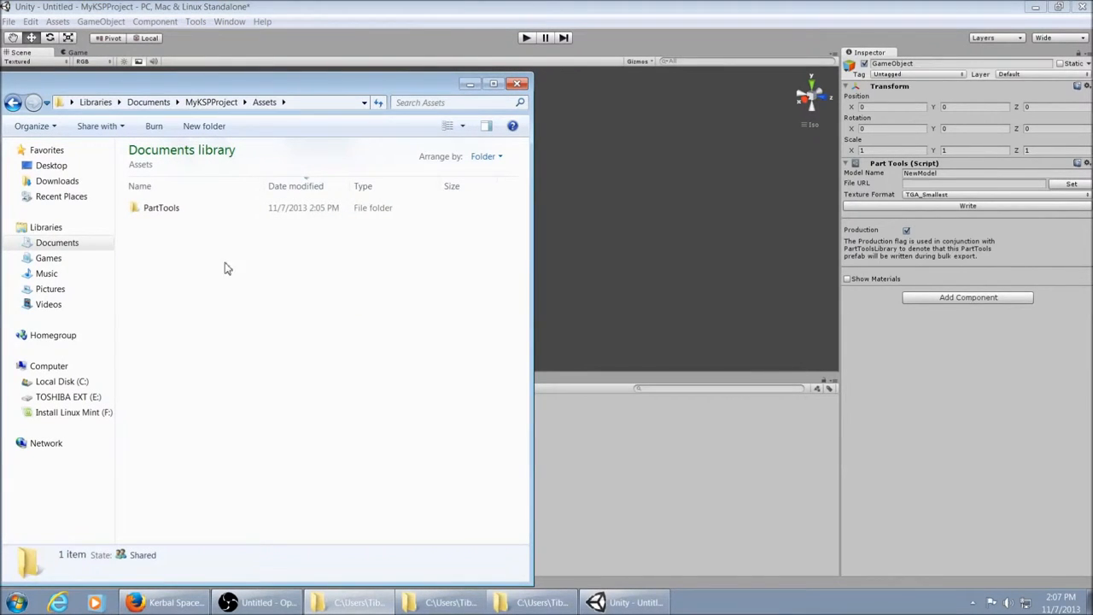
mouse_move(181, 275)
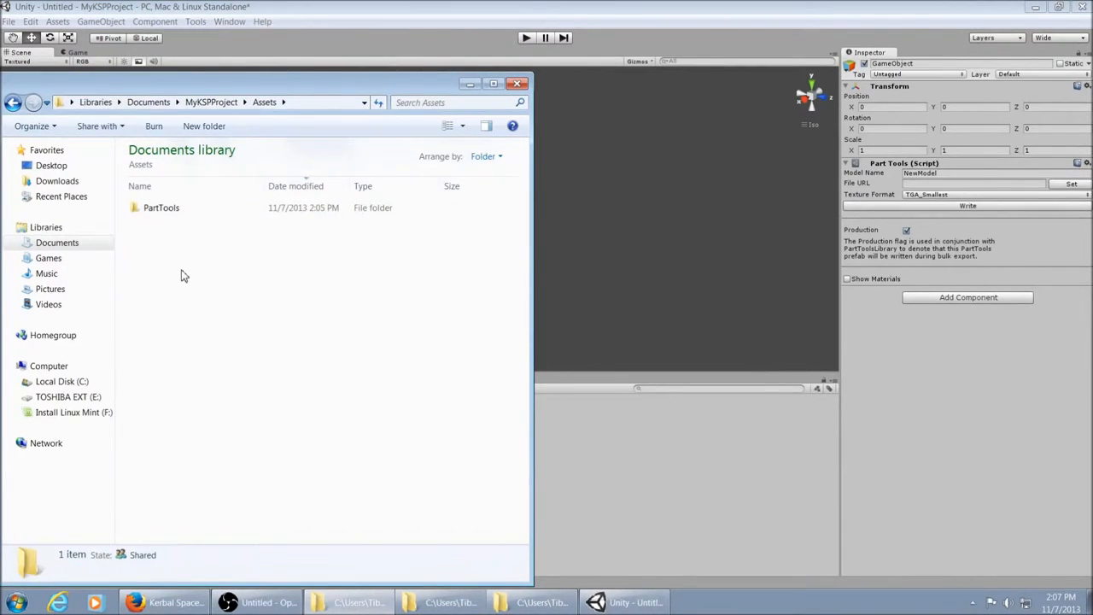
mouse_move(171, 249)
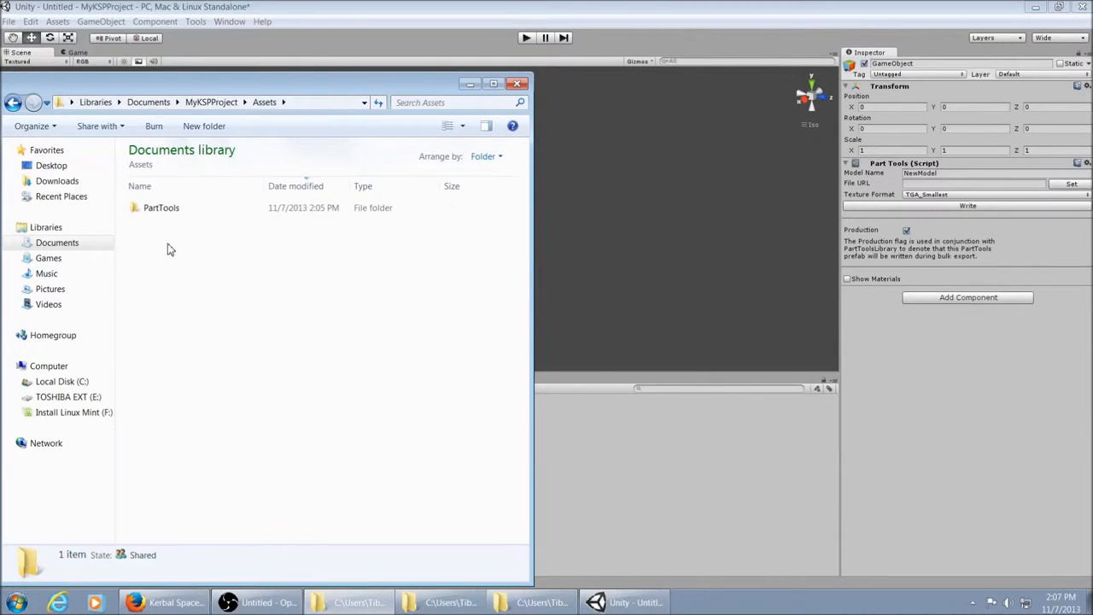
mouse_move(164, 247)
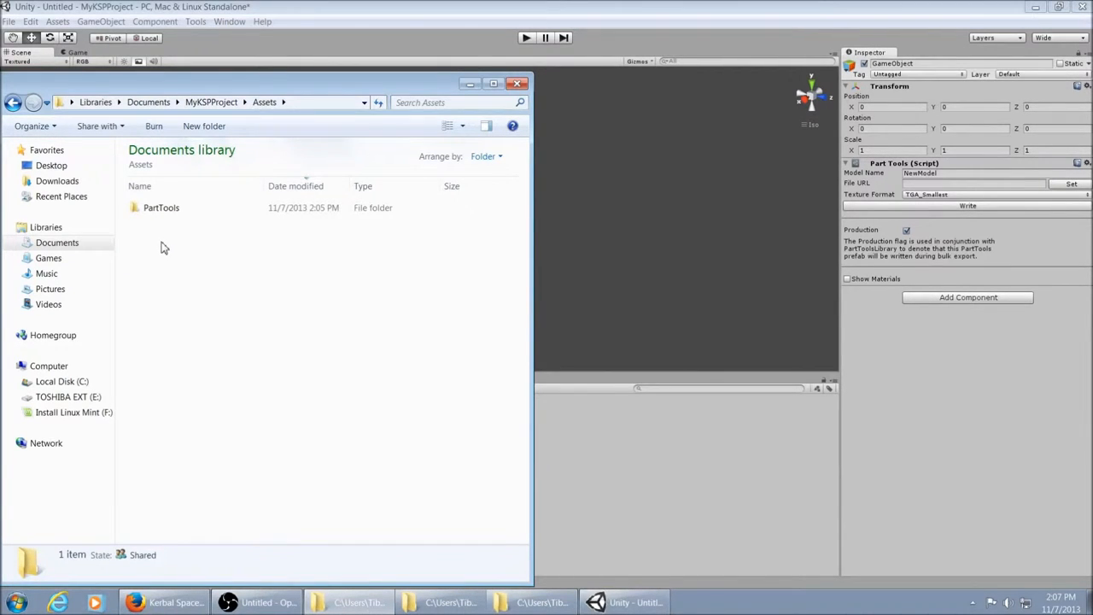
right_click(164, 247)
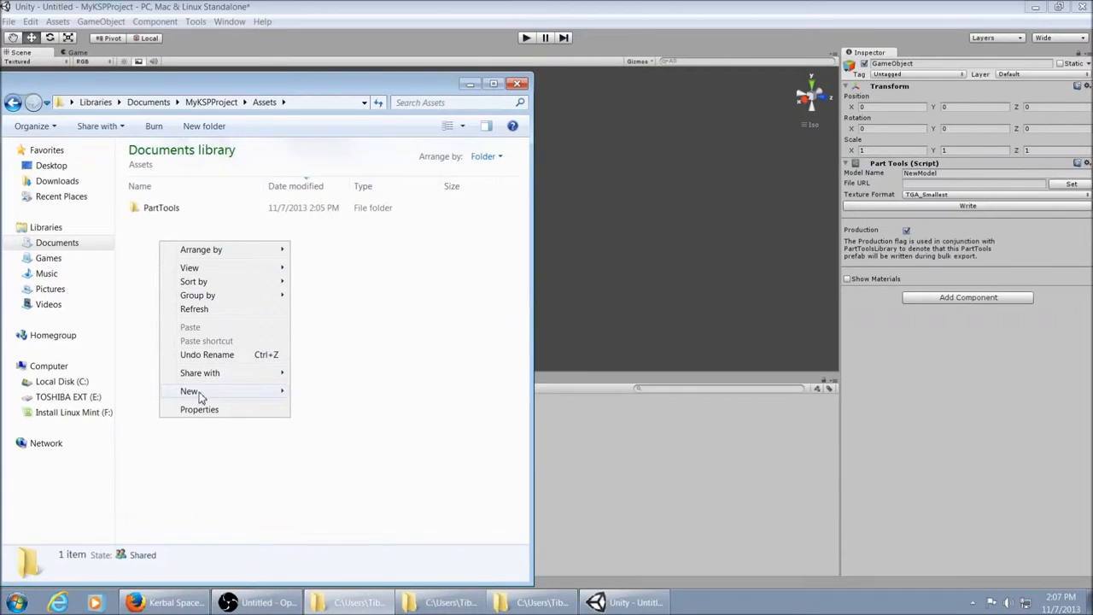
left_click(189, 391)
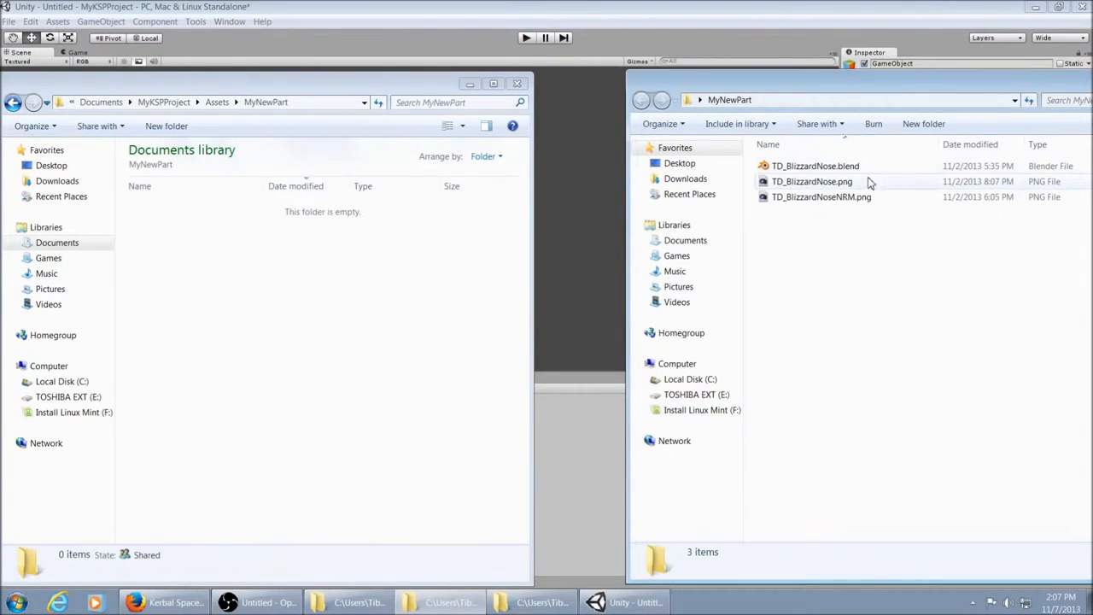
- Open the TD_BlizzardNose.png colour texture from the nose cone source files
left_click(816, 165)
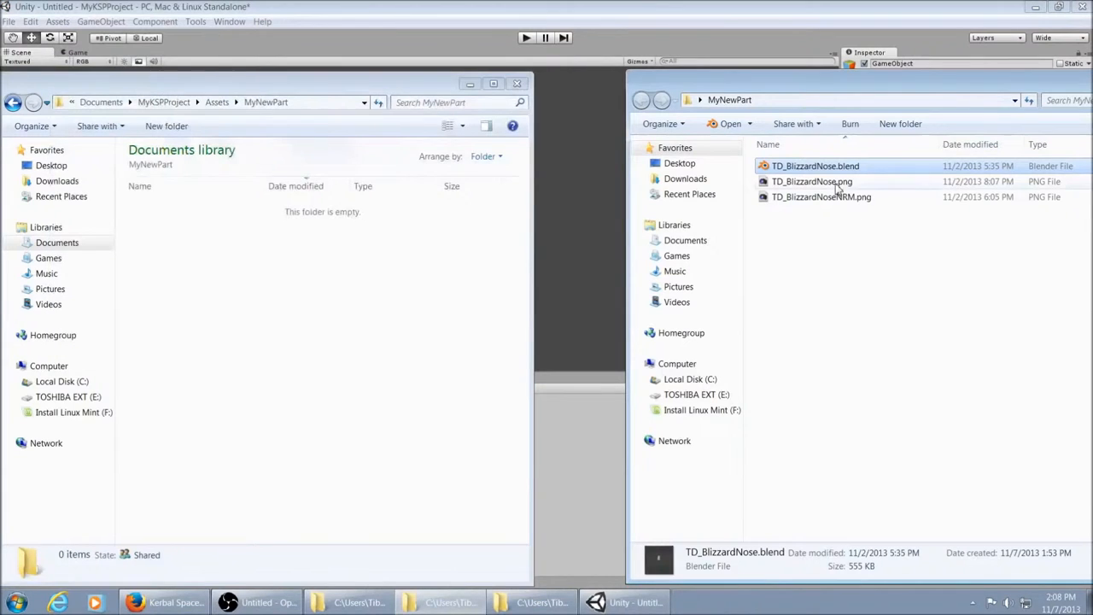
left_click(811, 181)
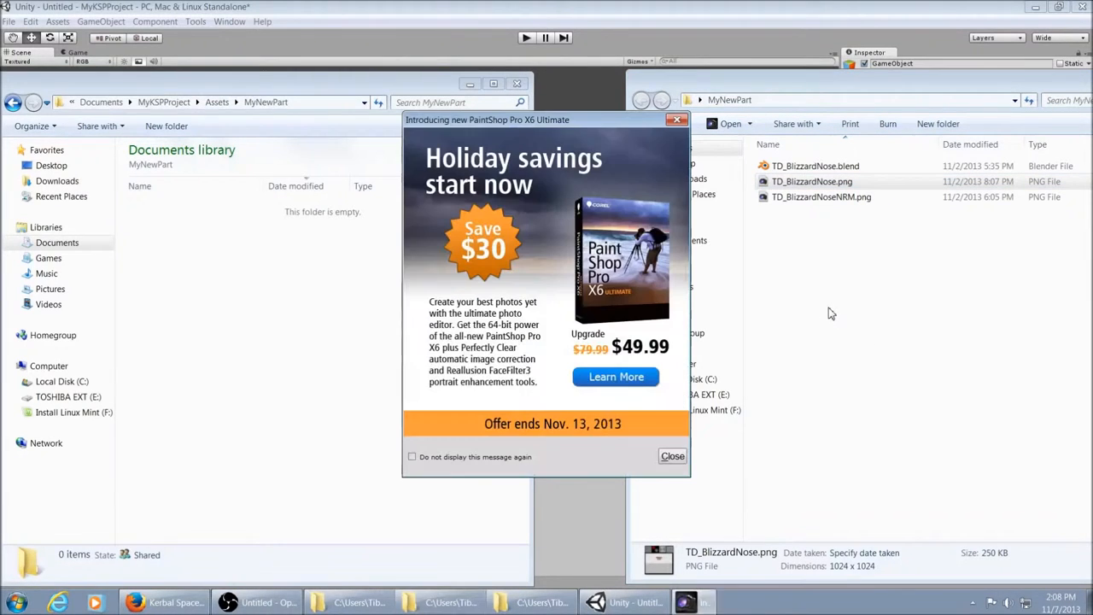
- Dismiss the PaintShop Pro promo and open the TD_BlizzardNoseNRM.png normal map
left_click(672, 454)
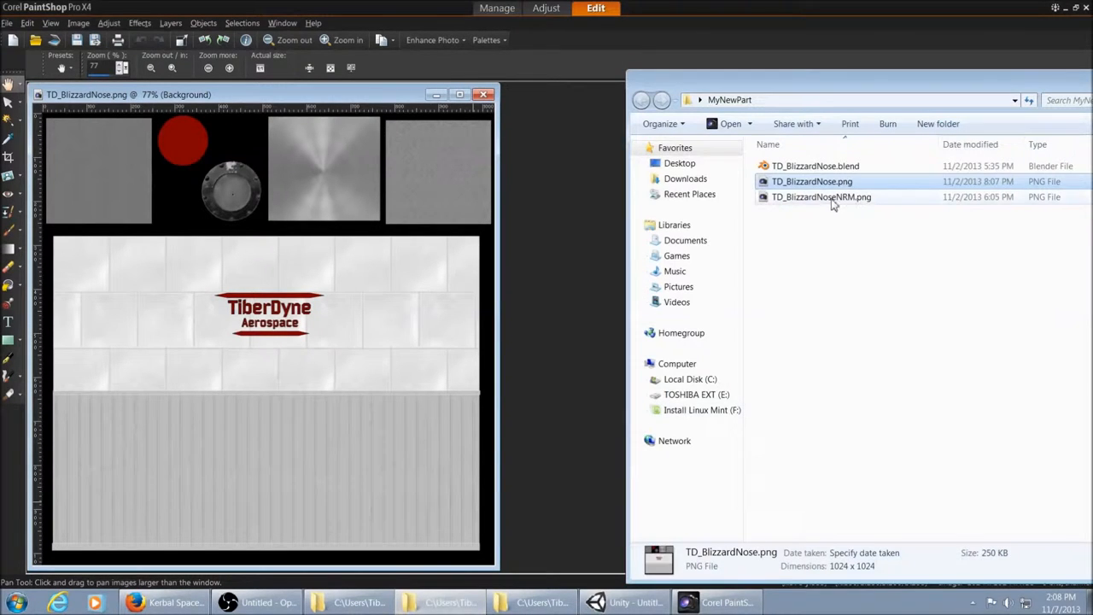
double_click(820, 196)
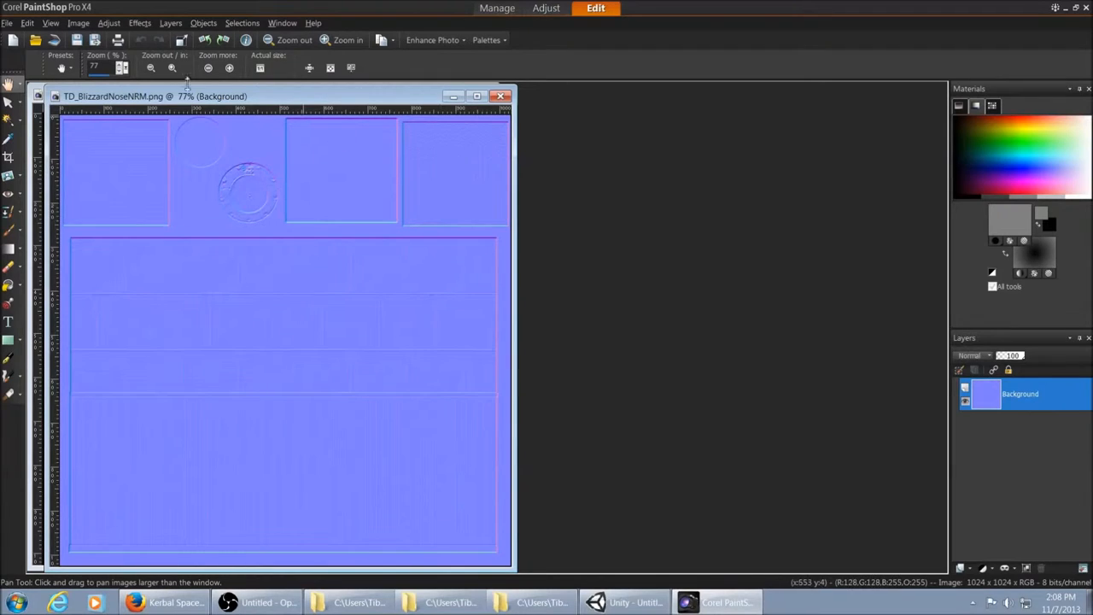
mouse_move(396, 89)
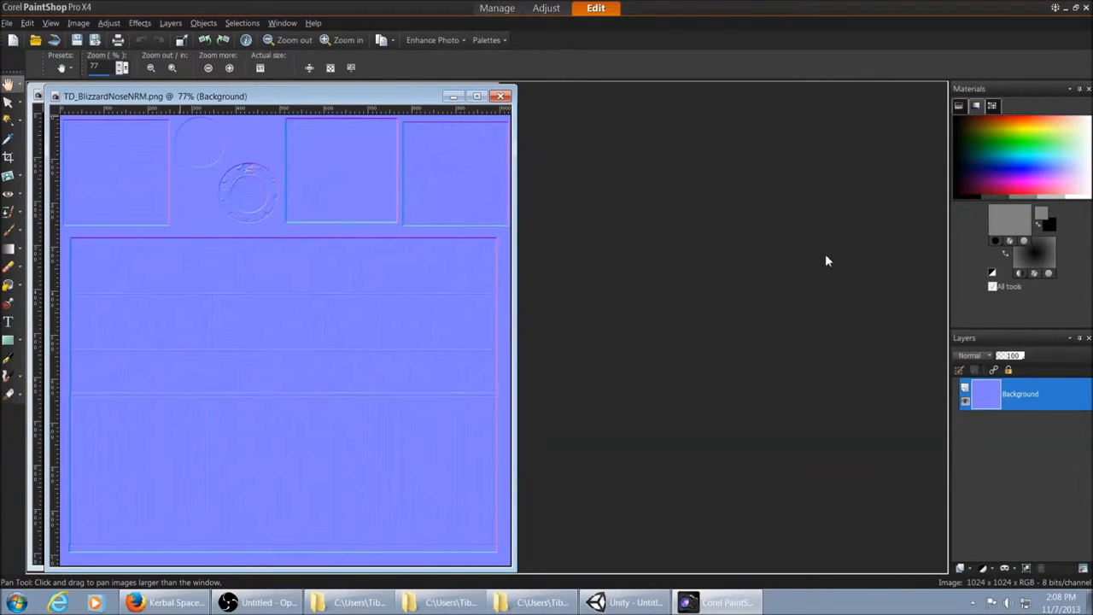
mouse_move(1079, 24)
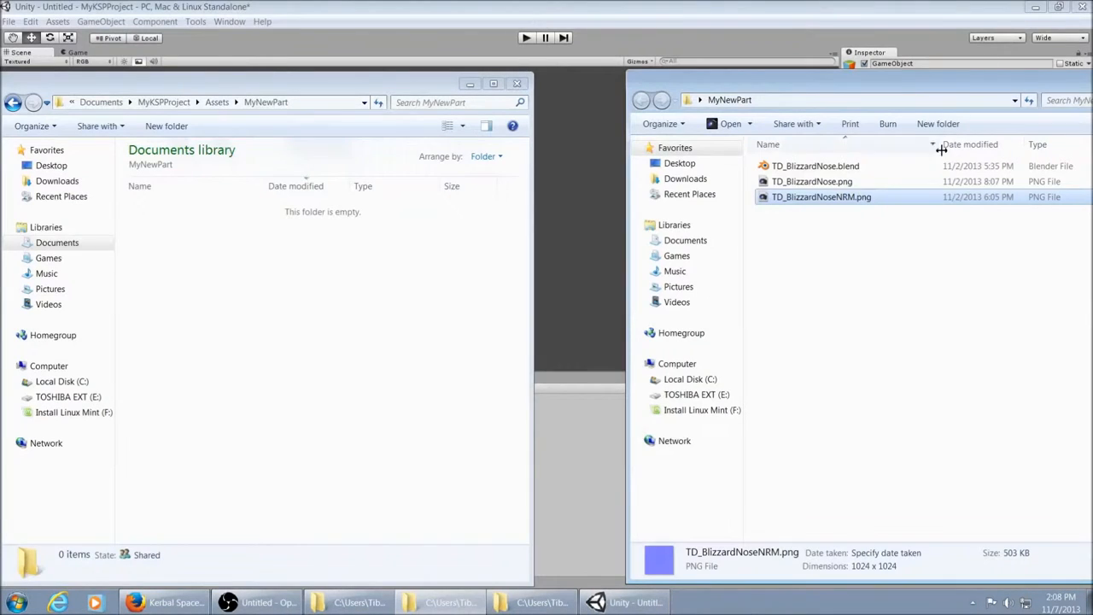
- Select all the nose cone .blend and .png source files for copying into Assets/MyNewPart
key("ctrl+a")
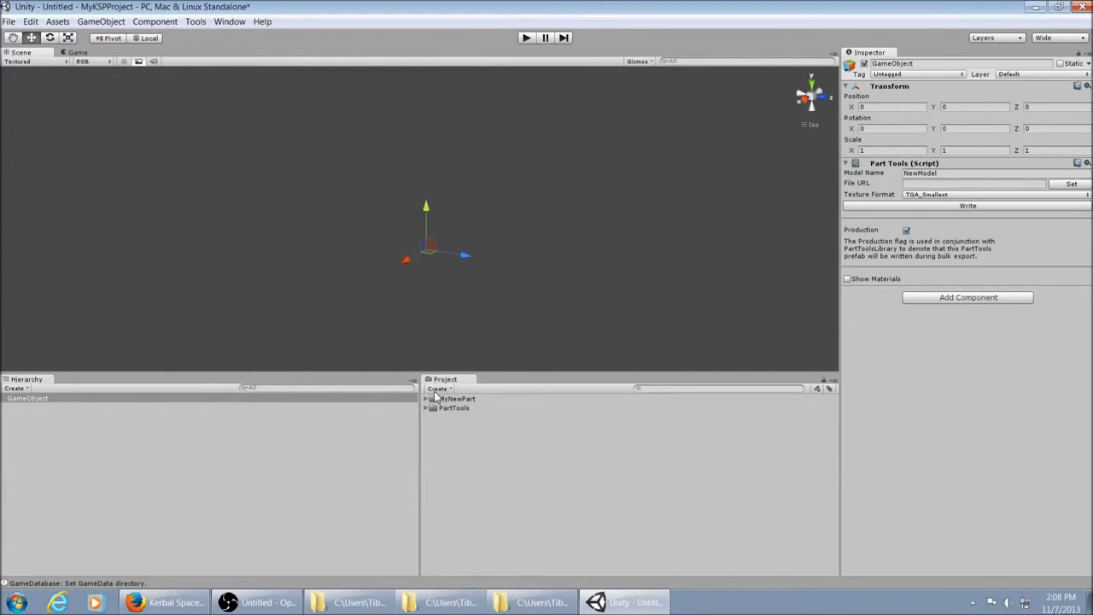
- Expand the MyNewPart folder and select the TD_BlizzardNoseNRM texture
left_click(458, 398)
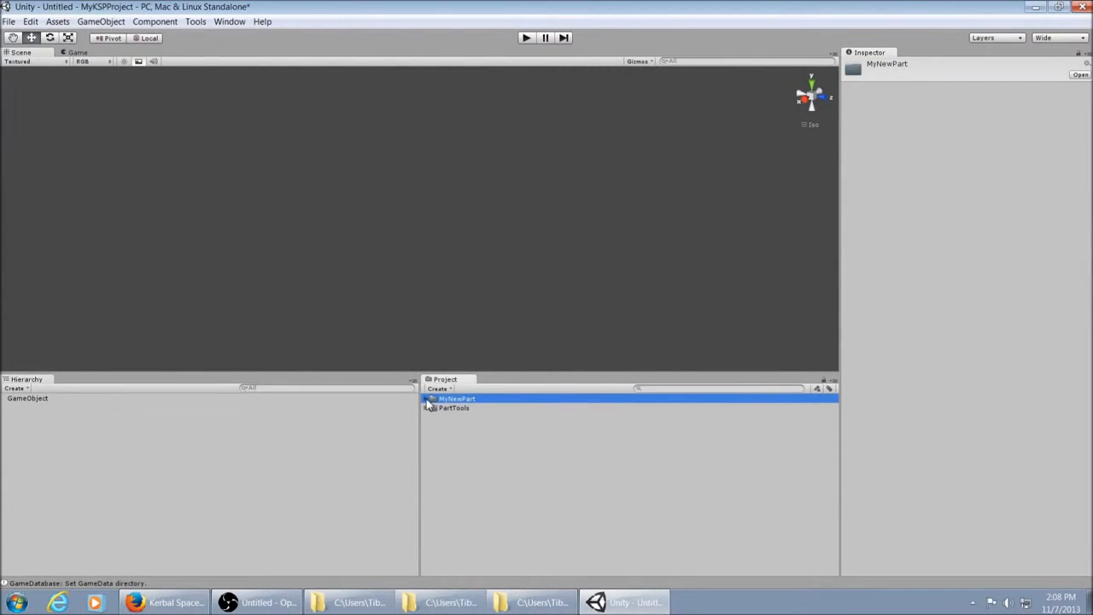
left_click(427, 399)
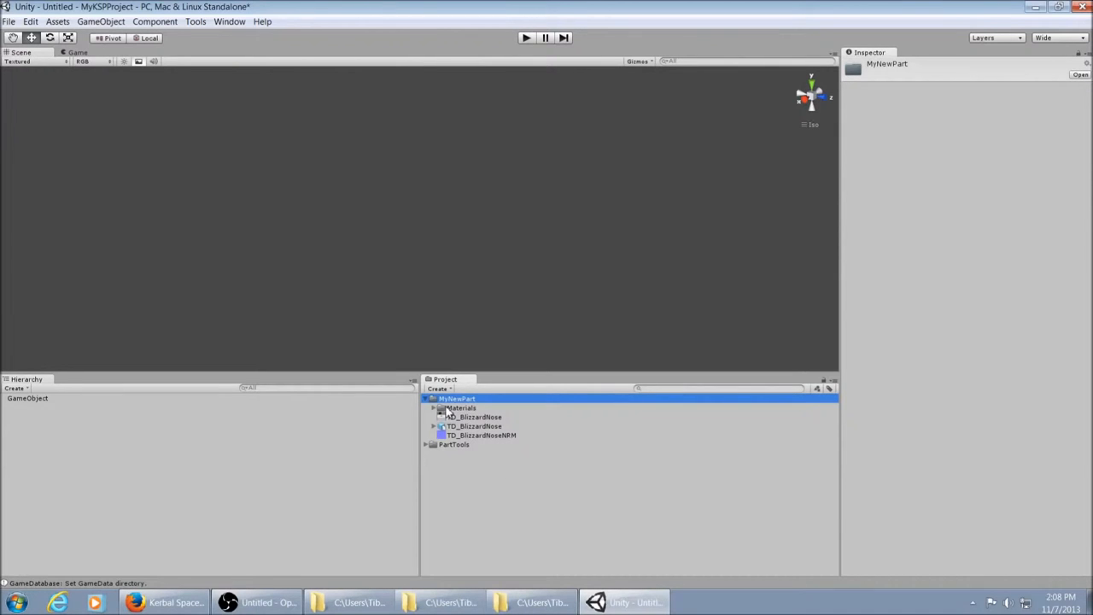
mouse_move(461, 410)
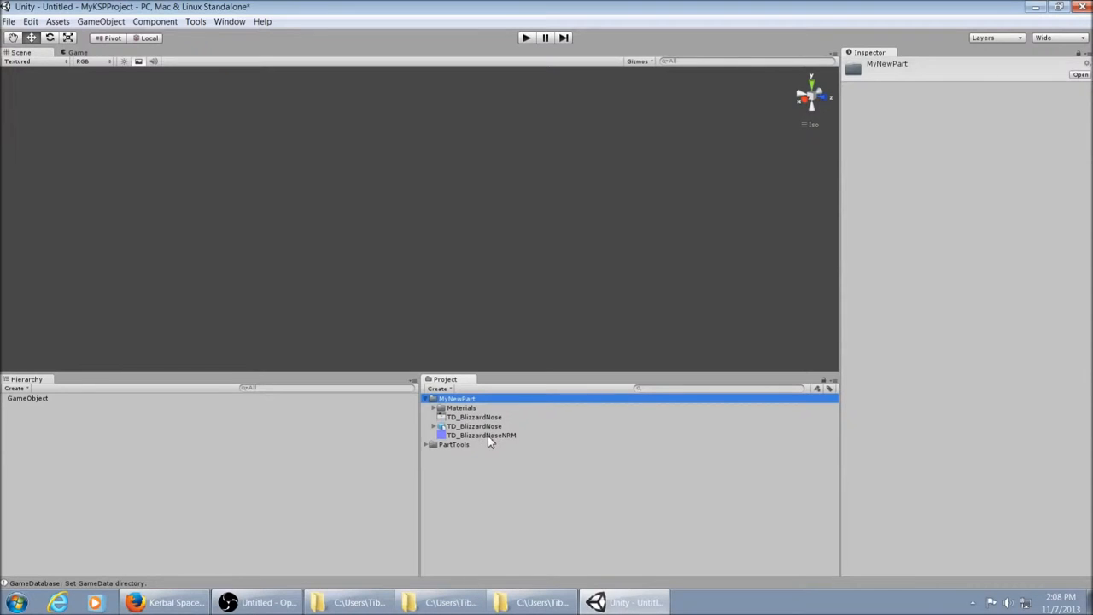
mouse_move(481, 441)
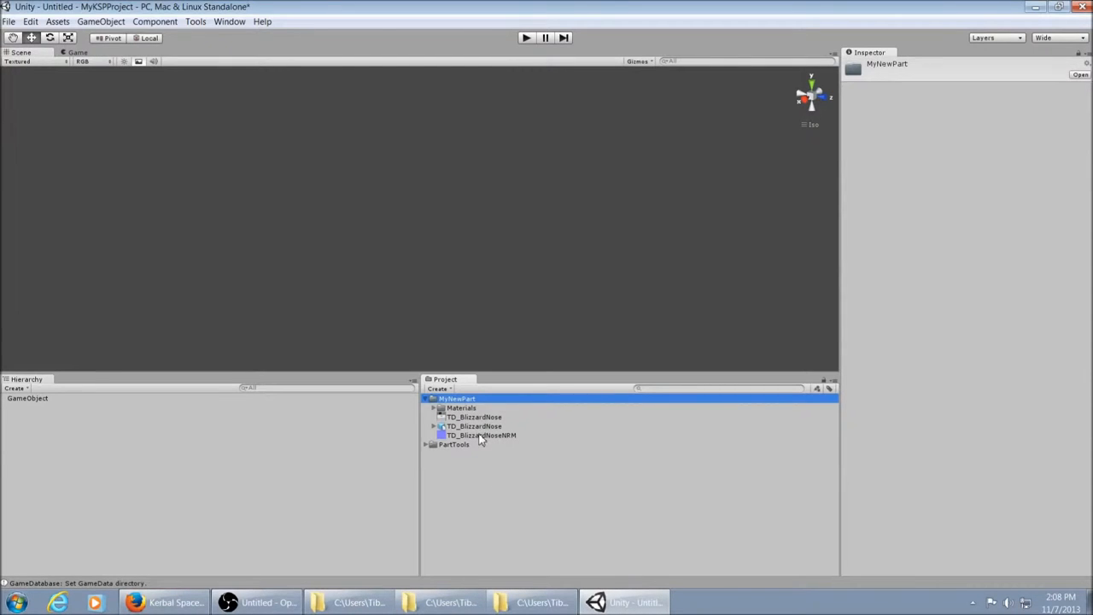
left_click(481, 436)
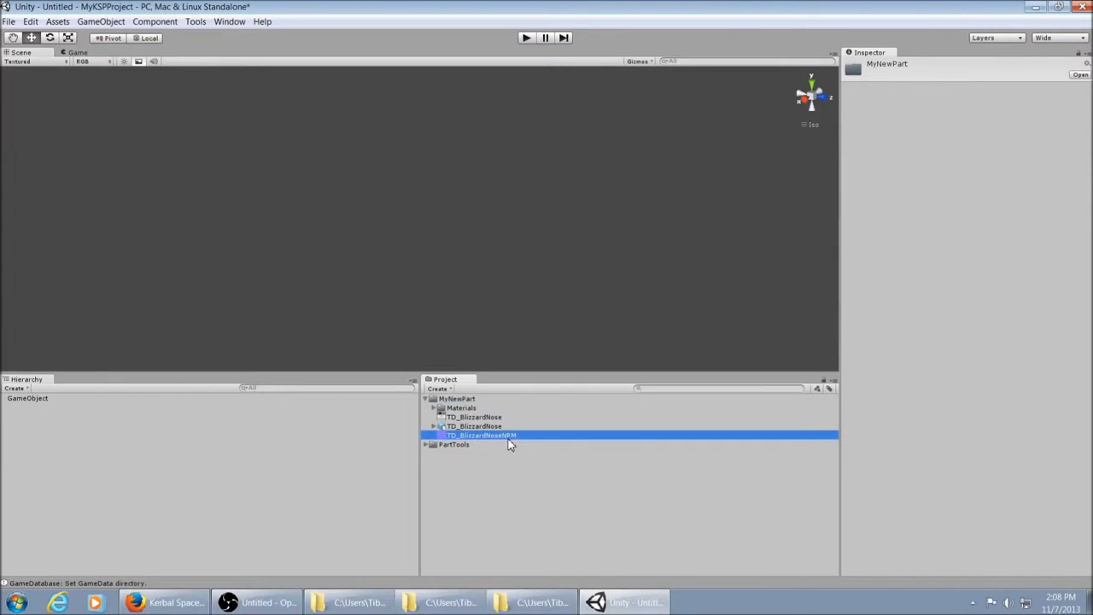
- Import TD_BlizzardNoseNRM as a Normal map with Create from Grayscale off, then apply
left_click(482, 435)
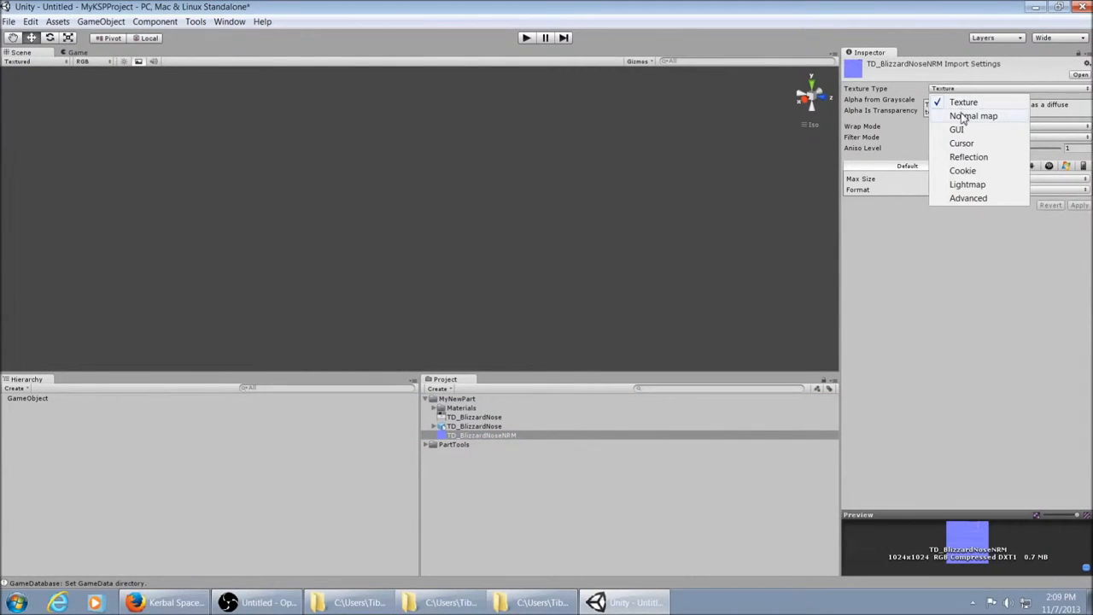
left_click(973, 116)
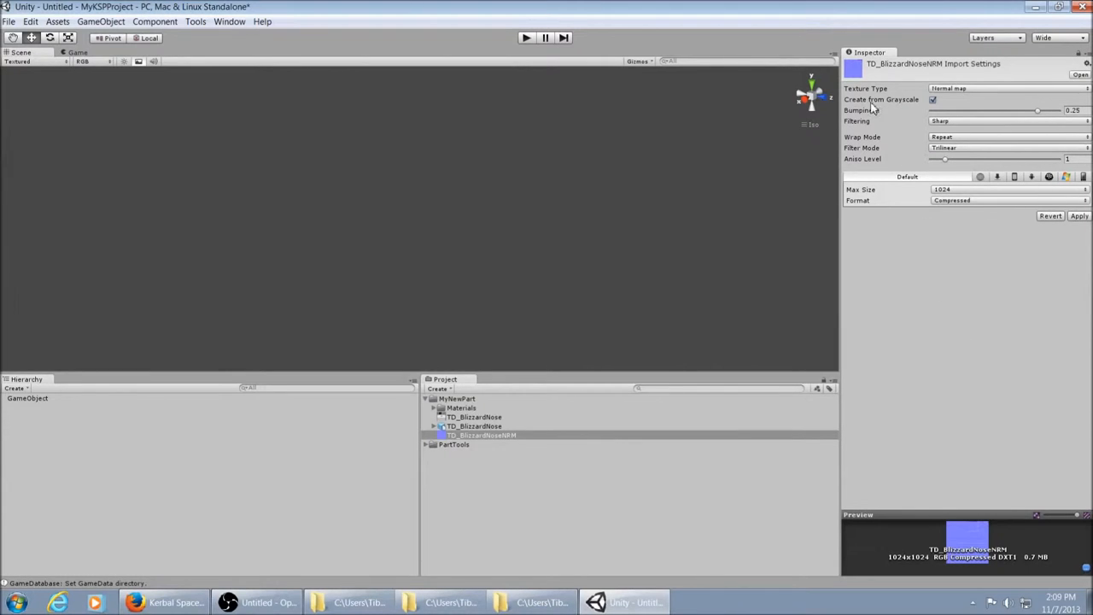
left_click(932, 99)
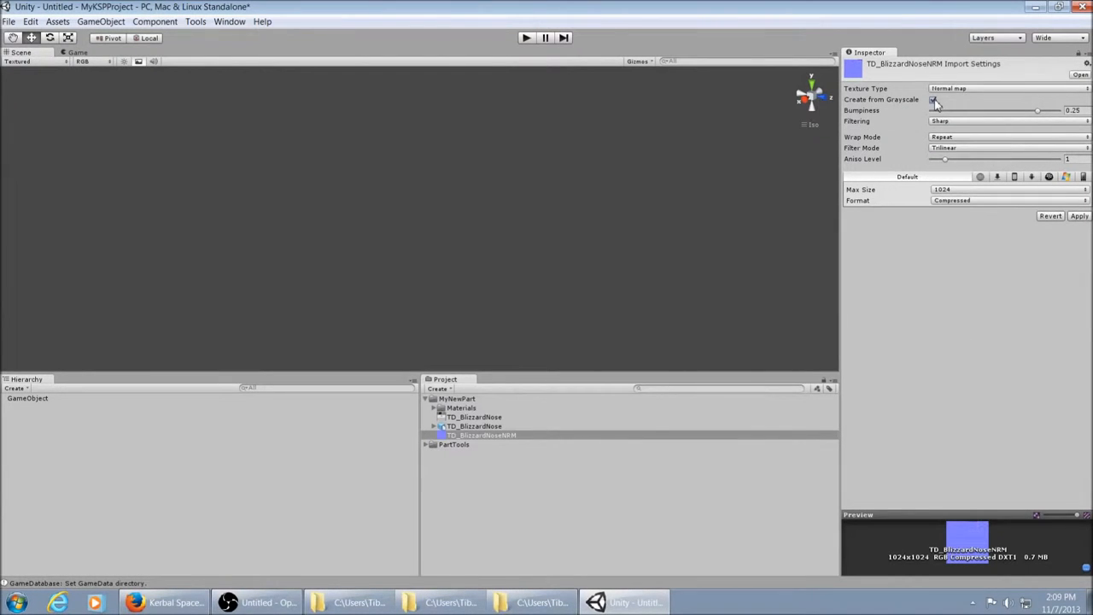
left_click(932, 99)
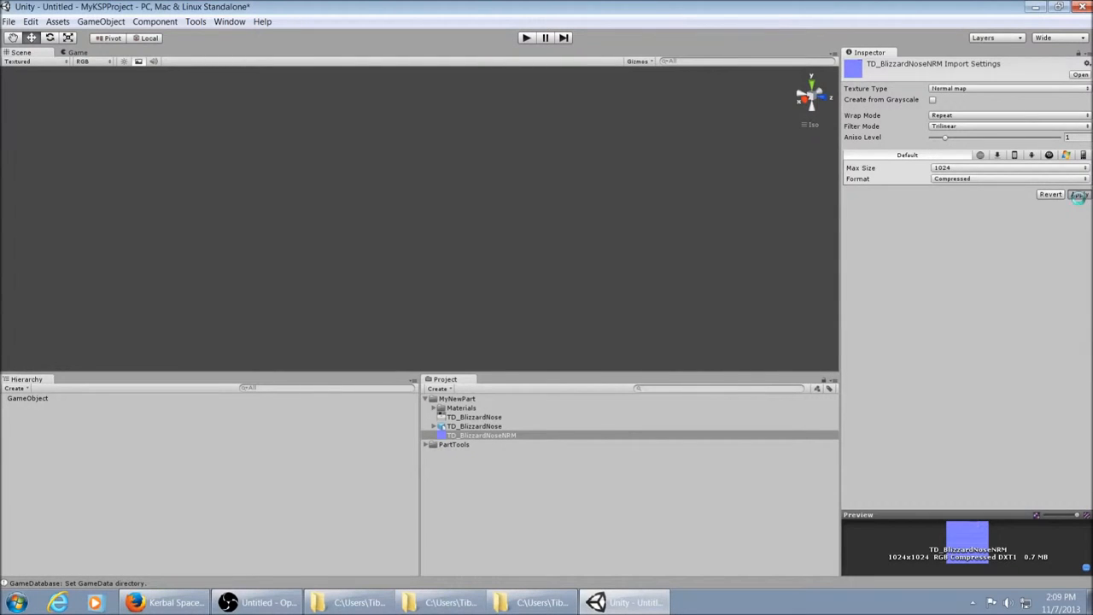
left_click(1079, 195)
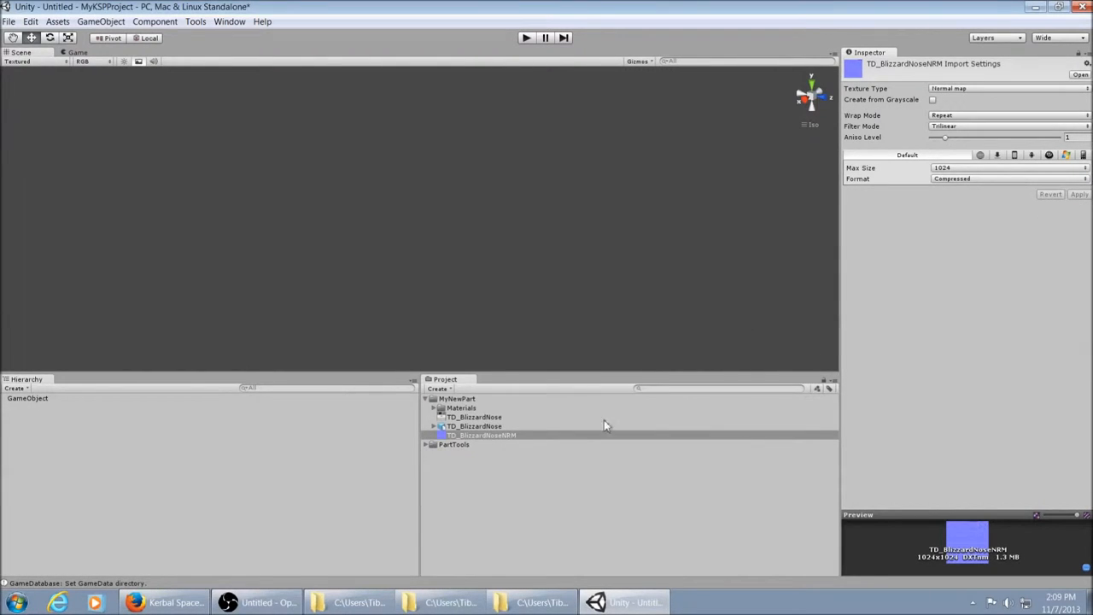
- Select the TD_BlizzardNose model in the Project panel
left_click(473, 427)
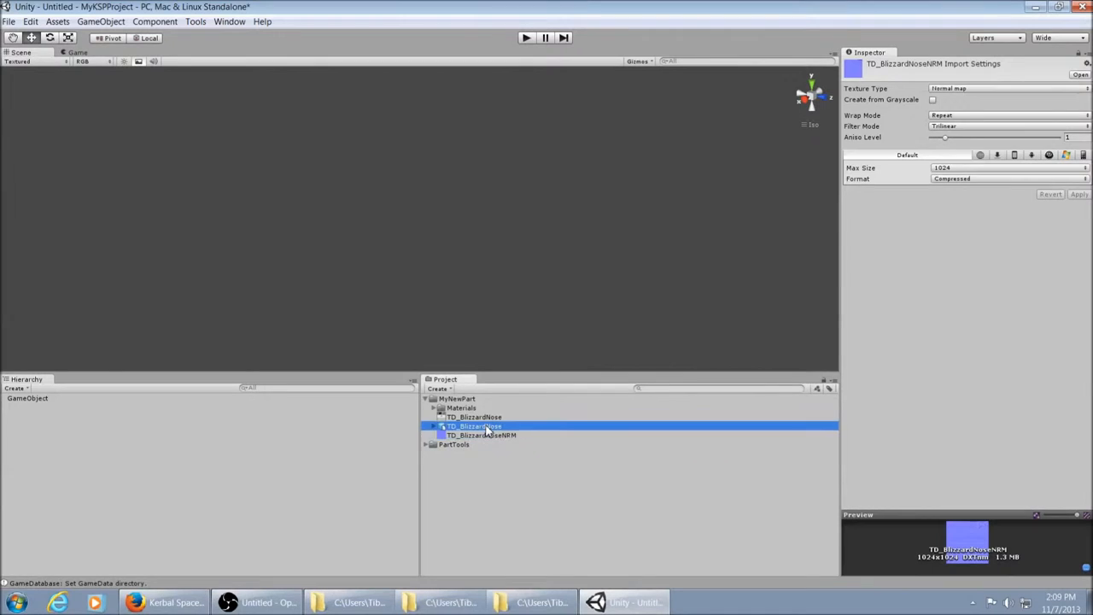
left_click(475, 427)
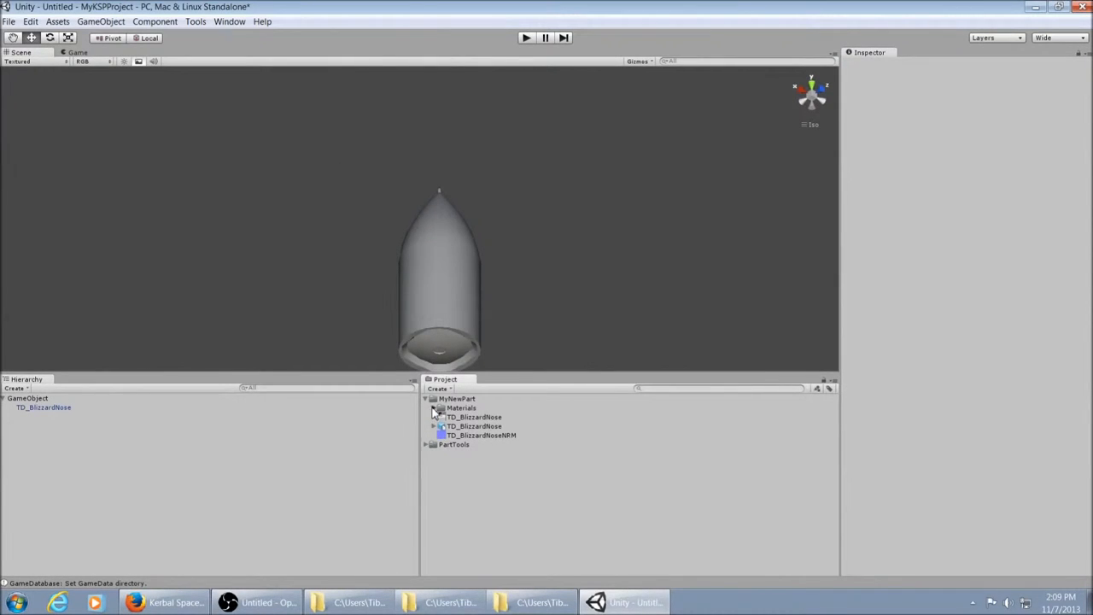
- Select the nose cone's Material in the Materials folder for editing
left_click(468, 417)
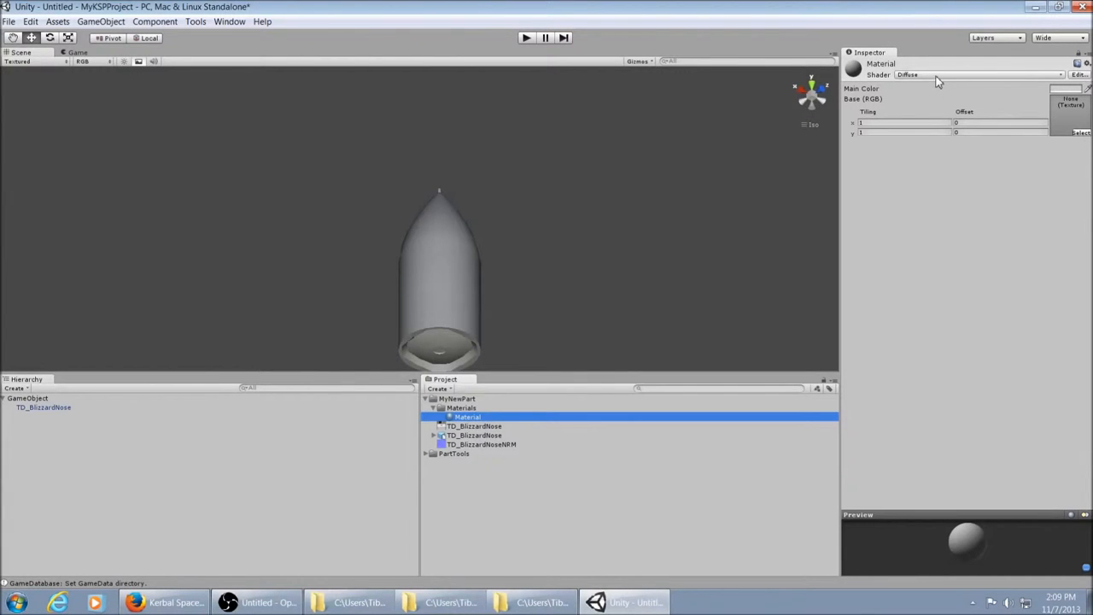
- Change the material's shader from Diffuse to KSP Bumped Specular
left_click(973, 76)
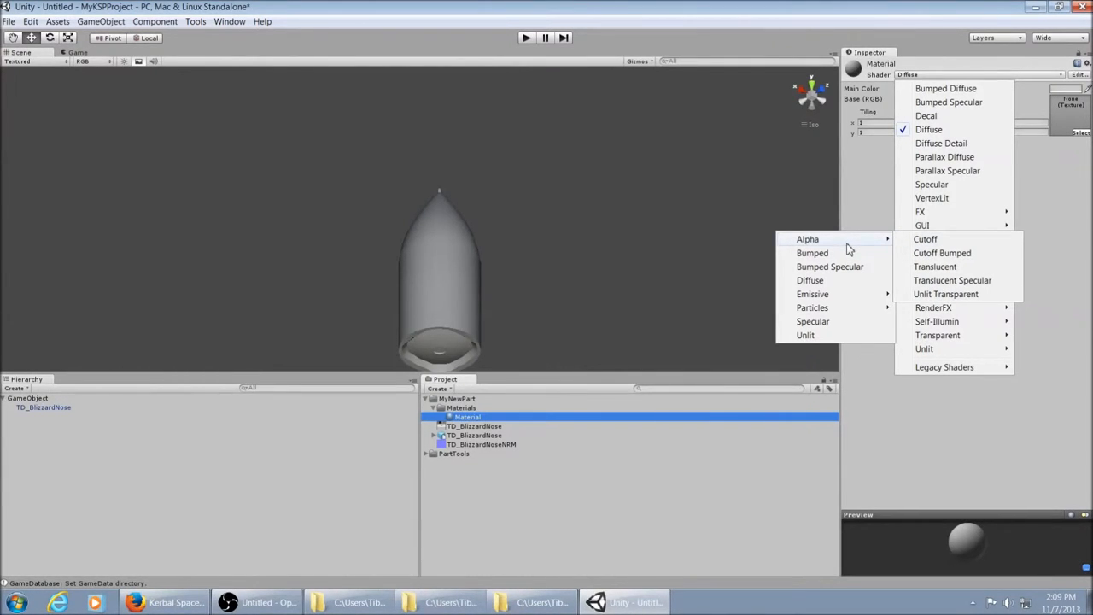
mouse_move(813, 253)
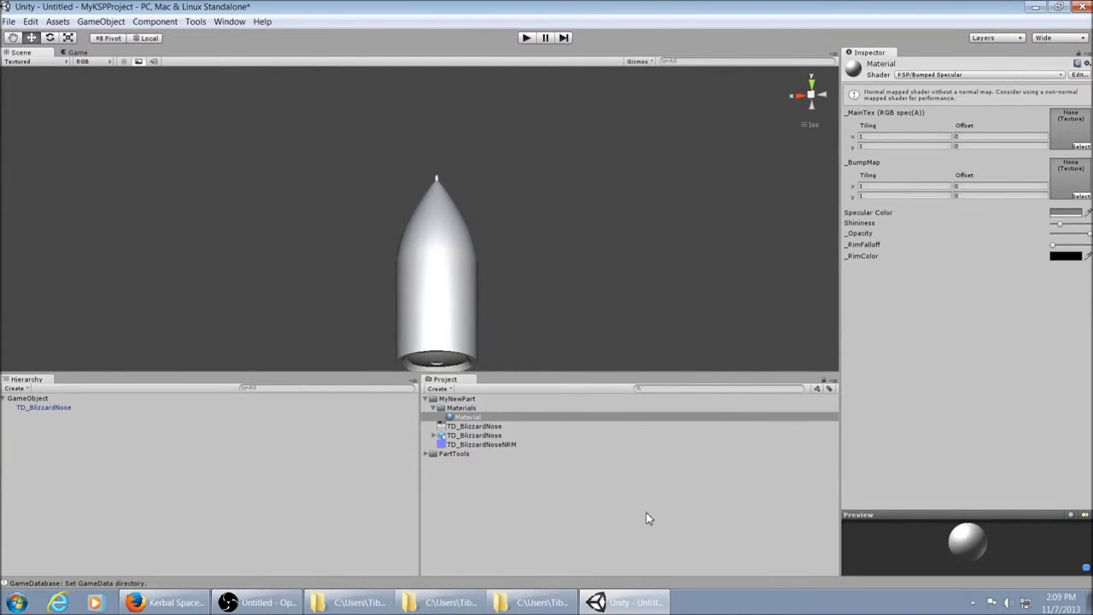
left_click(464, 417)
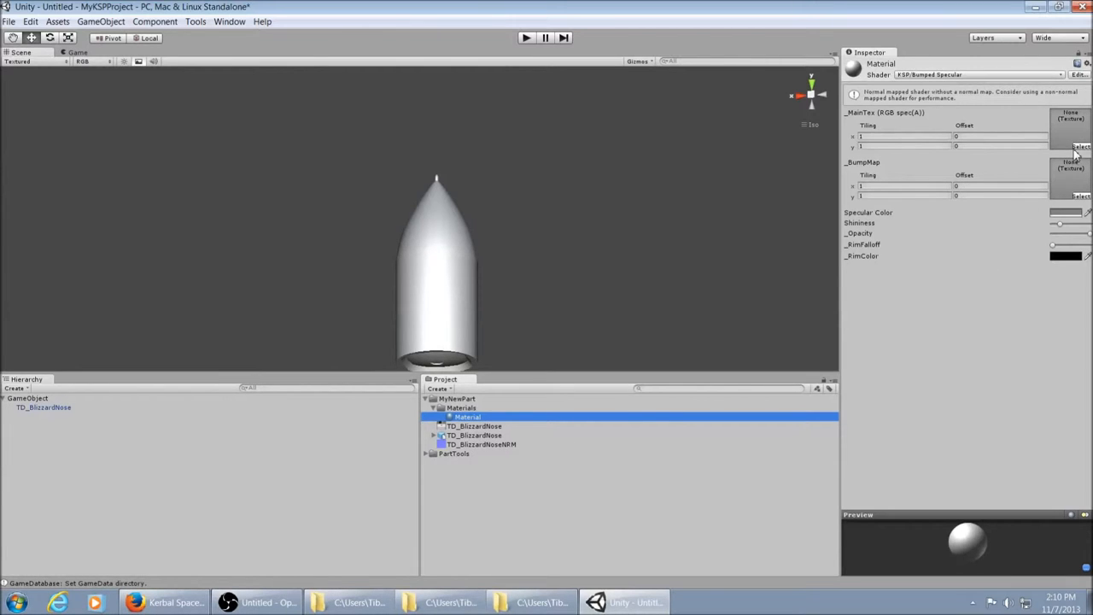
- Assign TD_BlizzardNose as _MainTex and TD_BlizzardNoseNRM as _BumpMap
left_click(1082, 147)
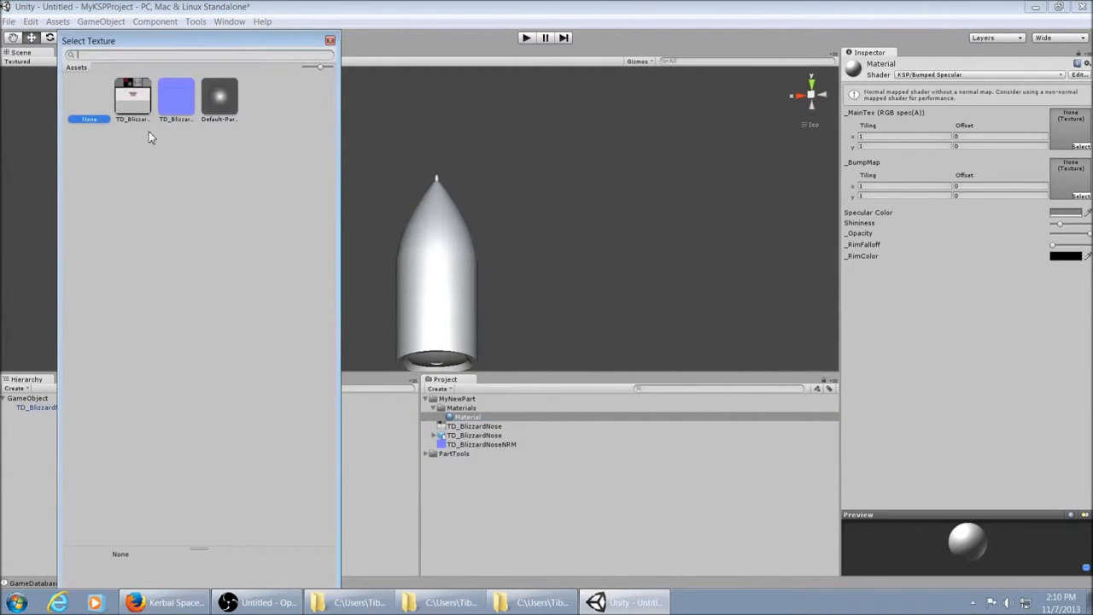
left_click(134, 96)
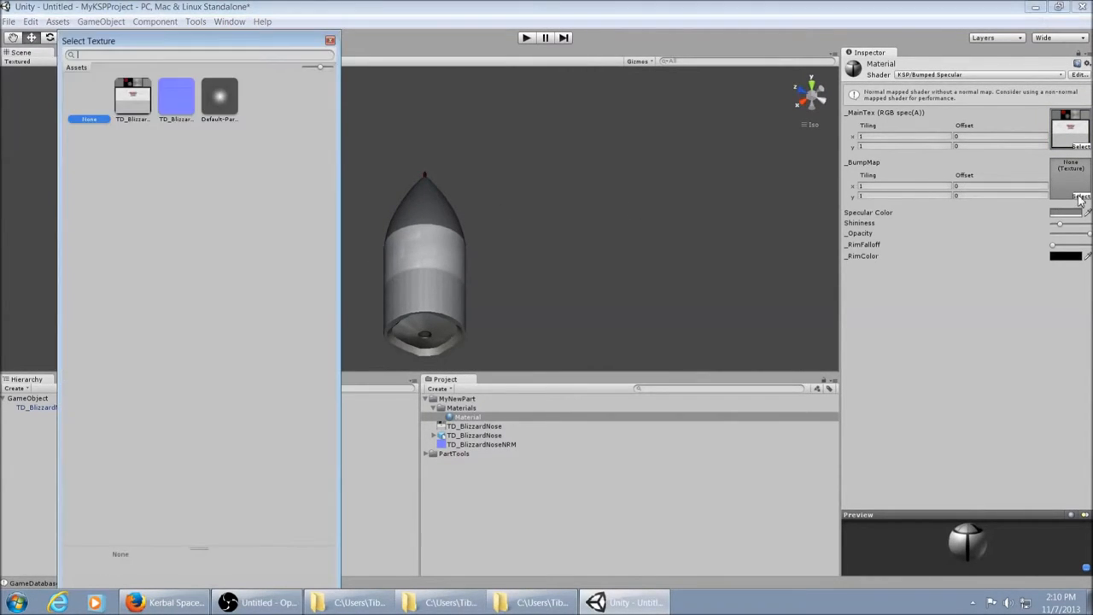
left_click(89, 119)
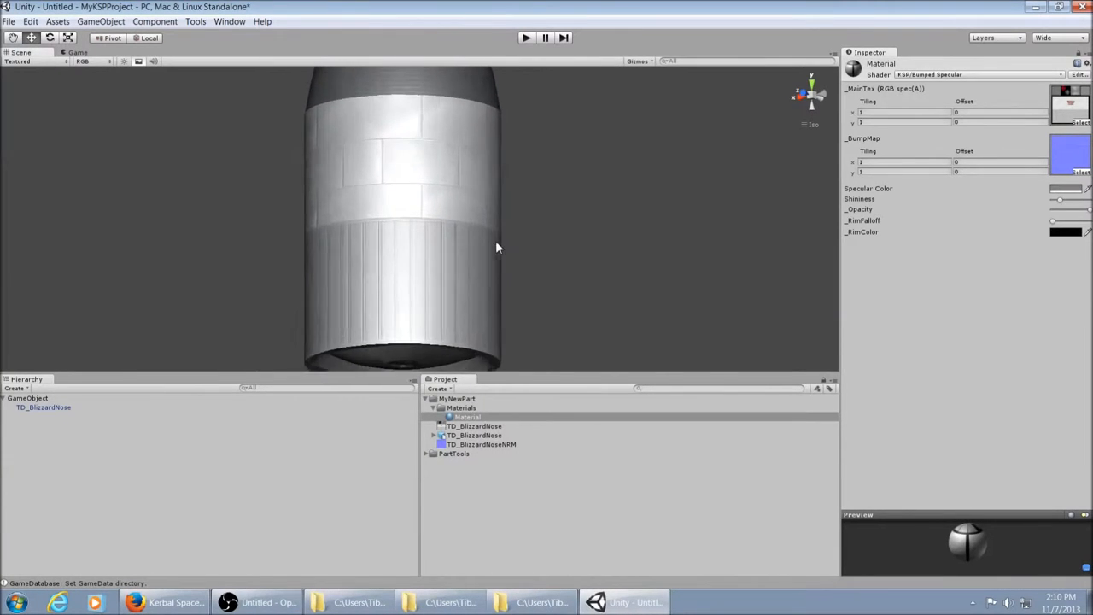
left_click_drag(499, 247, 625, 137)
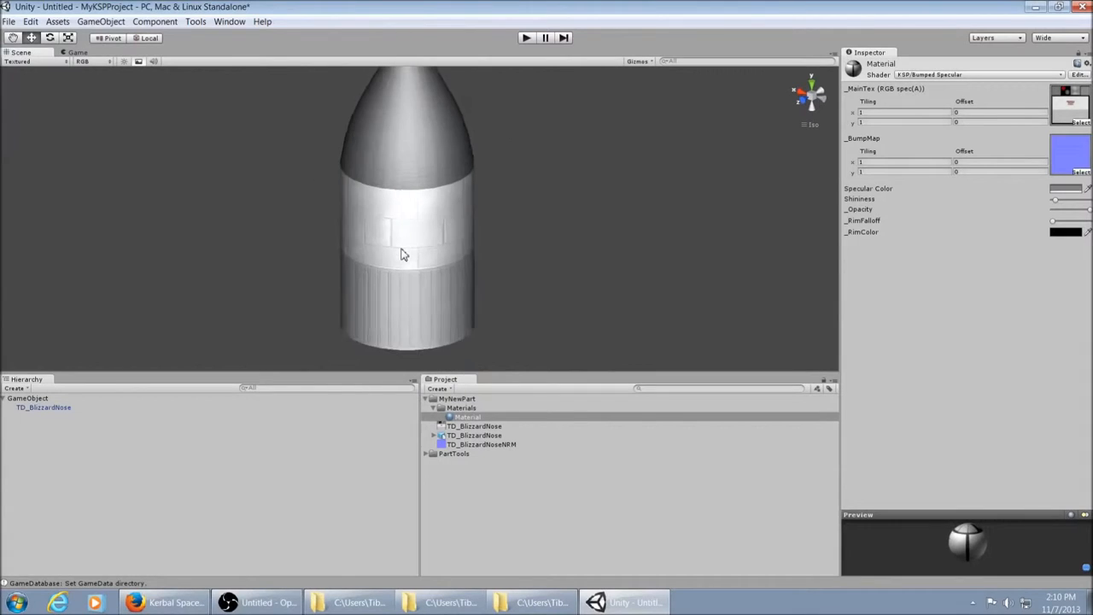
left_click_drag(403, 254, 406, 82)
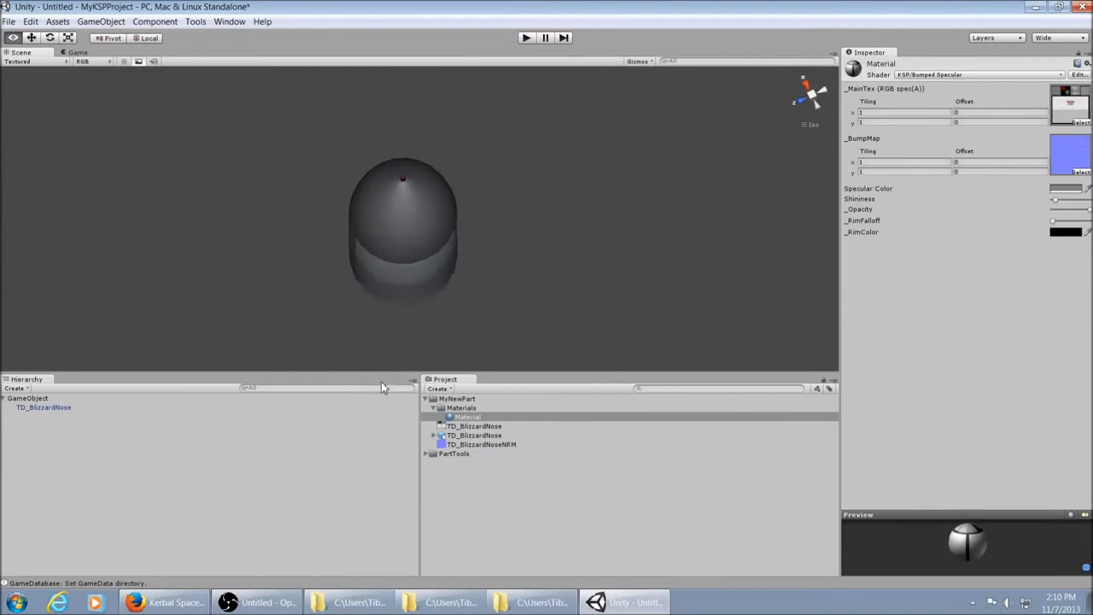
left_click_drag(402, 230, 350, 185)
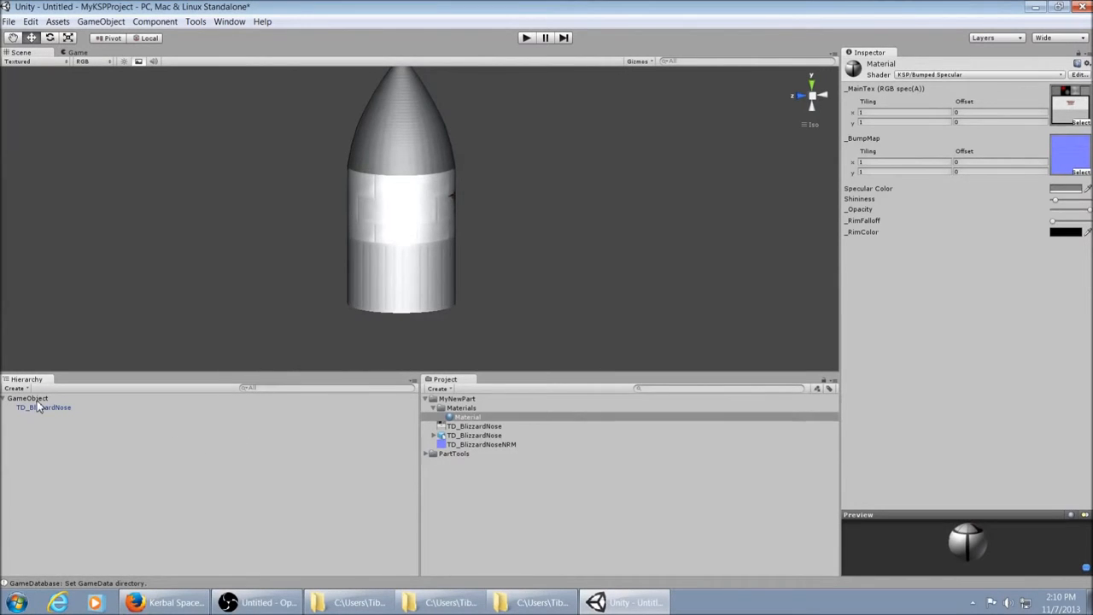
- On GameObject's Part Tools, set Model Name to 'model' and File URL to 'MyNewPart'
left_click(27, 398)
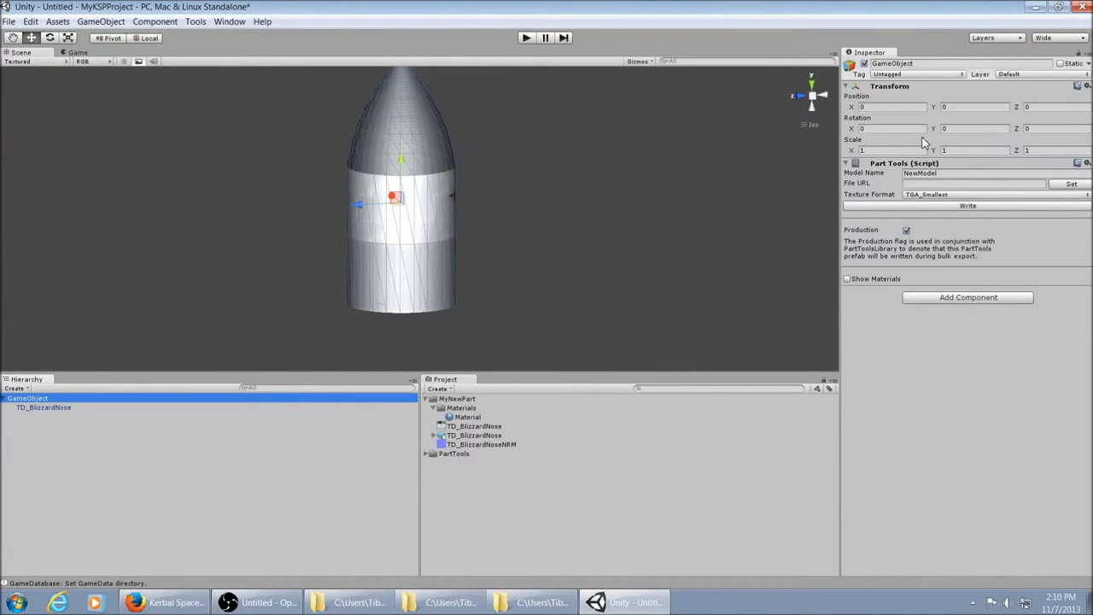
double_click(918, 172)
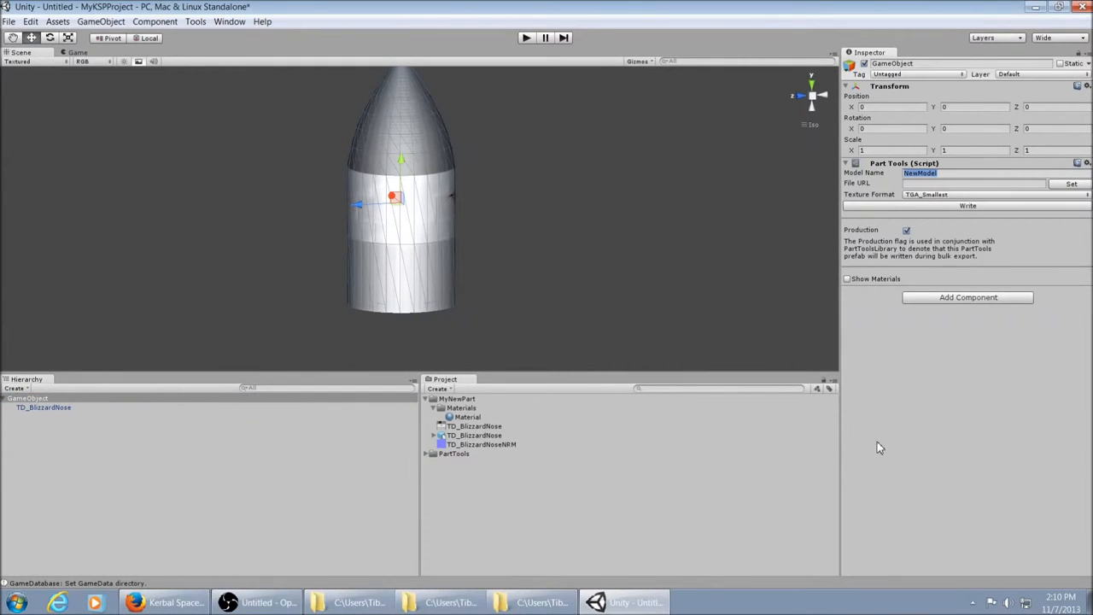
type("model")
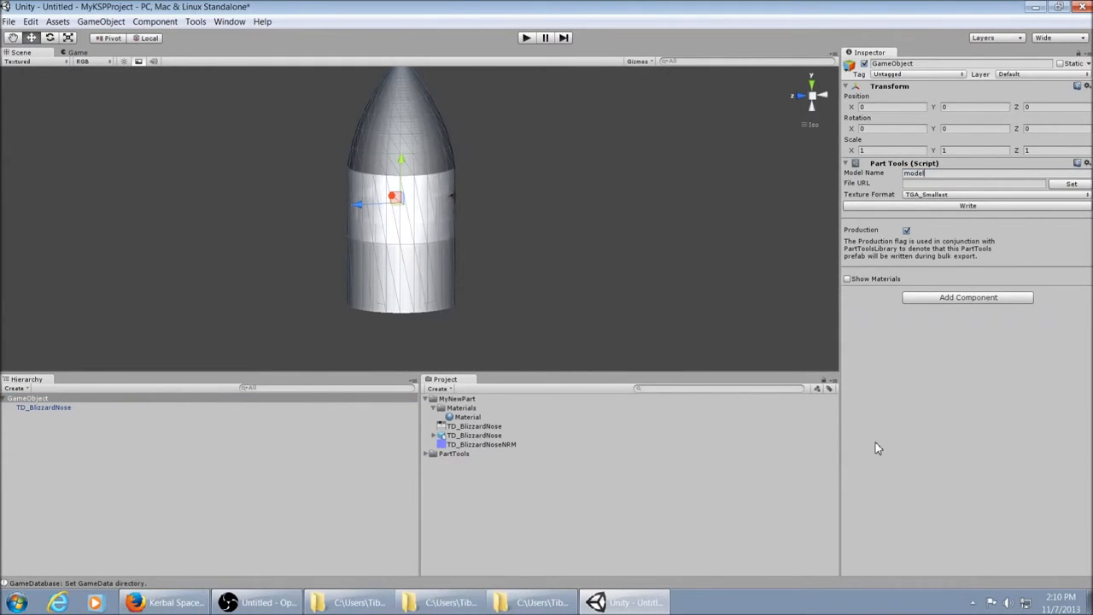
mouse_move(966, 229)
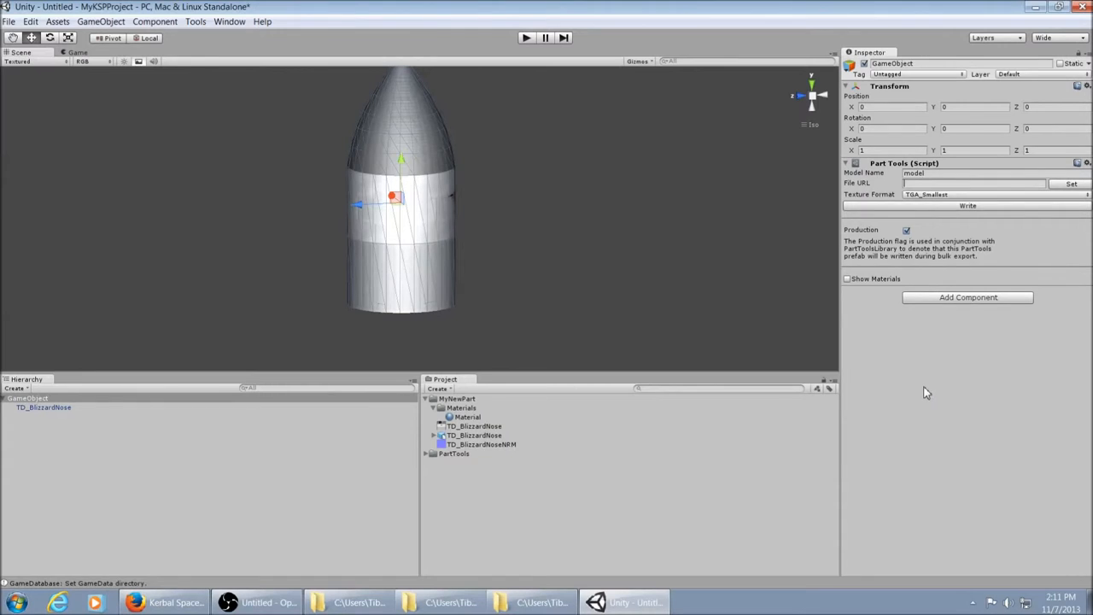
type("M")
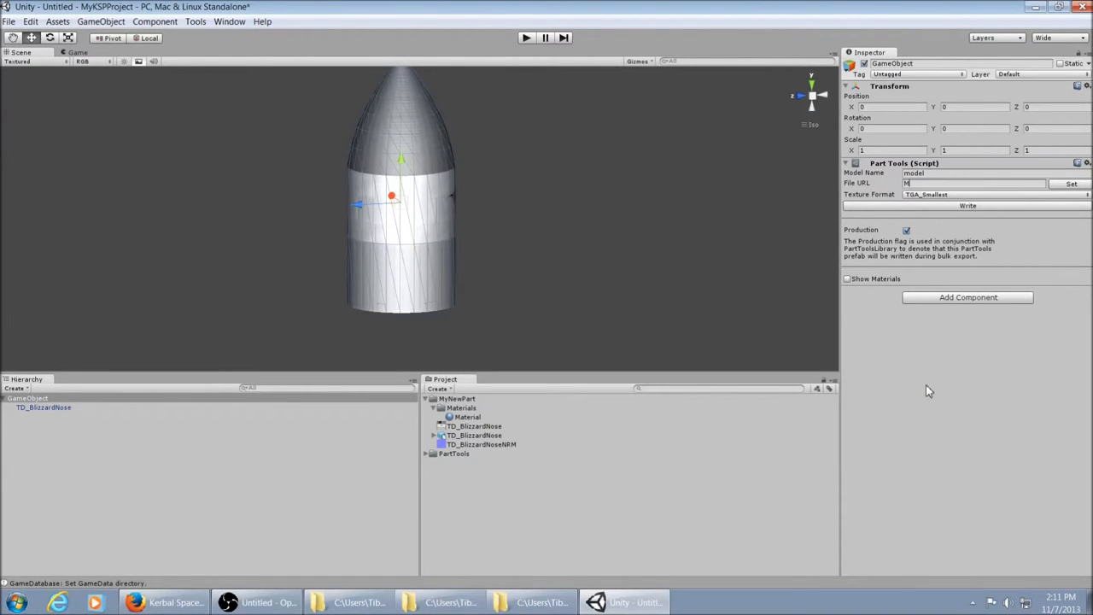
type("yNewPart/")
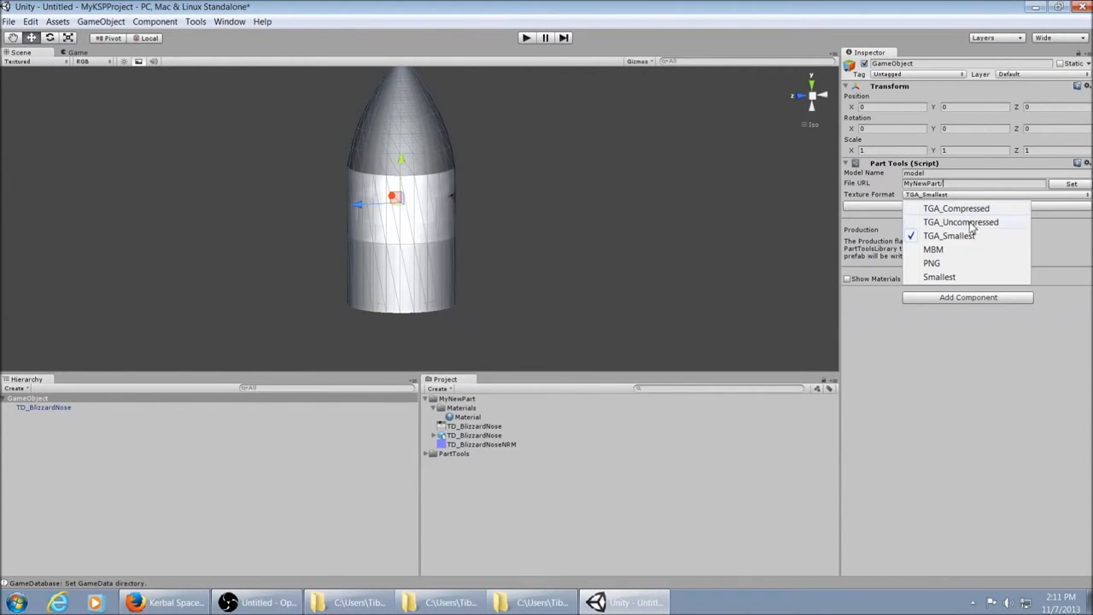
mouse_move(938, 249)
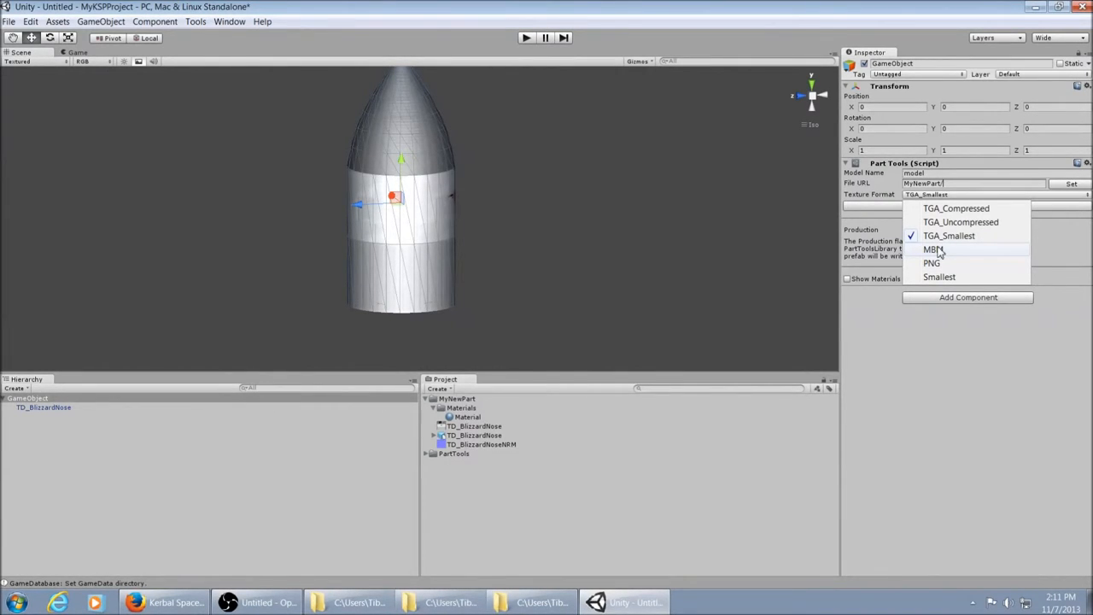
mouse_move(939, 263)
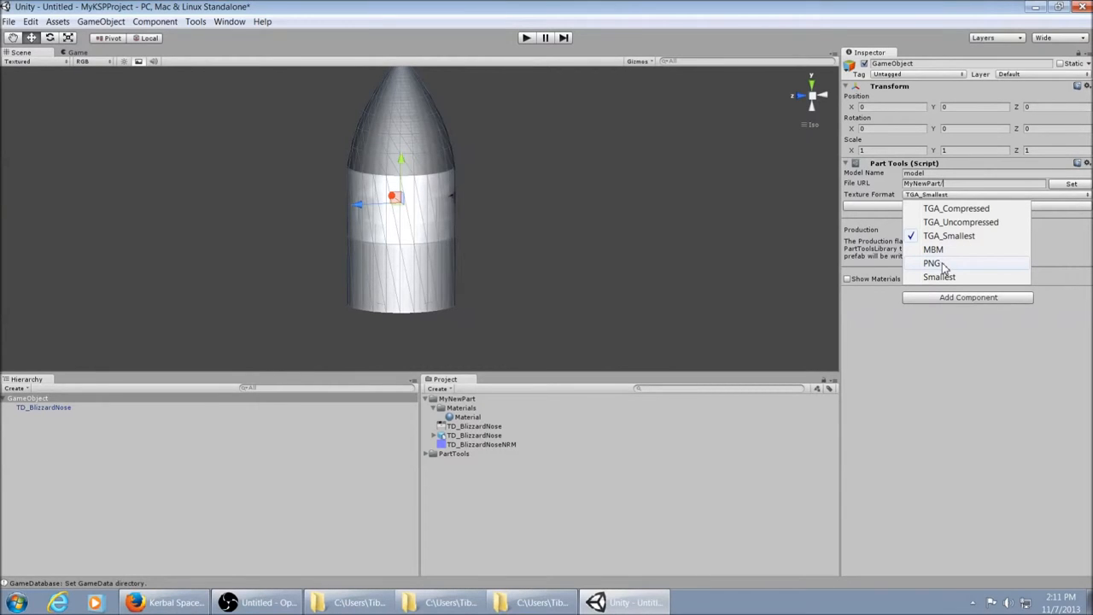
mouse_move(942, 267)
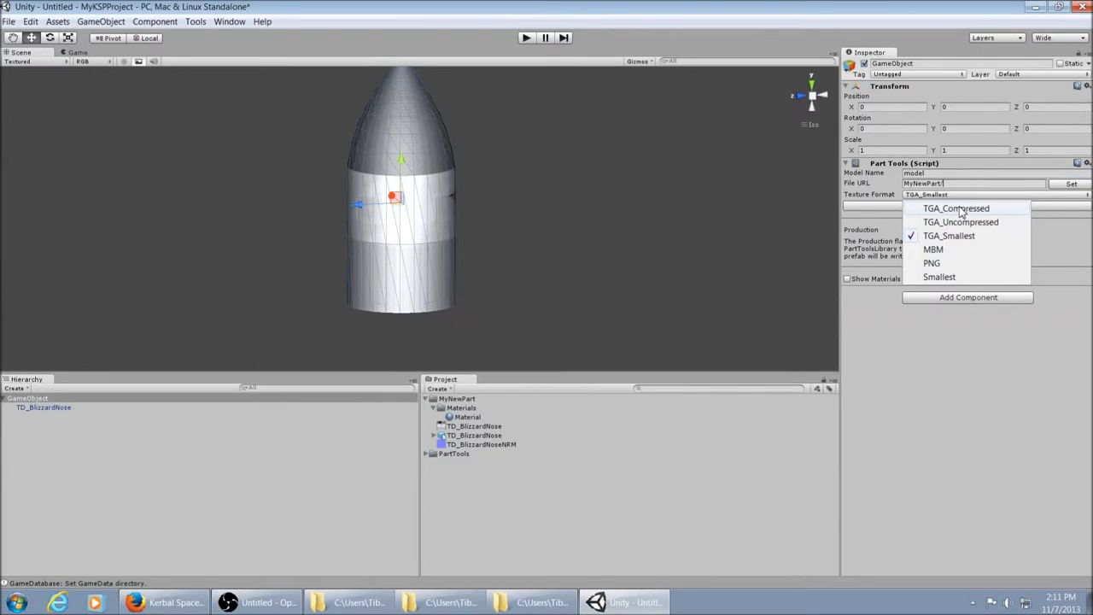
- Set Texture Format to TGA_Compressed and write the part to model.mu
left_click(956, 209)
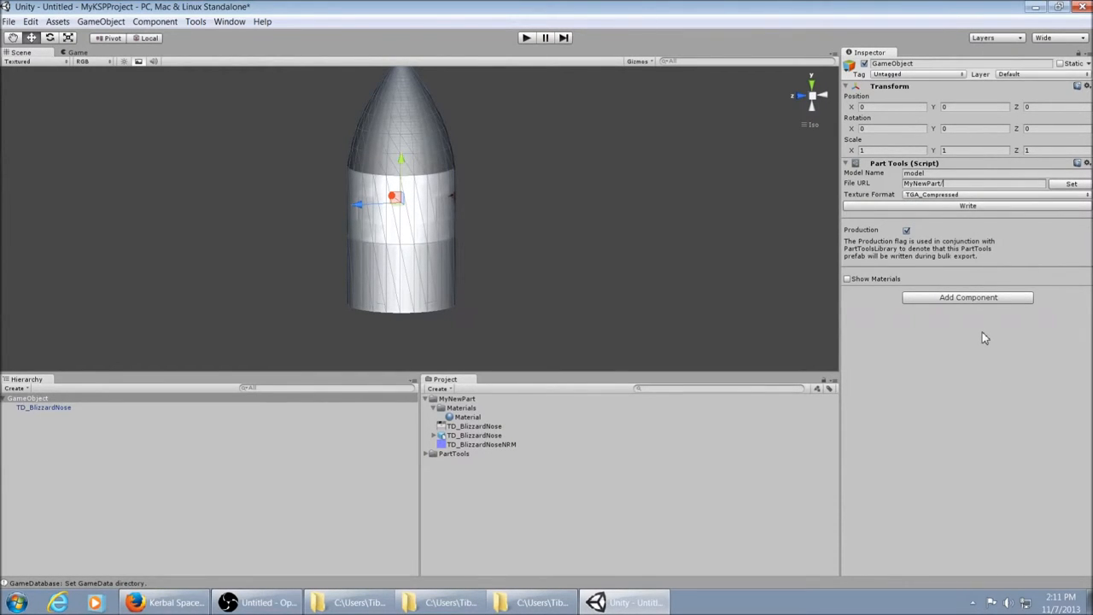
mouse_move(970, 349)
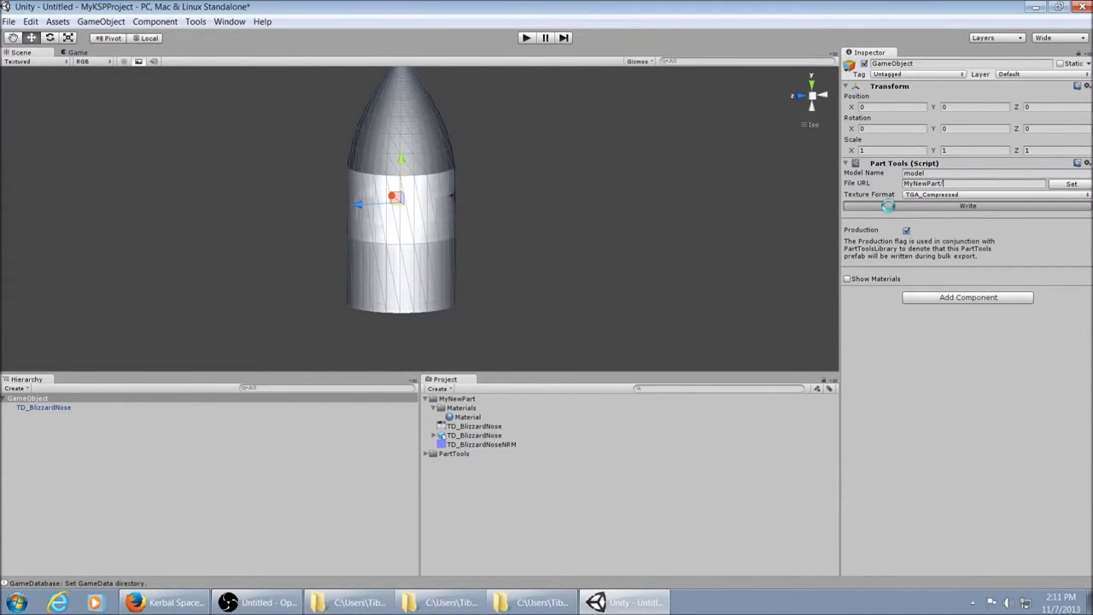
left_click(966, 205)
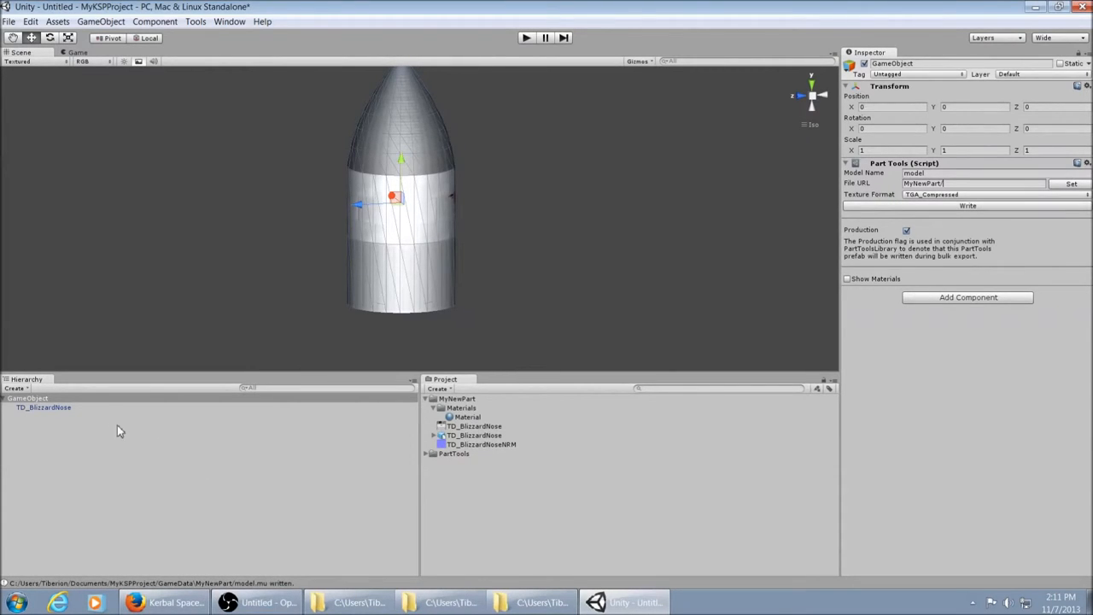
left_click(27, 398)
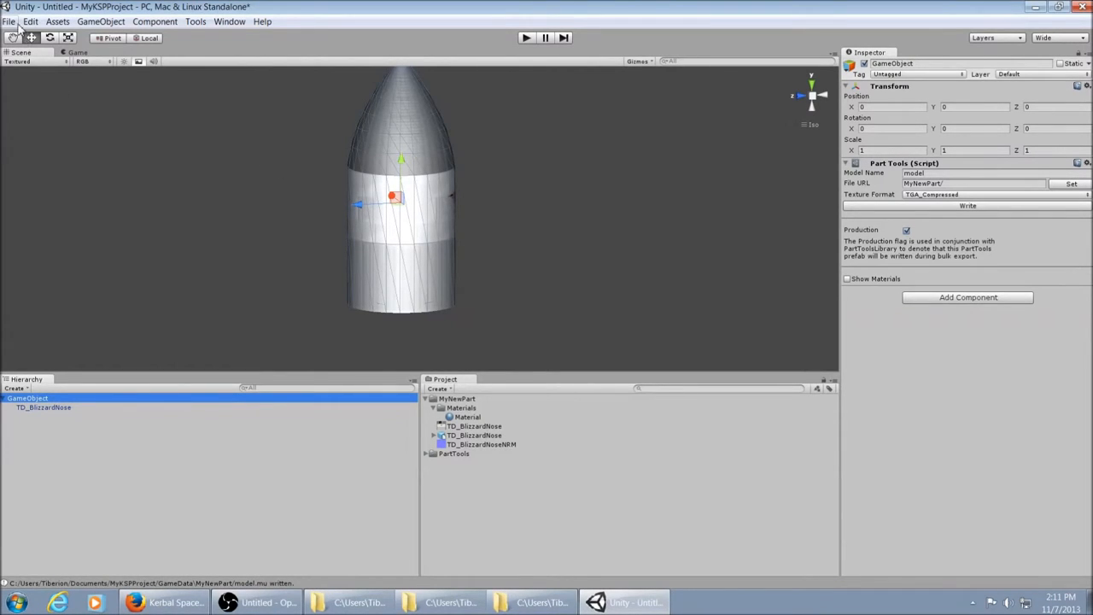
- Save the scene as NewPart in the MyNewPart assets folder and select it
left_click(8, 21)
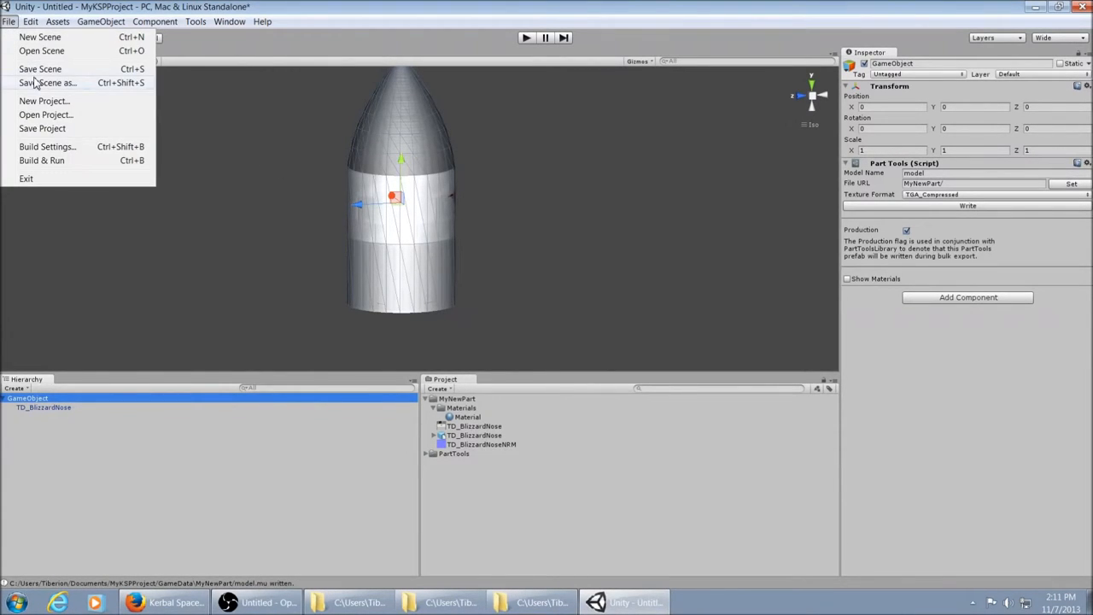
left_click(48, 82)
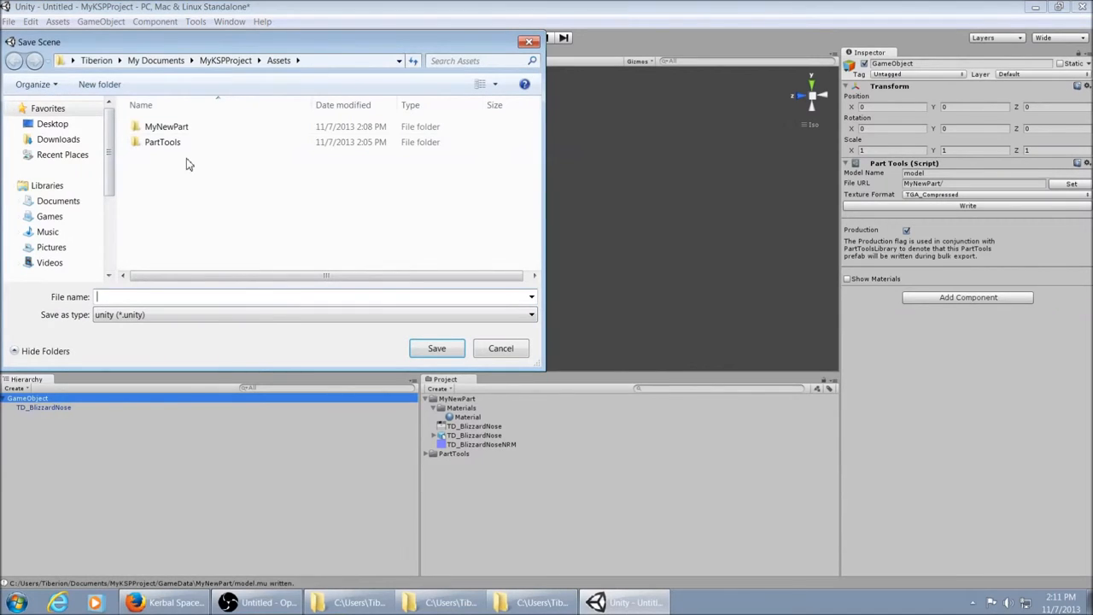
double_click(167, 126)
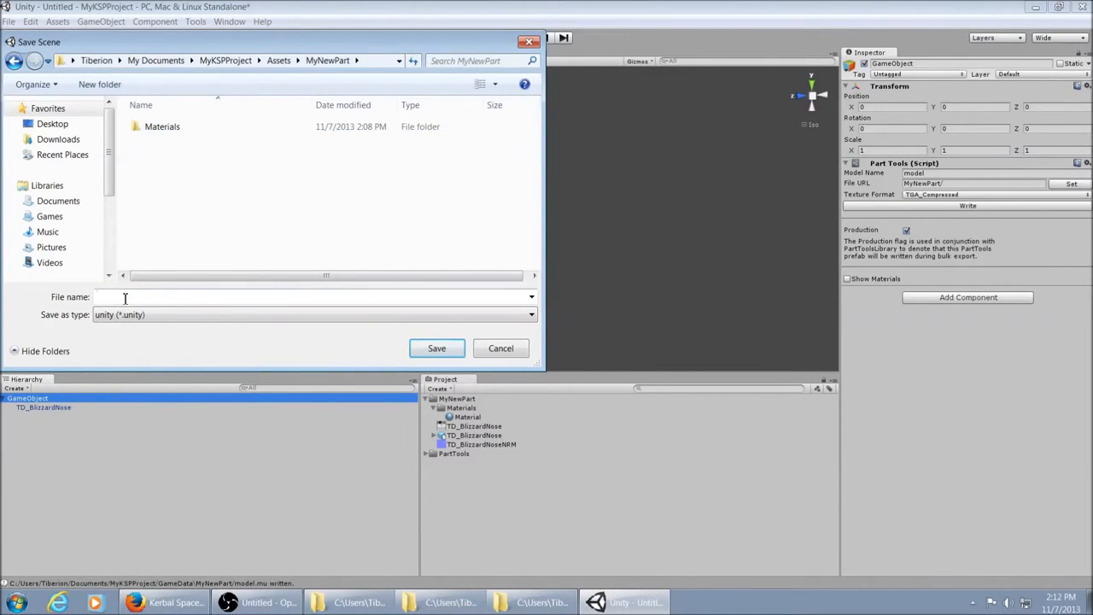
type("New")
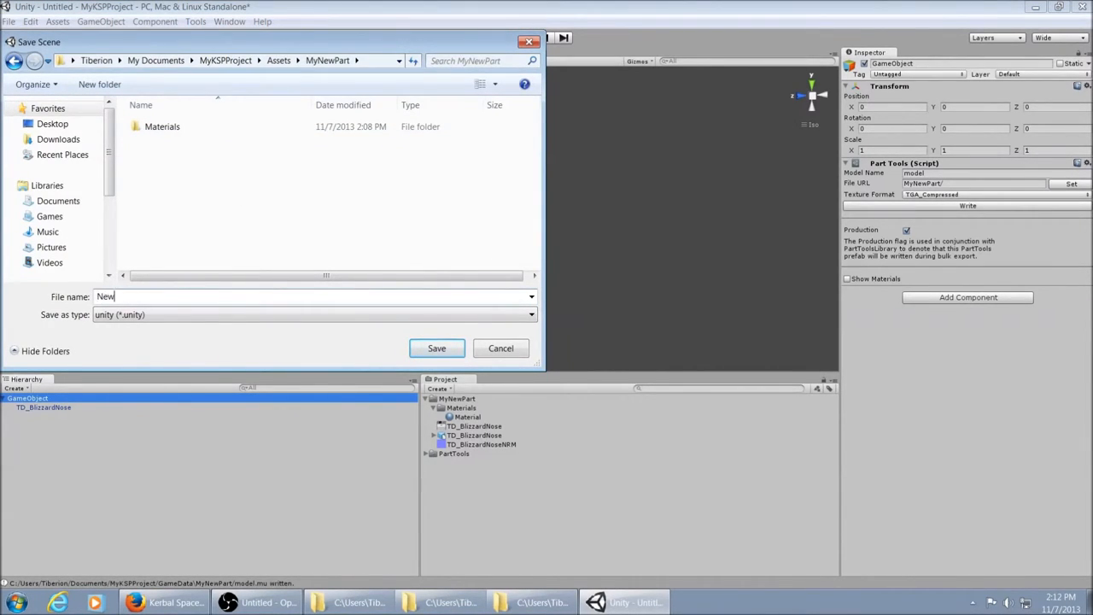
left_click(437, 348)
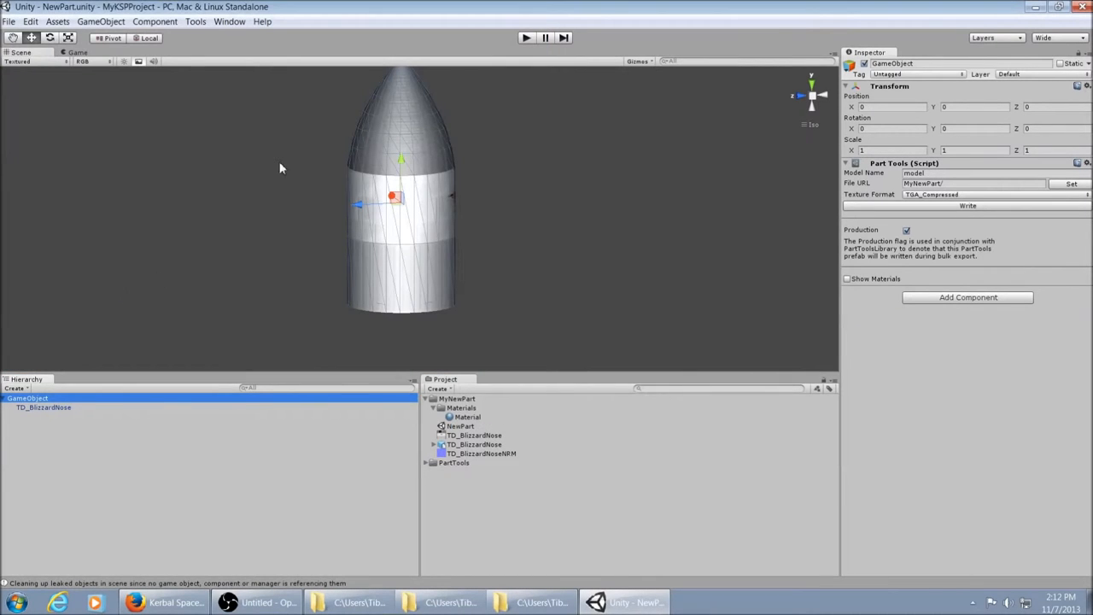
left_click(461, 425)
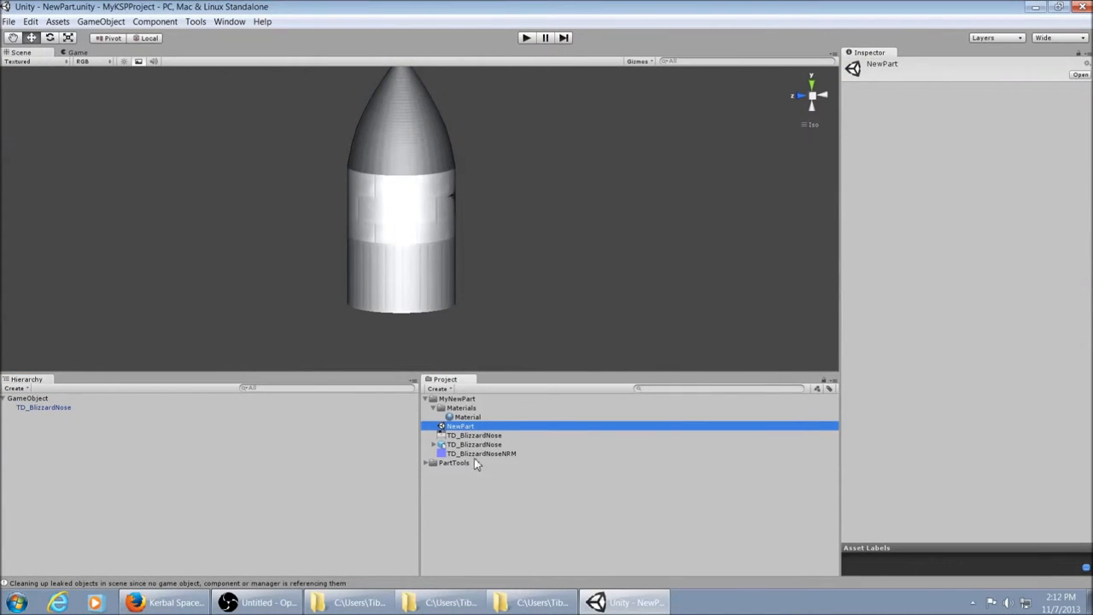
mouse_move(499, 311)
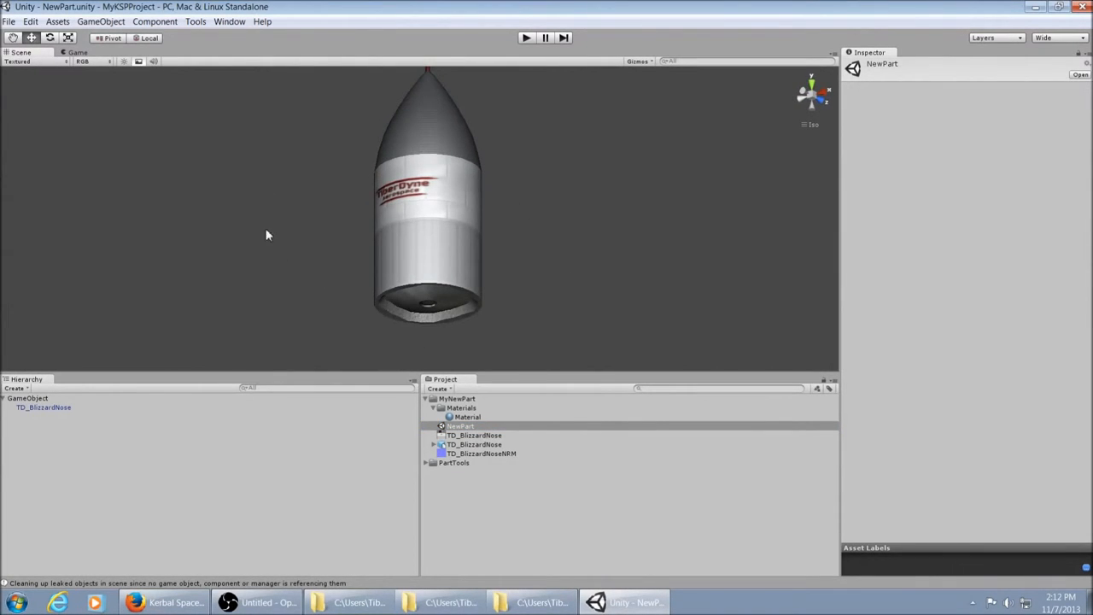
mouse_move(413, 478)
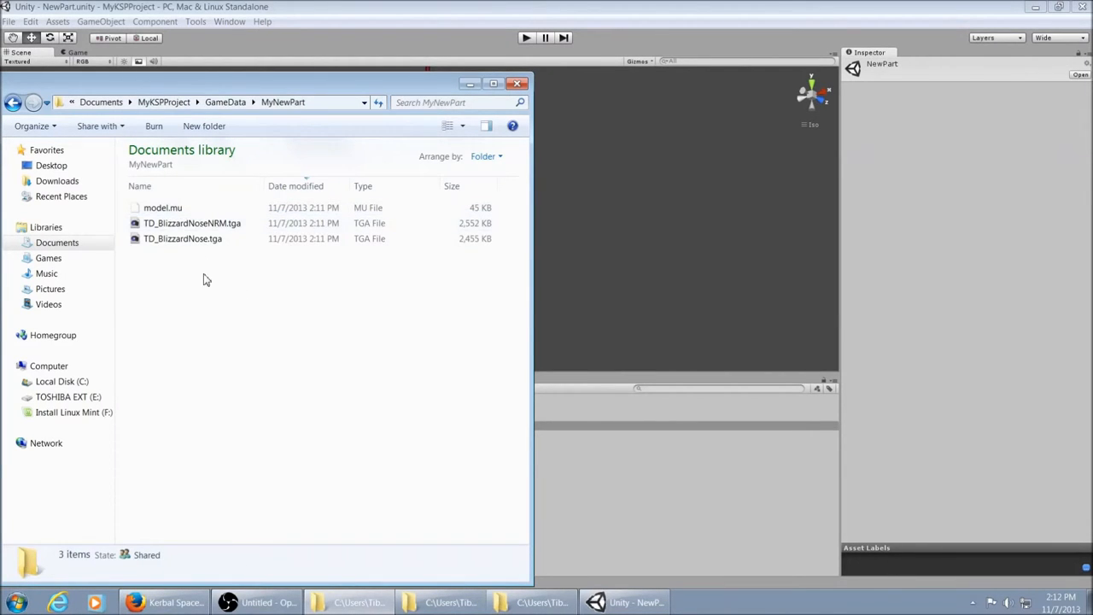
mouse_move(397, 263)
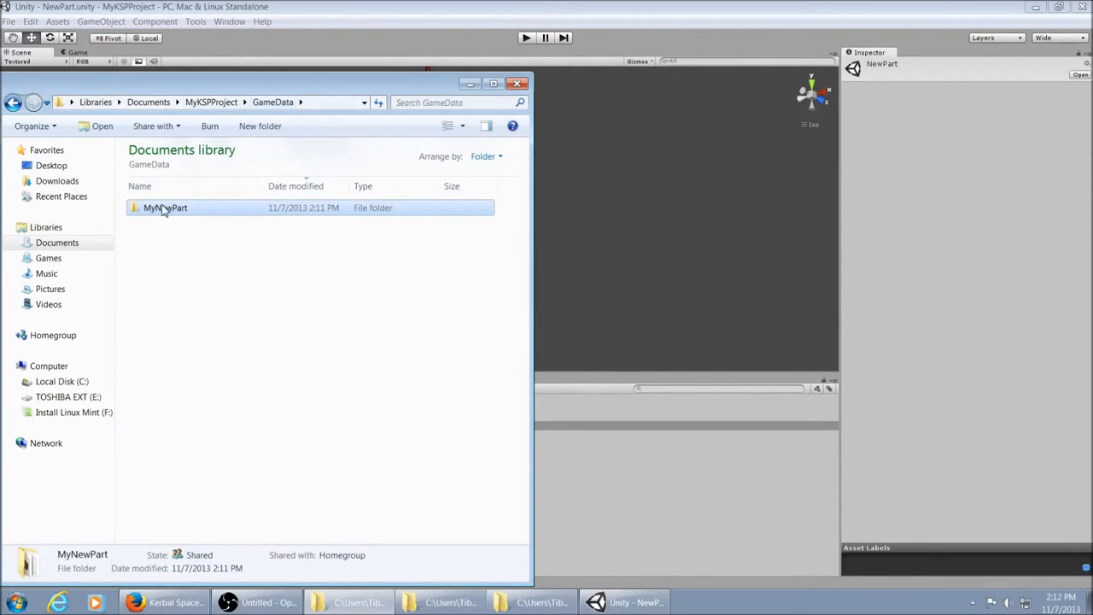
- Copy MyNewPart into KSP's GameData folder and view its contents there
right_click(164, 208)
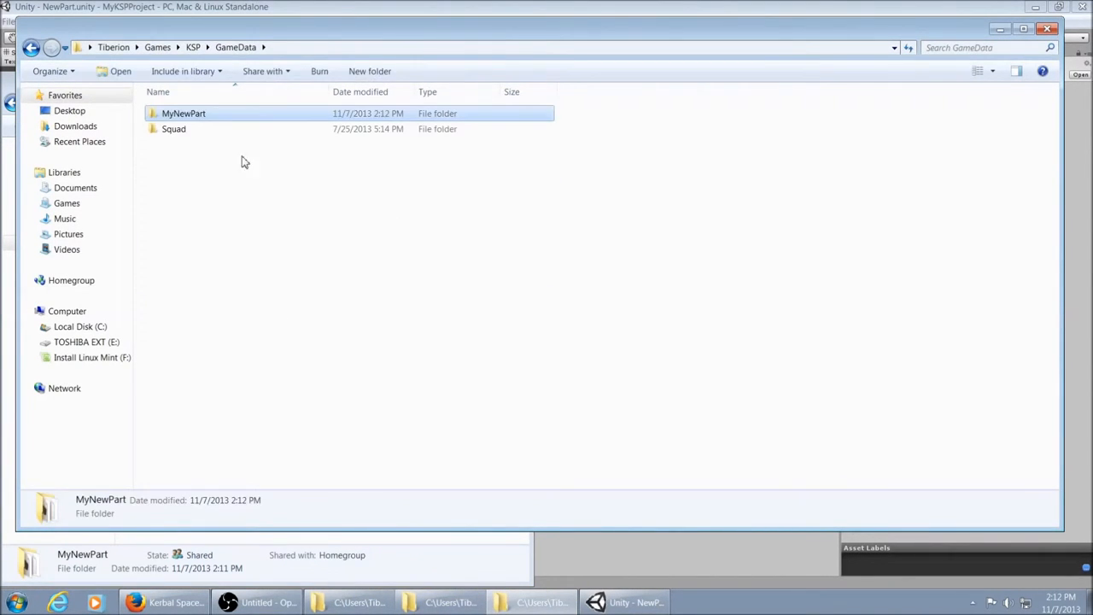
double_click(184, 113)
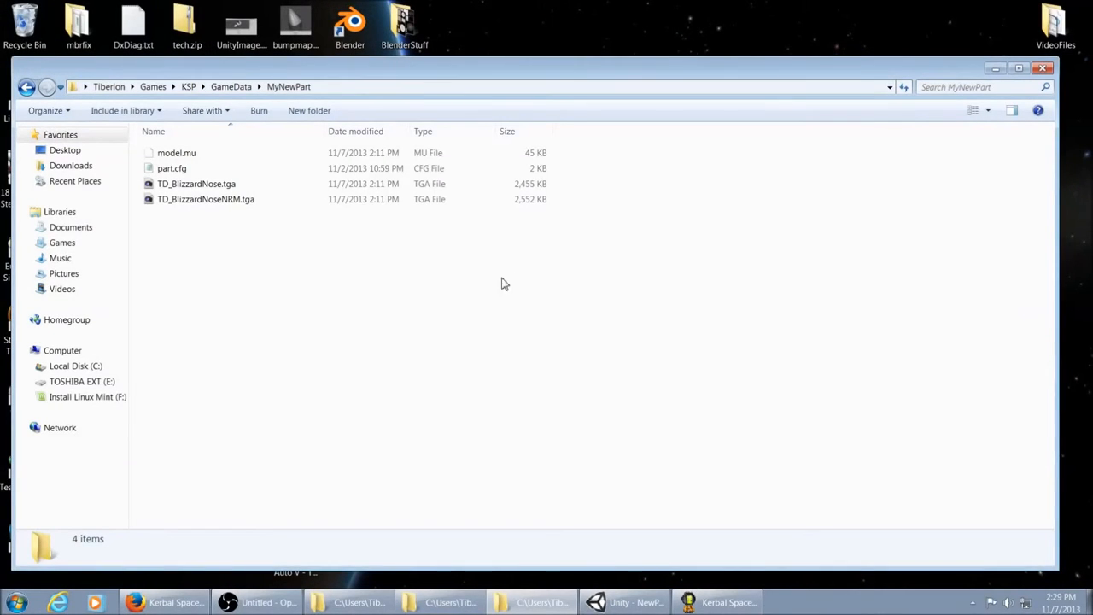
left_click(171, 169)
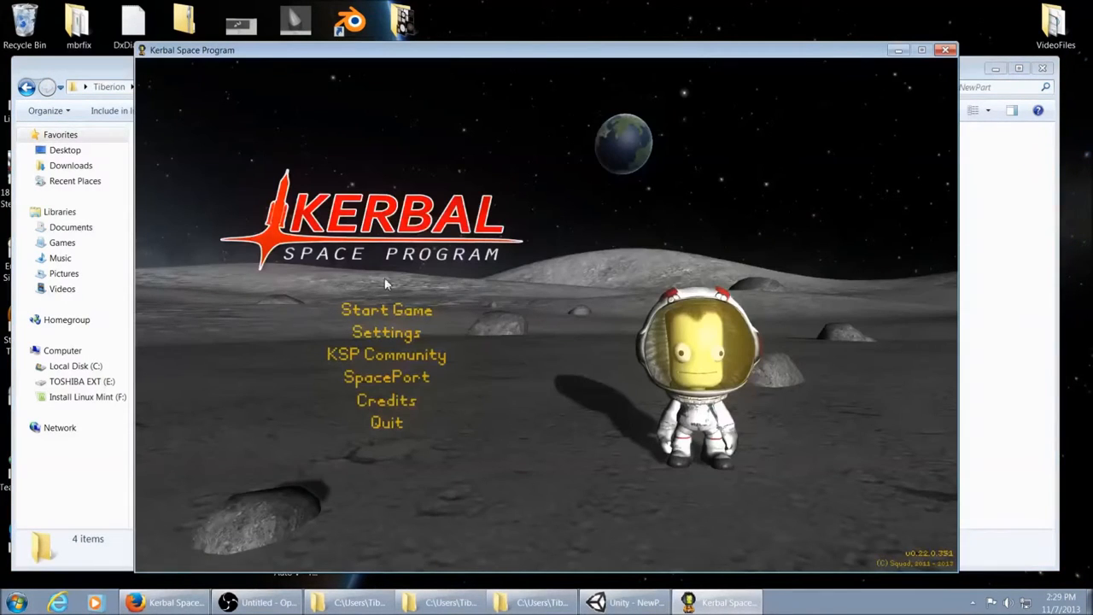
mouse_move(386, 309)
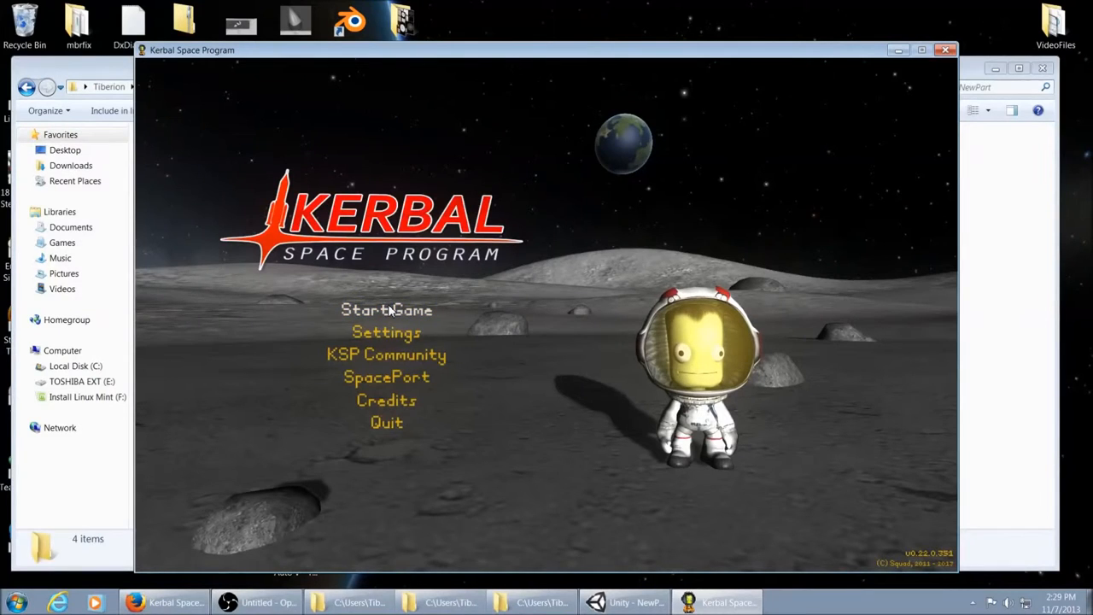
- From Start Game, resume the default saved game
left_click(386, 309)
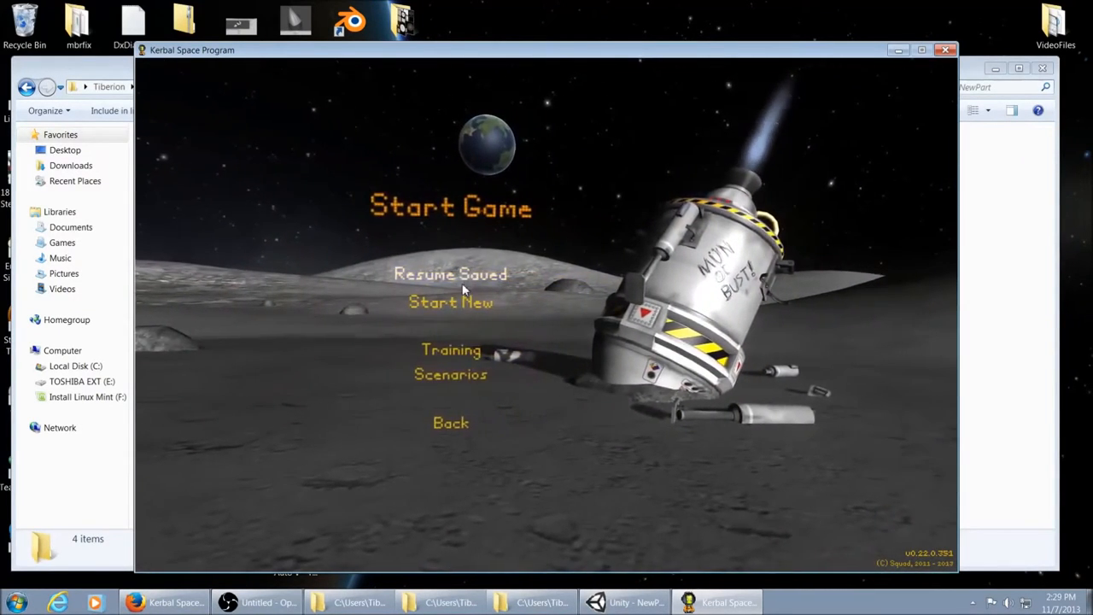
left_click(451, 273)
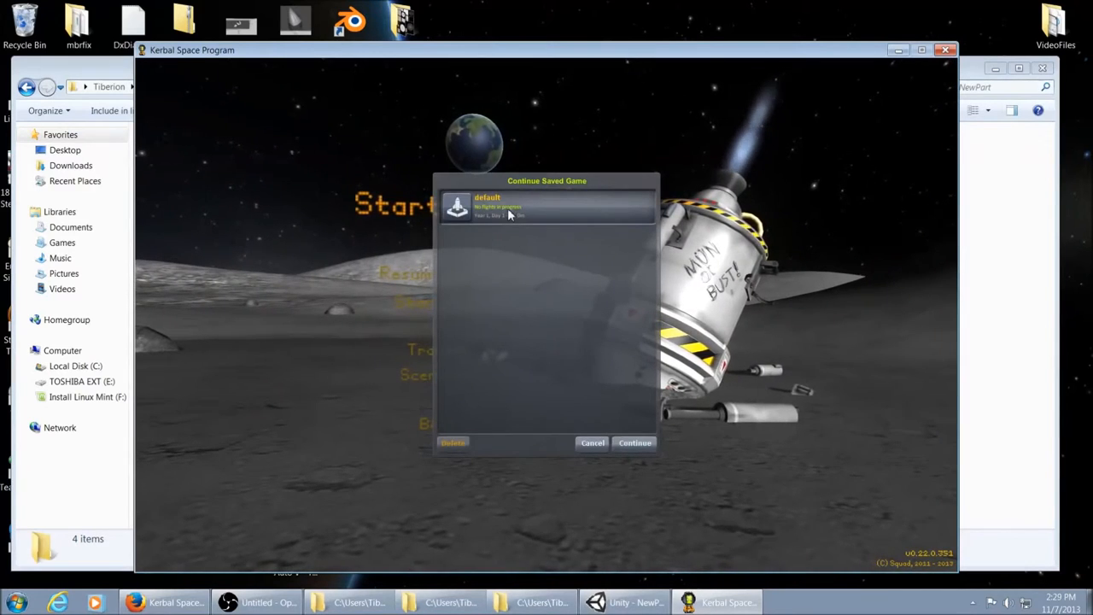
left_click(634, 442)
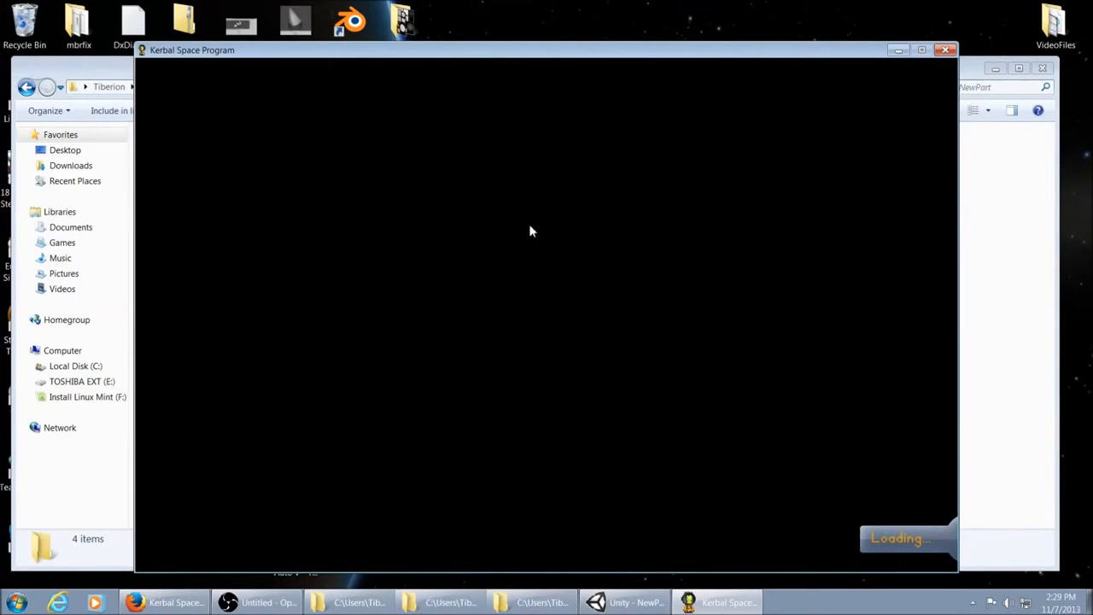
mouse_move(362, 246)
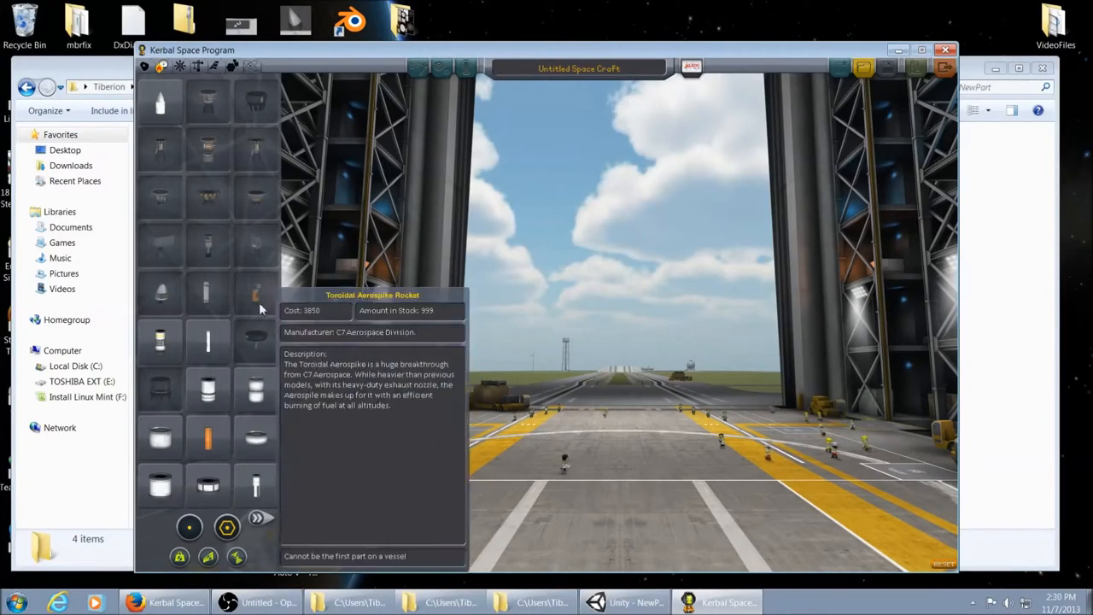
mouse_move(160, 103)
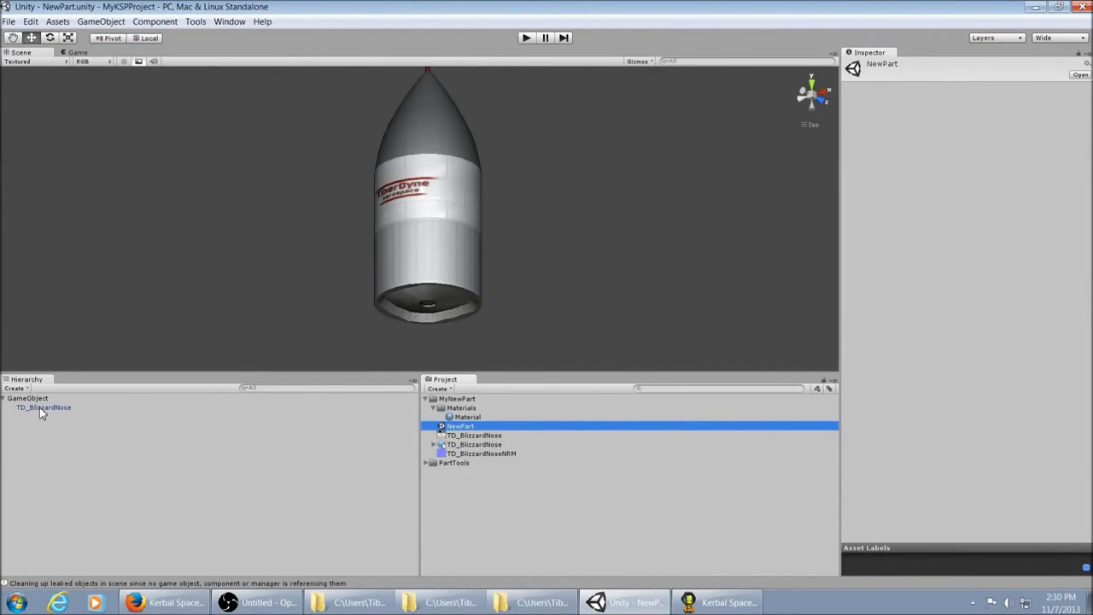
- Add a convex Mesh Collider from Physics components to TD_BlizzardNose, then select the export GameObject
left_click(43, 406)
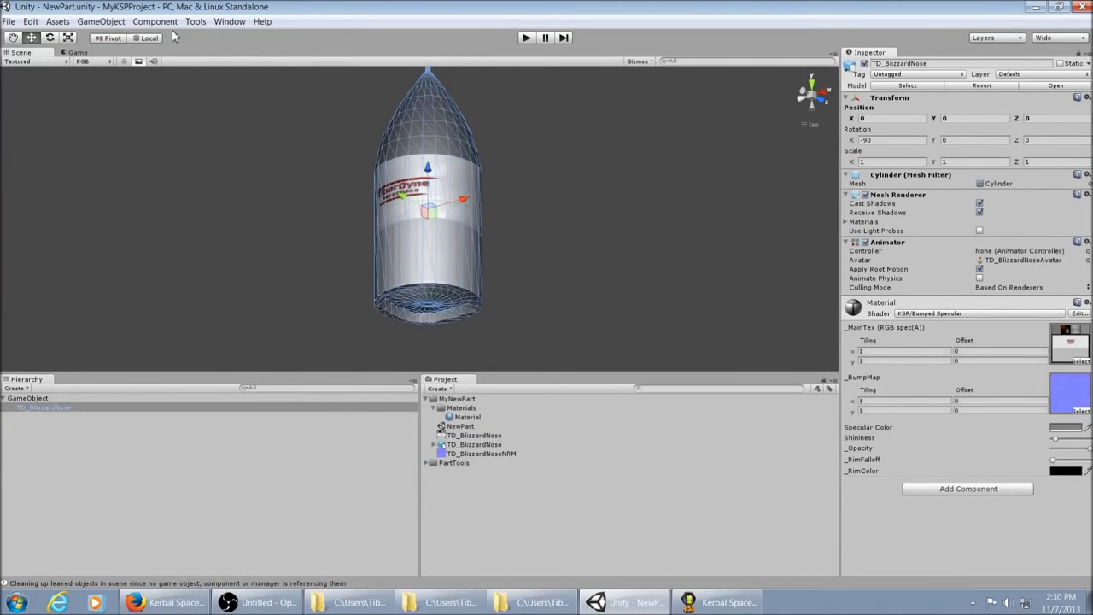
left_click(154, 21)
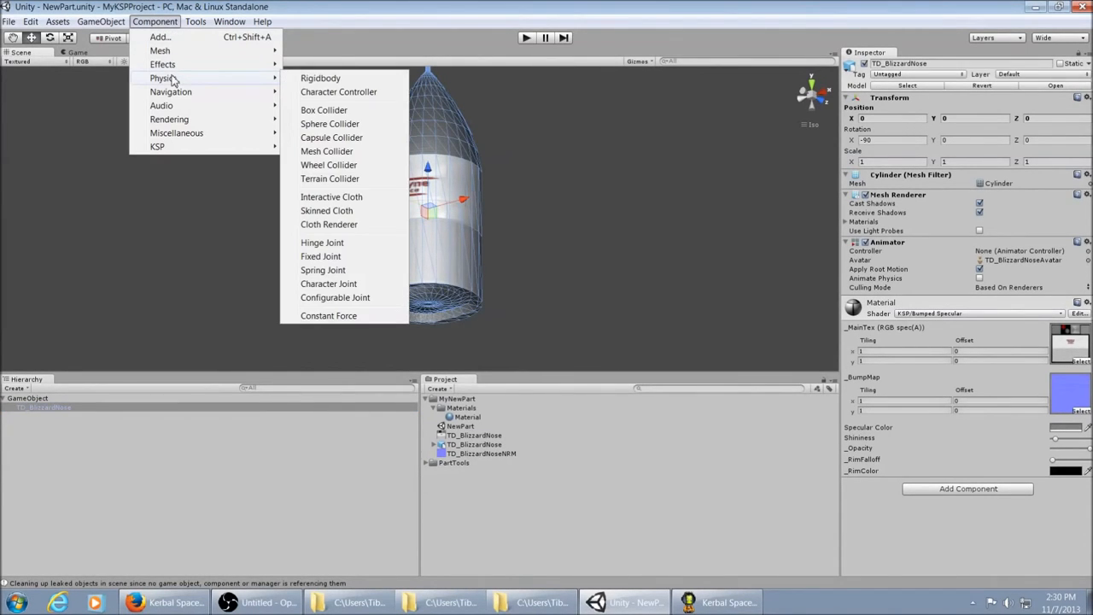
left_click(326, 150)
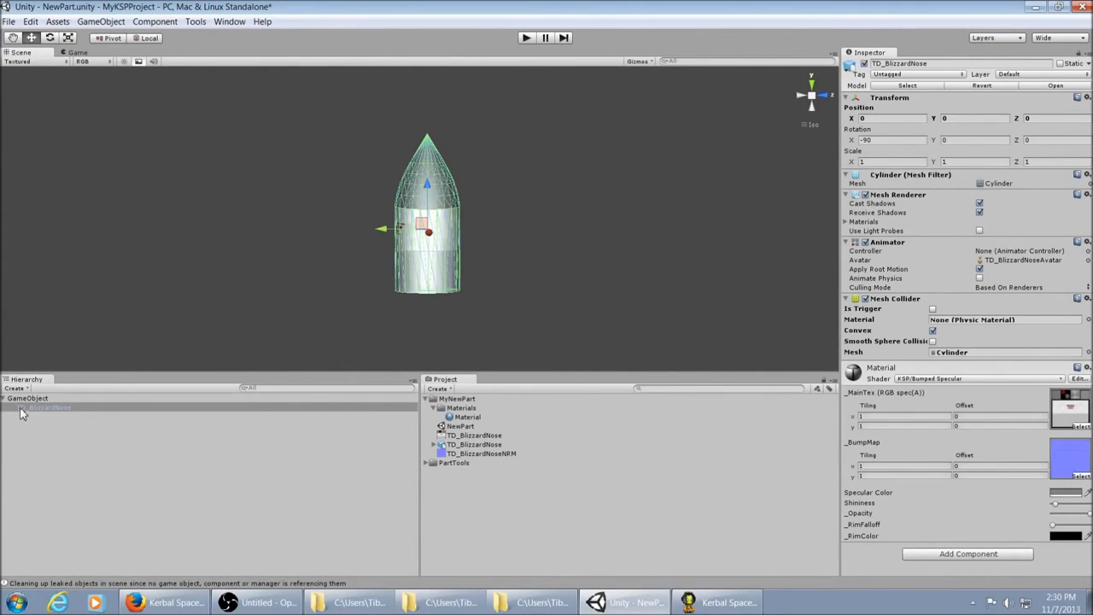
left_click(27, 398)
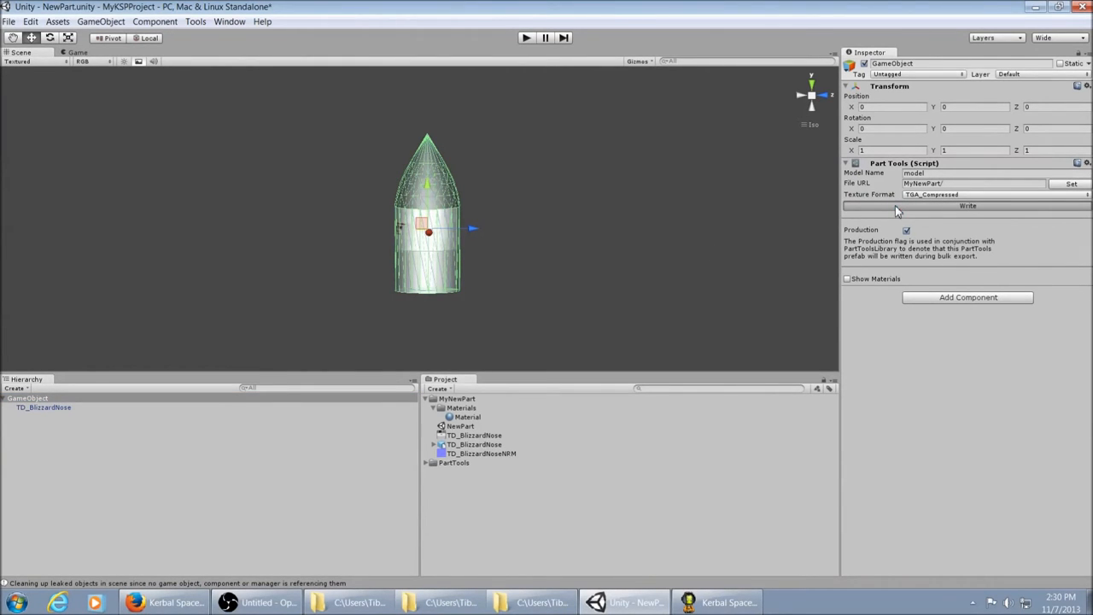
- Write the collider-equipped part to model.mu and save the NewPart scene
left_click(966, 205)
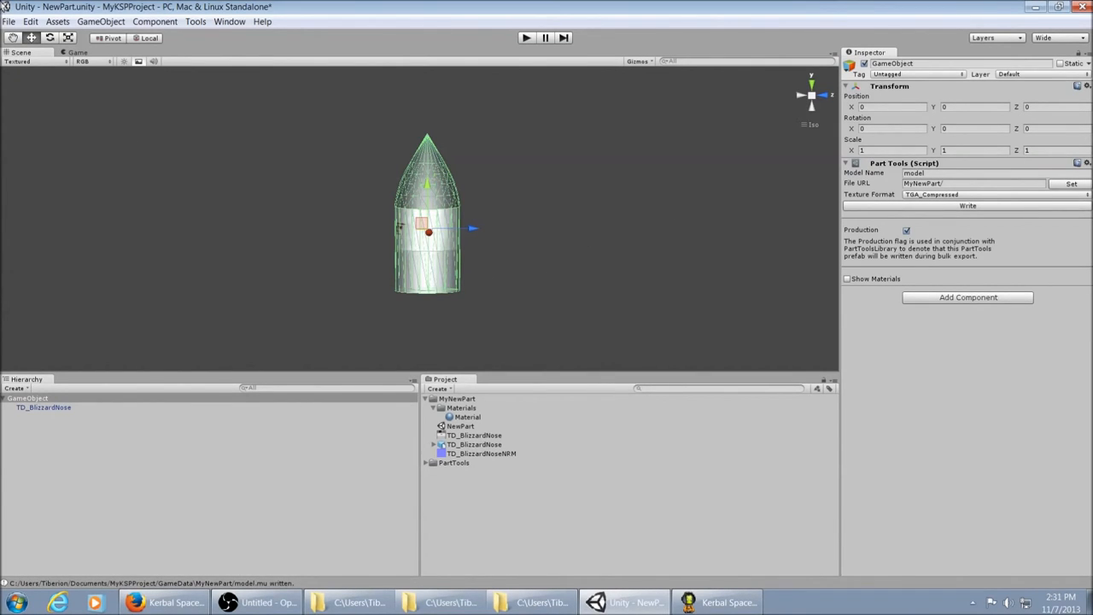
left_click(8, 21)
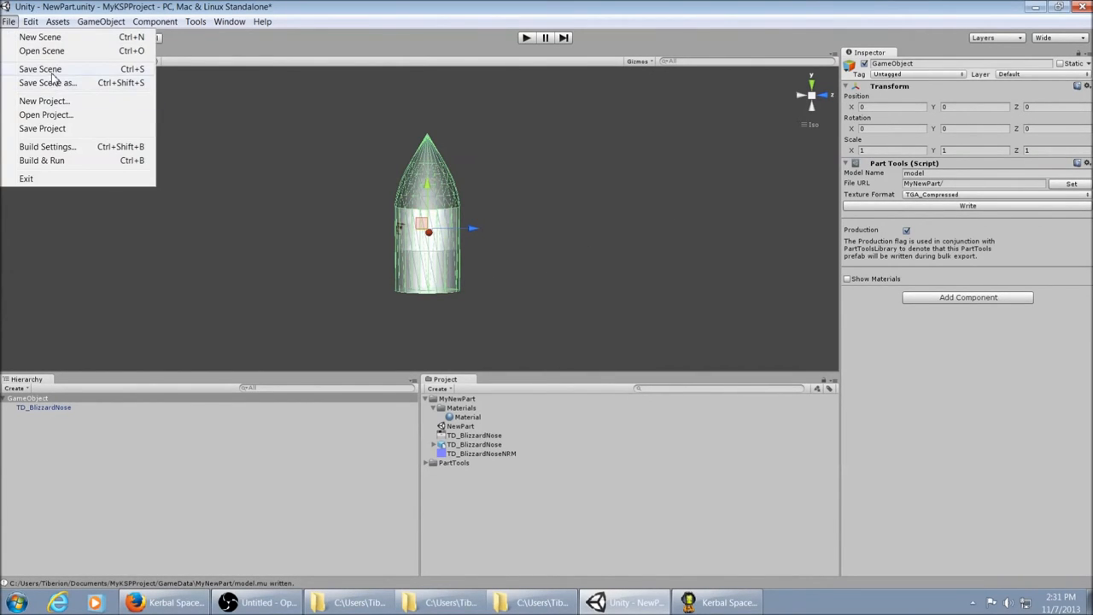
left_click(40, 69)
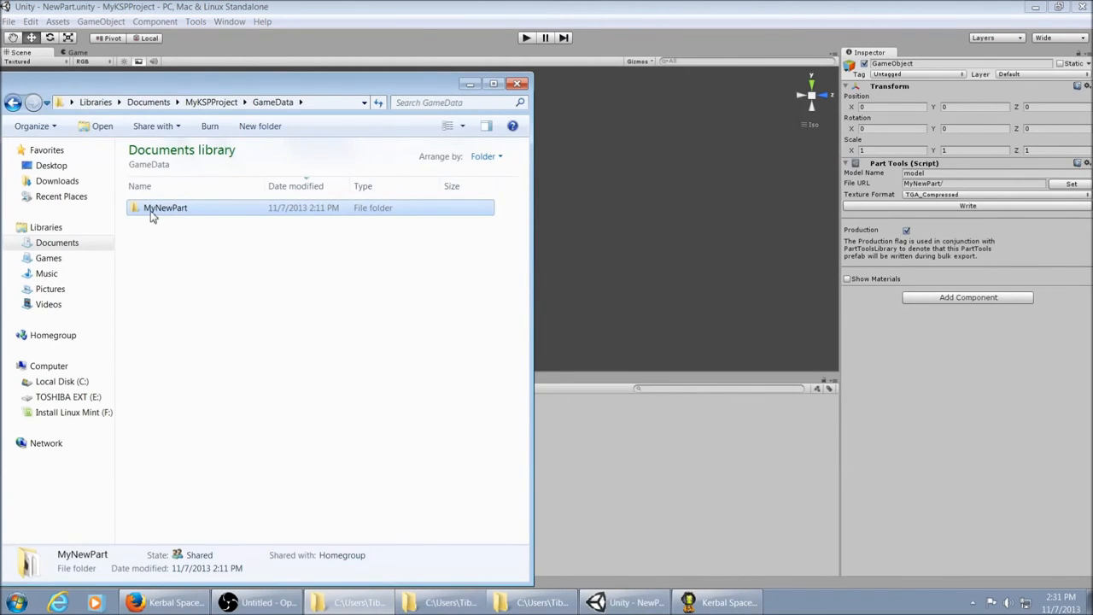
- Copy the exported model.mu and nose textures into KSP\GameData\MyNewPart, replacing the old files
double_click(166, 209)
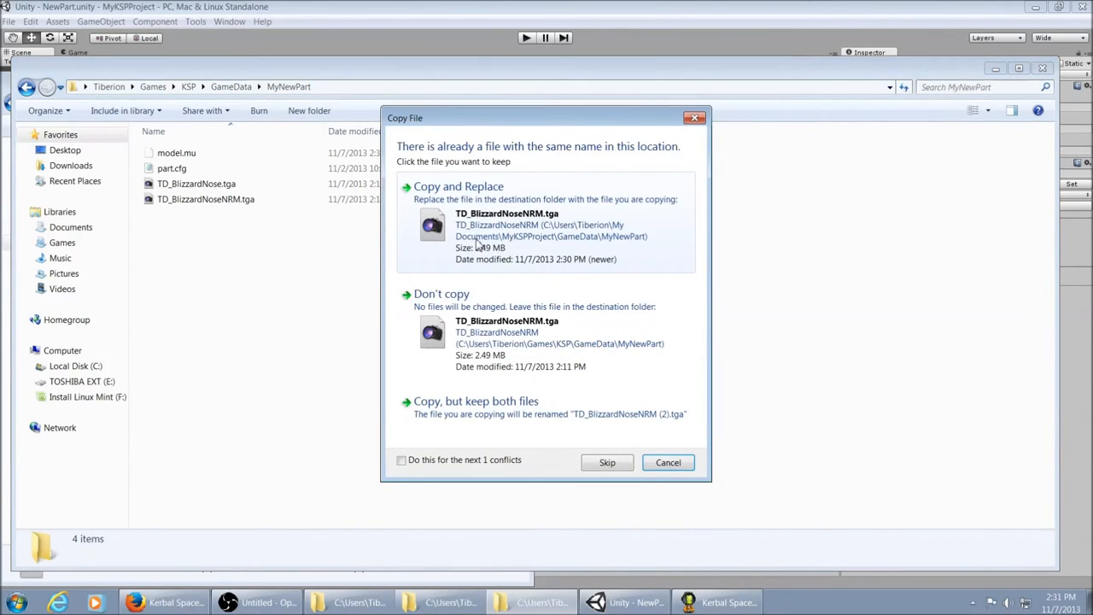
left_click(458, 186)
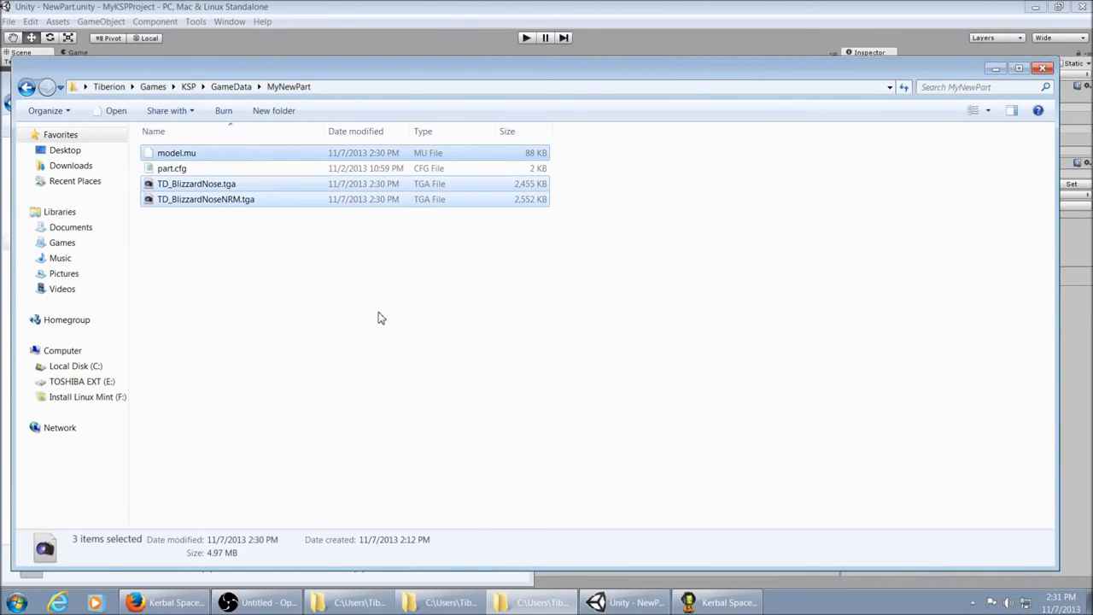
left_click(381, 318)
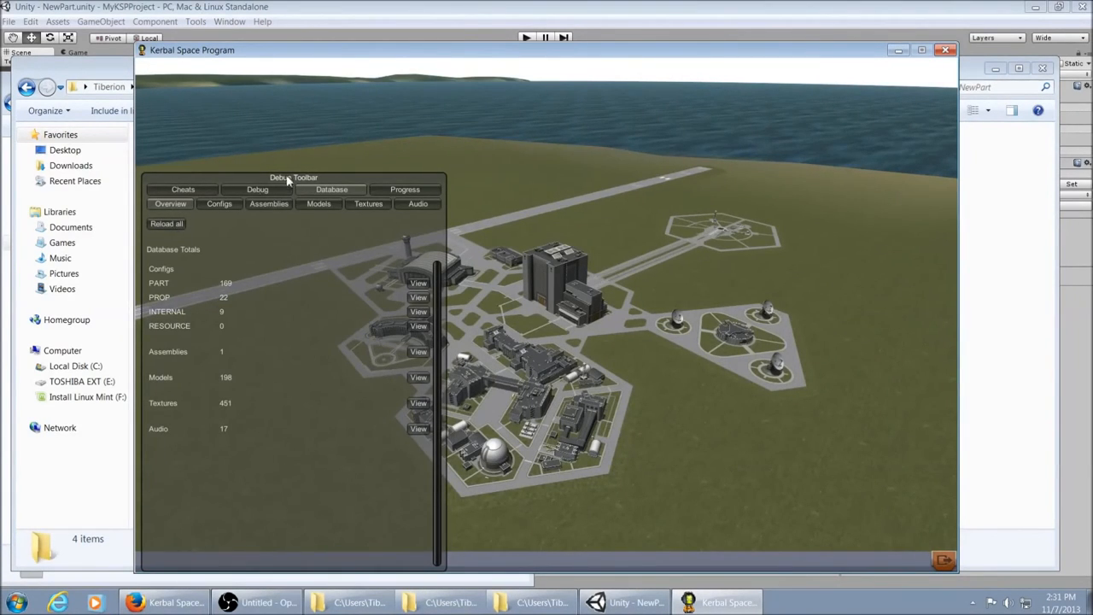
- Reload all game assets from the Debug Toolbar's Database tab
left_click(165, 222)
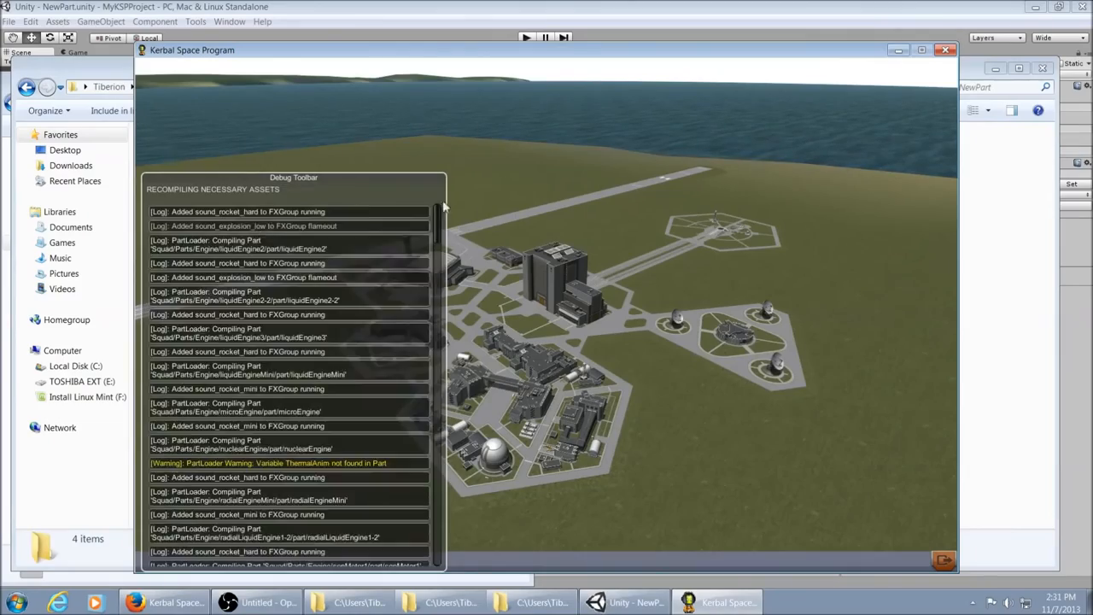